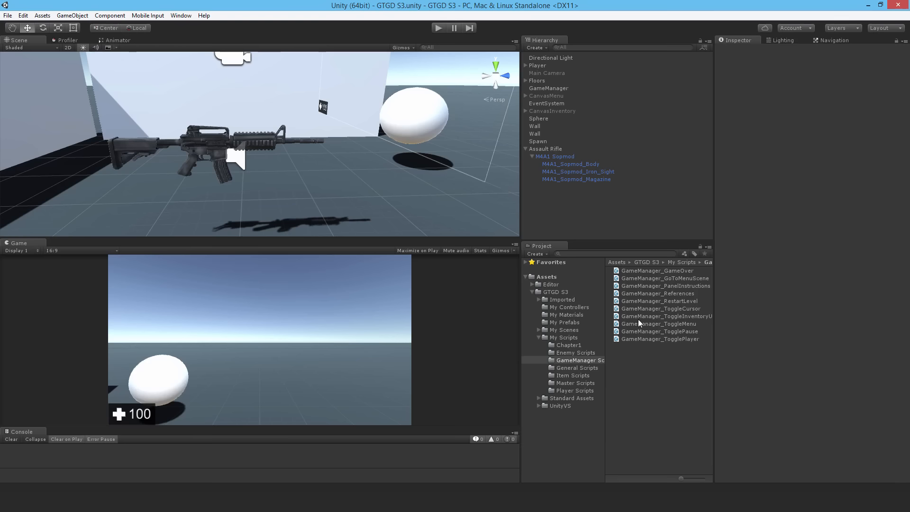
Step: Create a Guns folder under My Prefabs to hold the Assault Rifle prefab
click(545, 148)
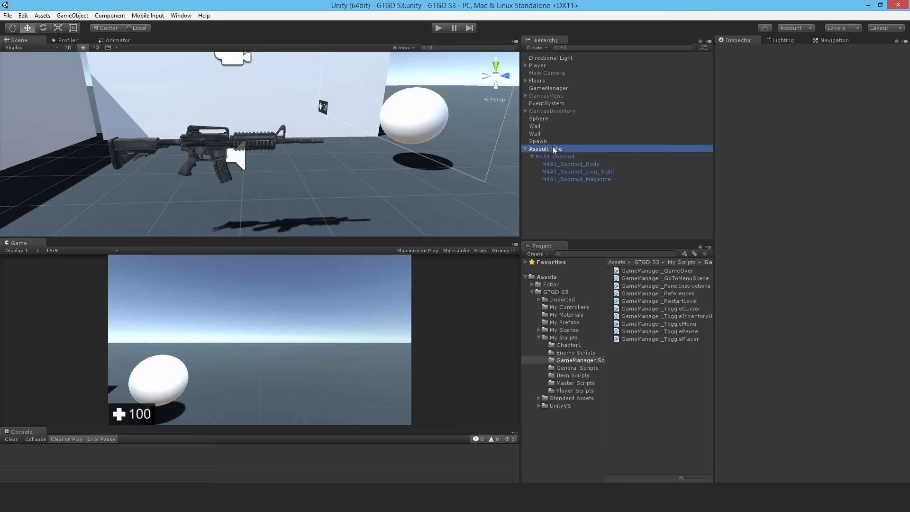
click(546, 149)
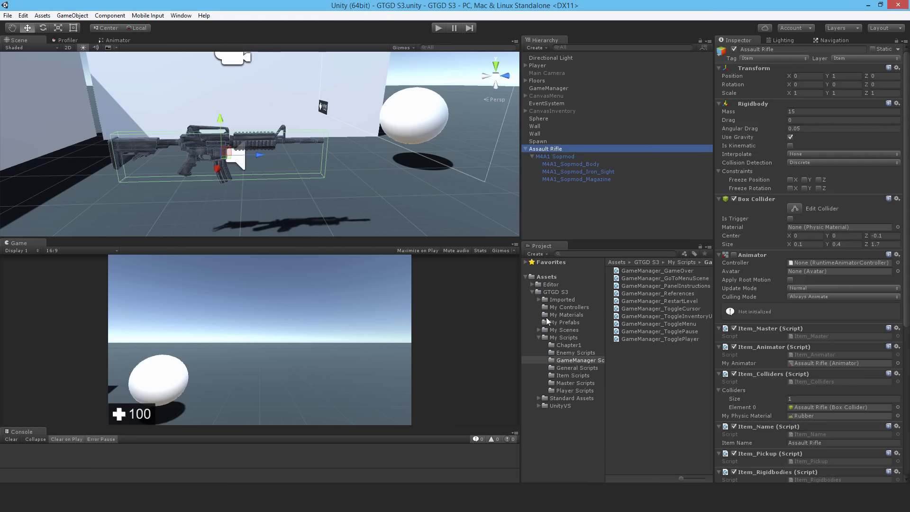
right_click(565, 322)
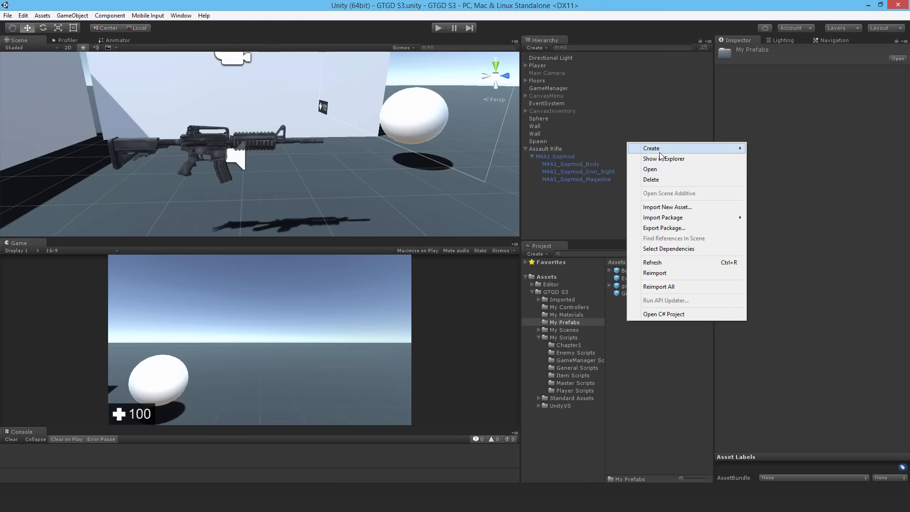
click(650, 148)
text(Guns)
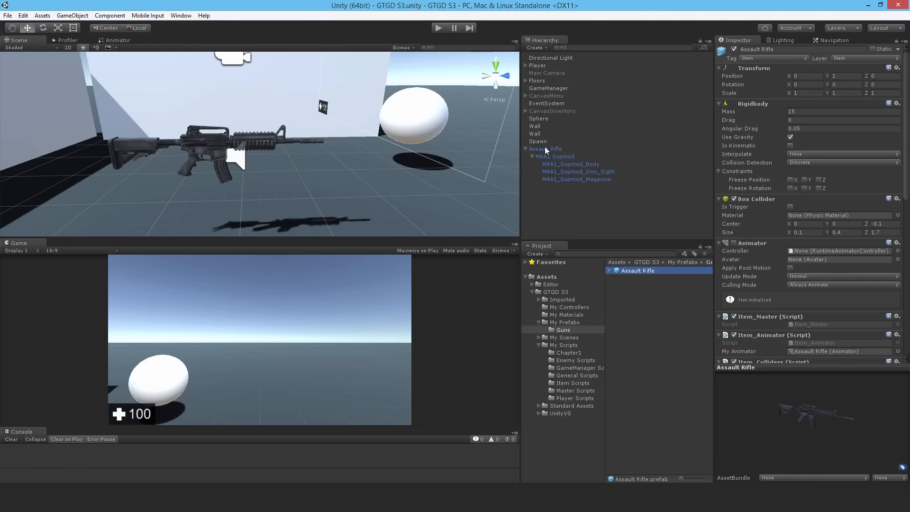
click(554, 155)
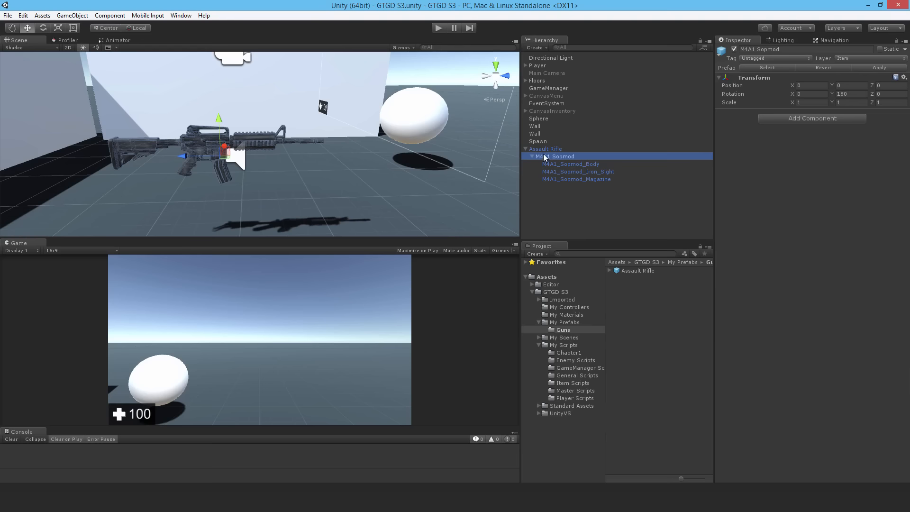
Step: Select Assault Rifle and expand Player and FirstPersonCharacter in the Hierarchy
click(545, 148)
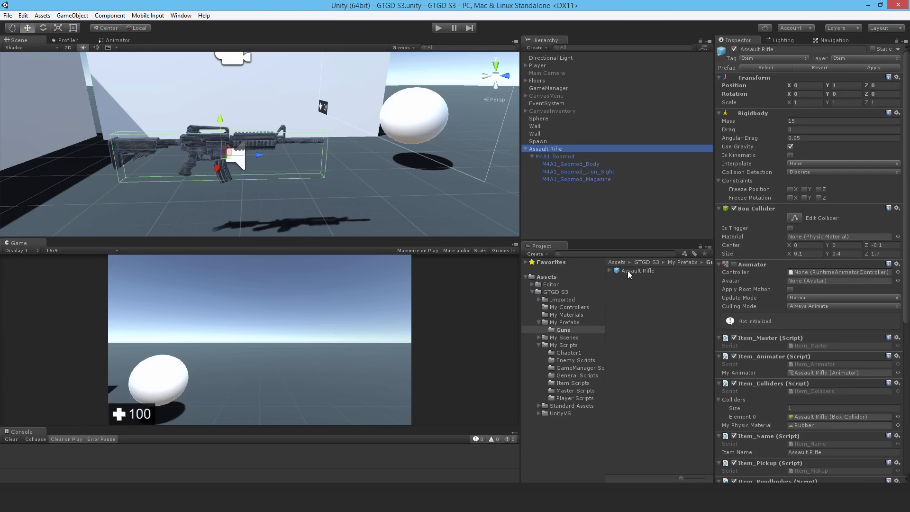
mouse_move(634, 277)
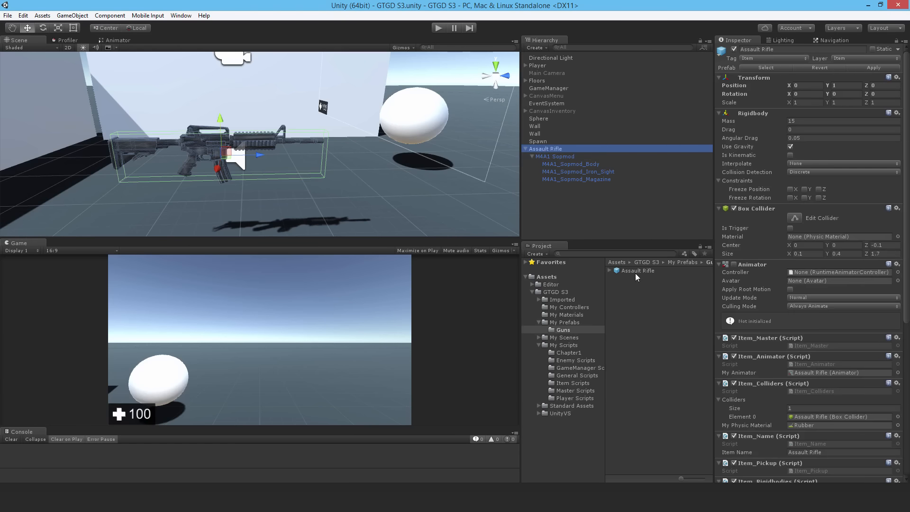
mouse_move(729, 186)
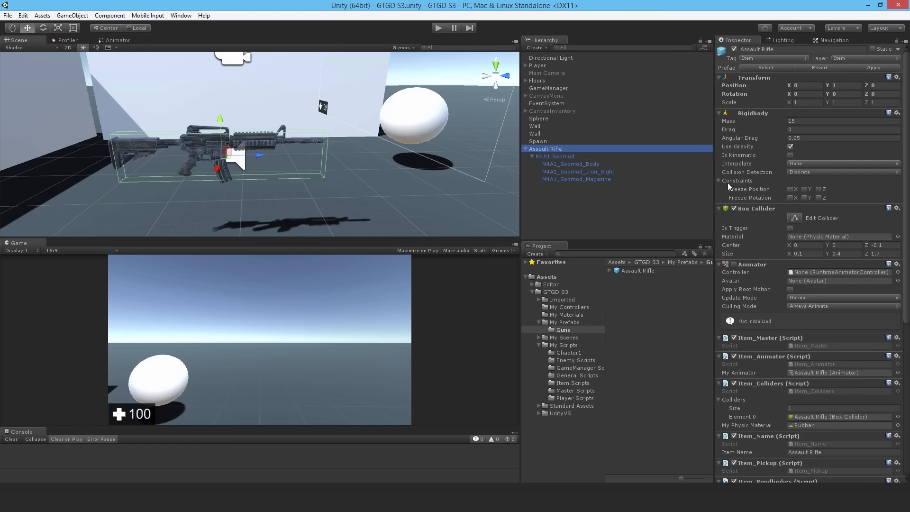
mouse_move(561, 150)
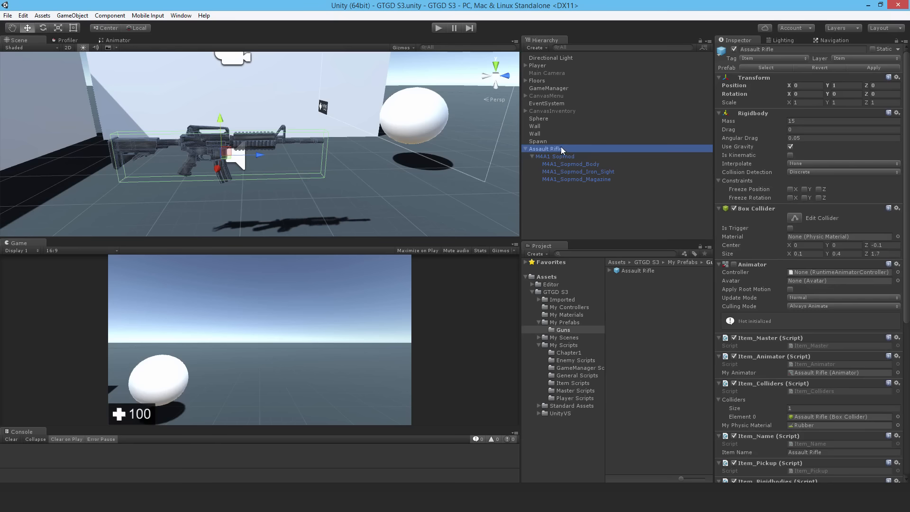
click(525, 65)
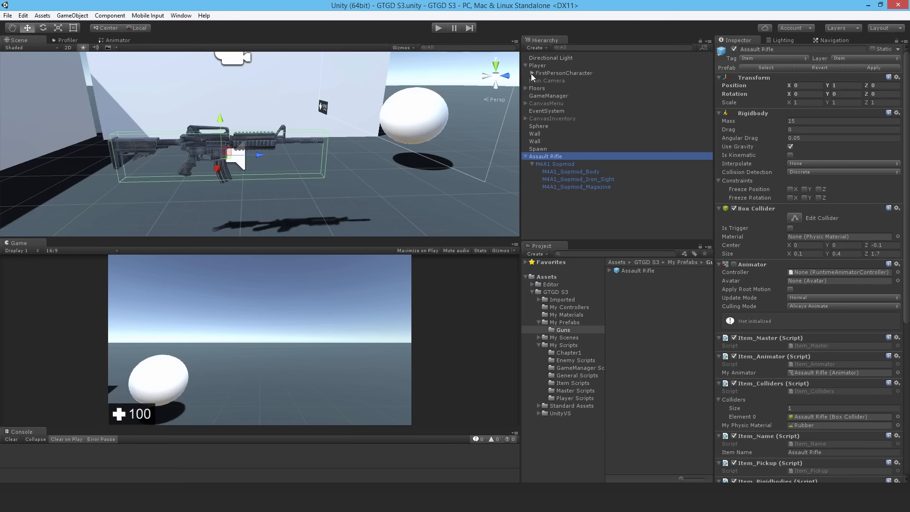
click(526, 73)
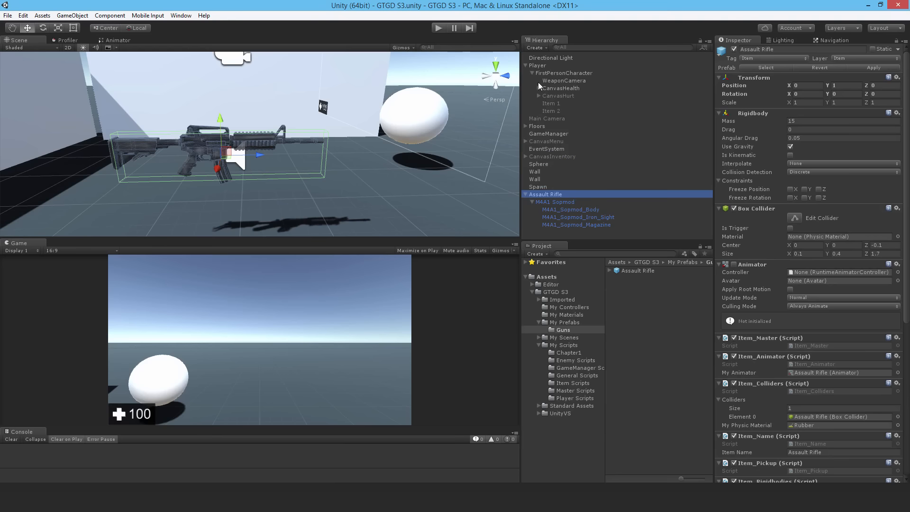
mouse_move(567, 80)
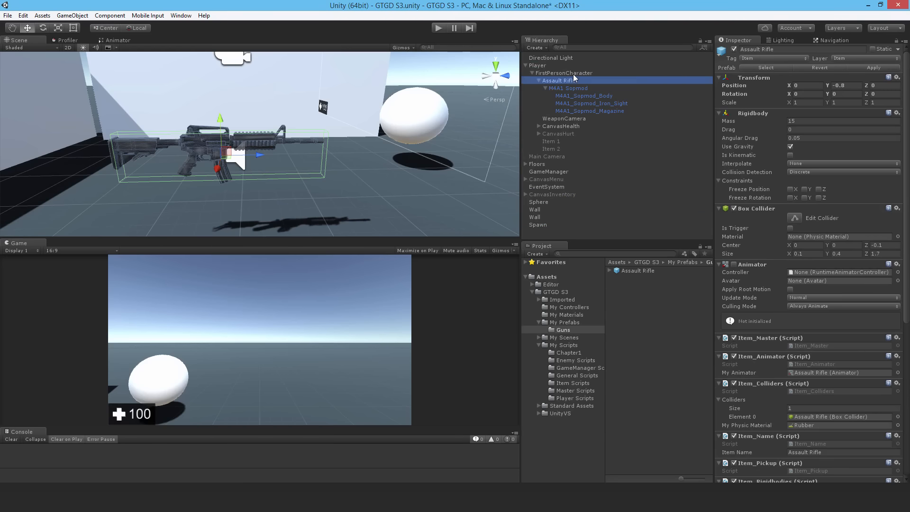
Step: Set the Assault Rifle's Transform position to X 0.49, Y -0.27, Z 0.76
click(527, 80)
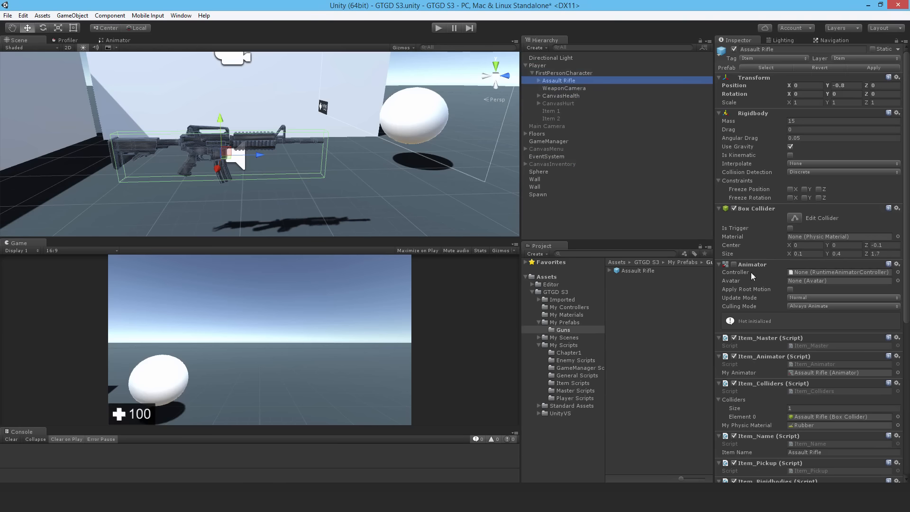
scroll(down, 3)
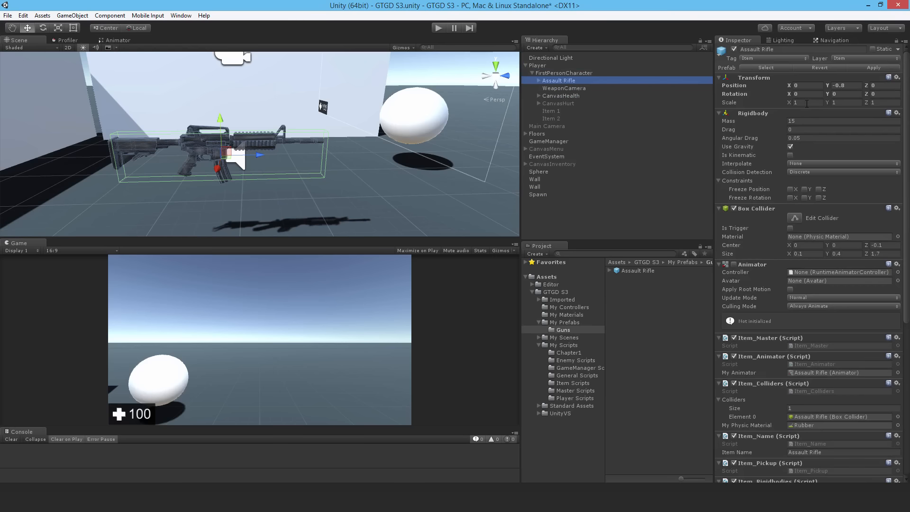
click(719, 77)
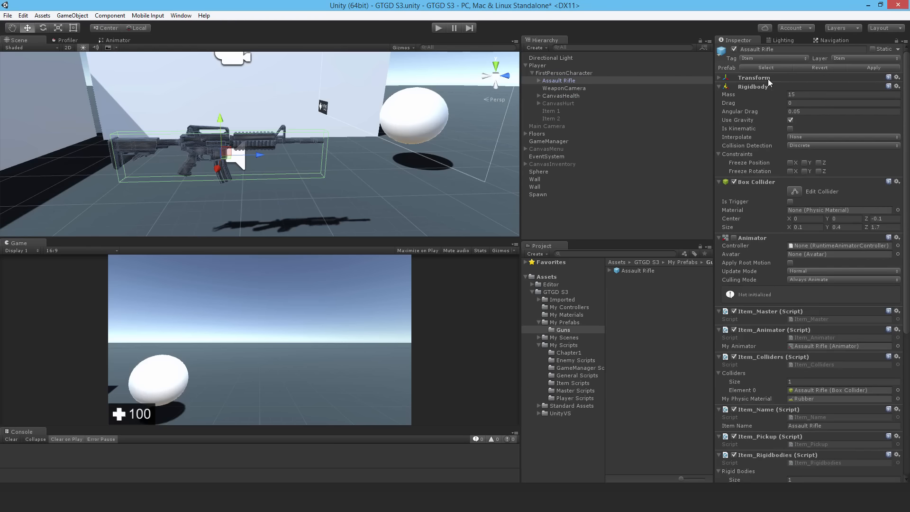
click(719, 77)
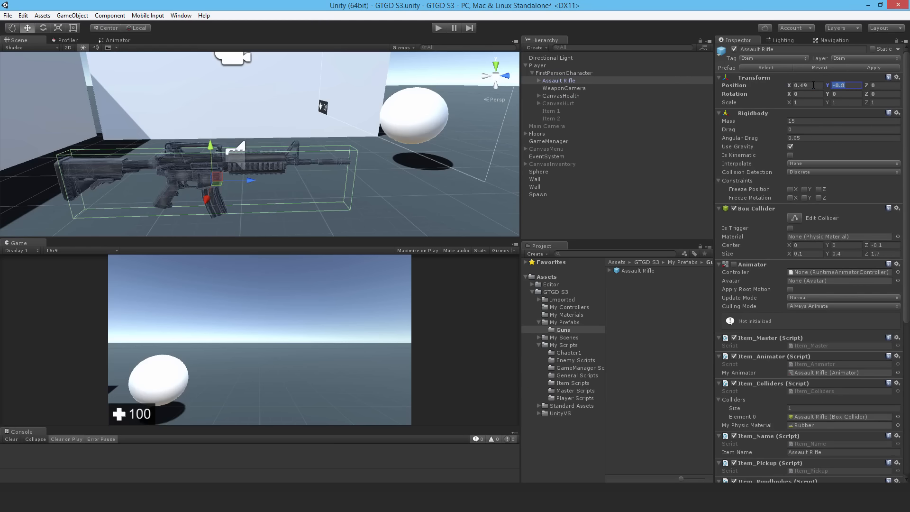
text(-0.27)
click(881, 85)
text(.76)
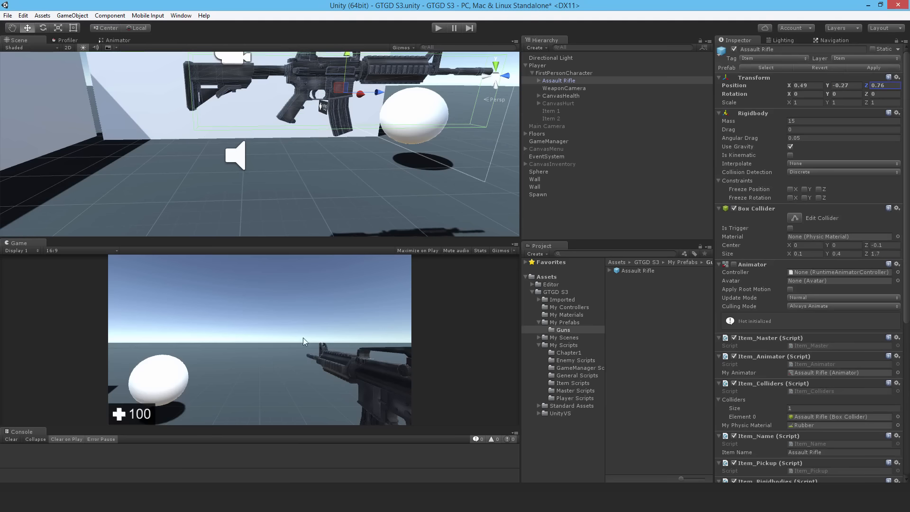
mouse_move(841, 75)
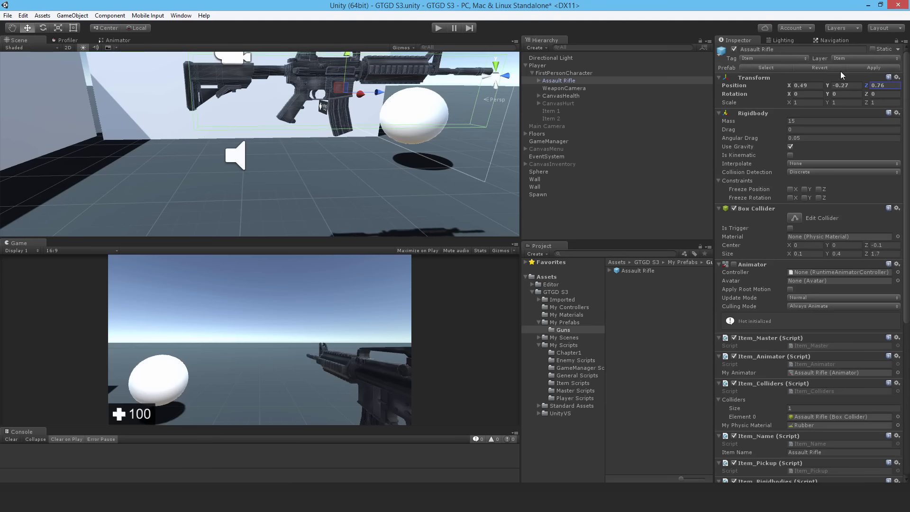
Step: Set the Assault Rifle's layer to Weapon, applying it to all children
click(864, 58)
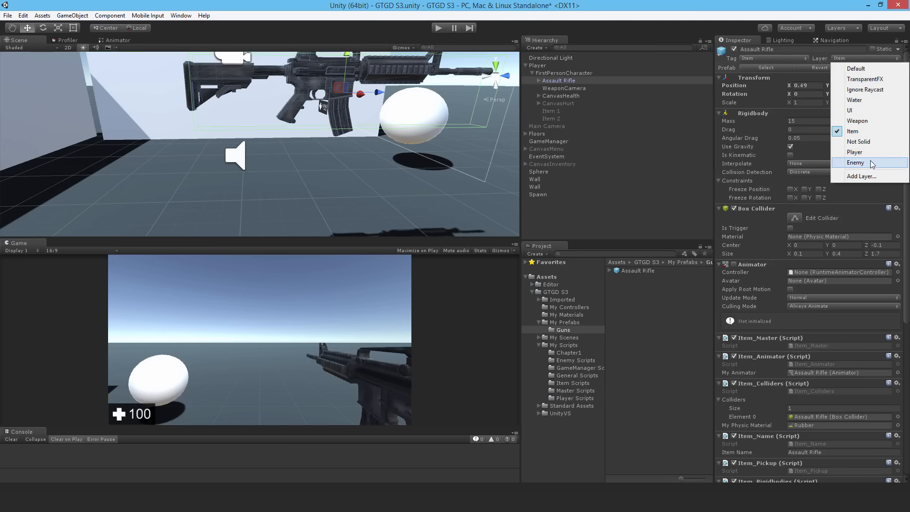
click(857, 121)
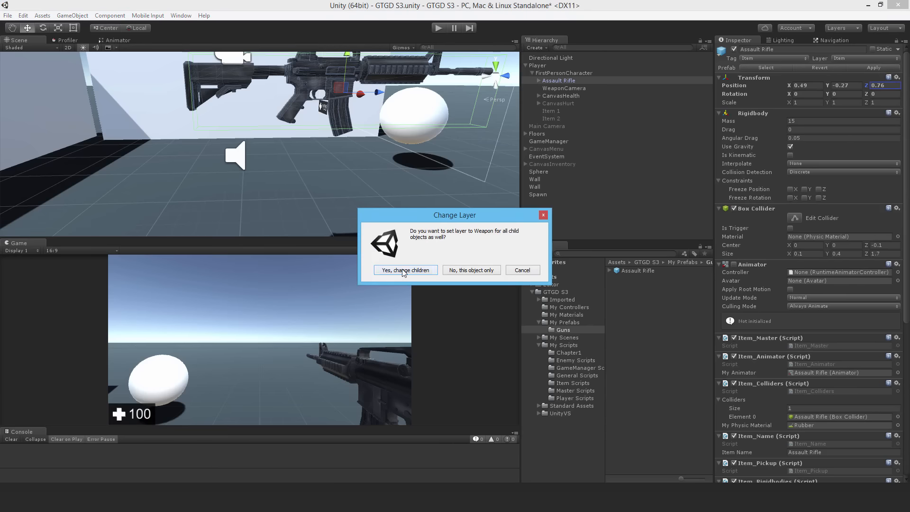
click(405, 270)
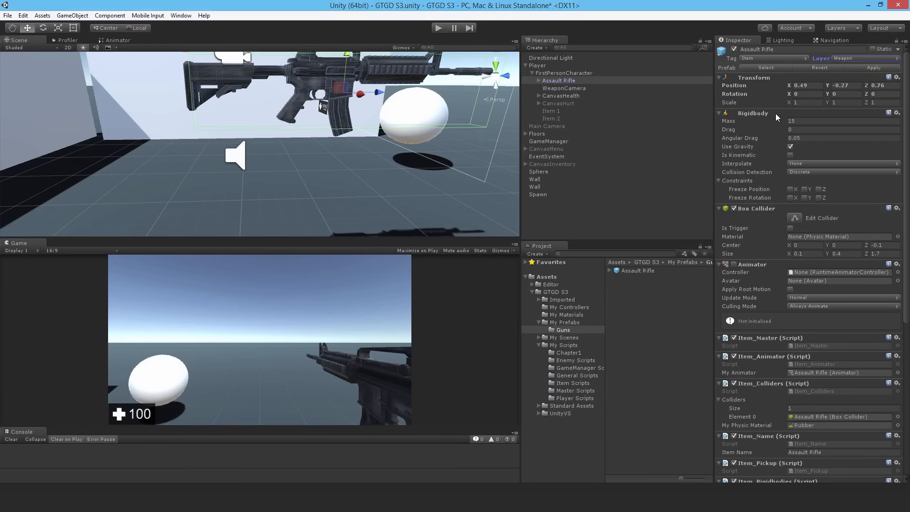
mouse_move(775, 119)
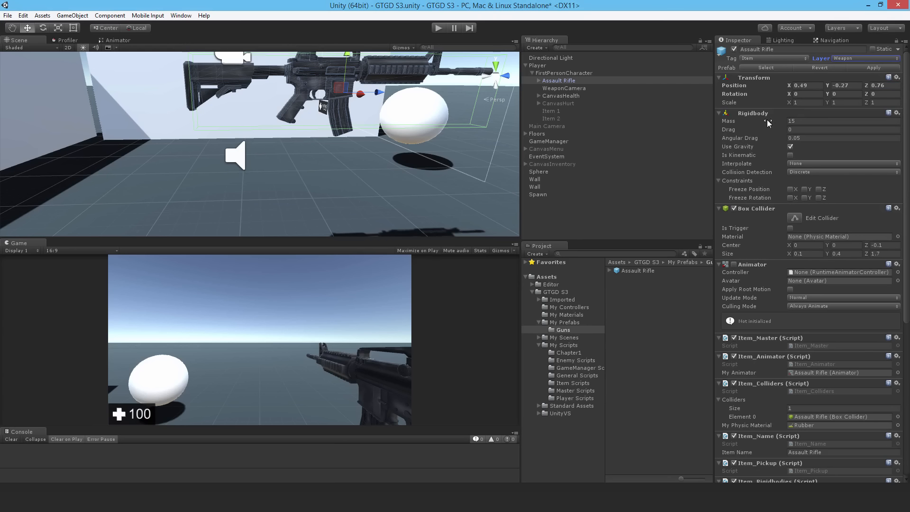
mouse_move(812, 285)
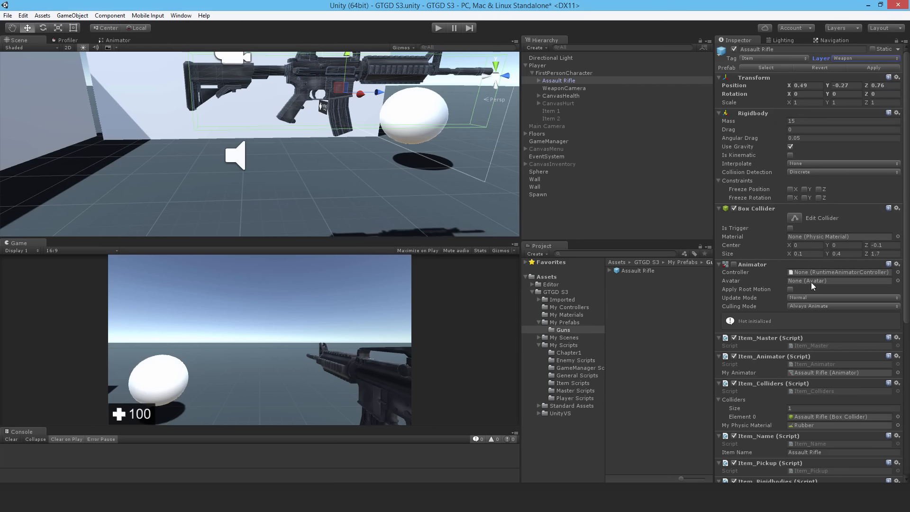
mouse_move(807, 307)
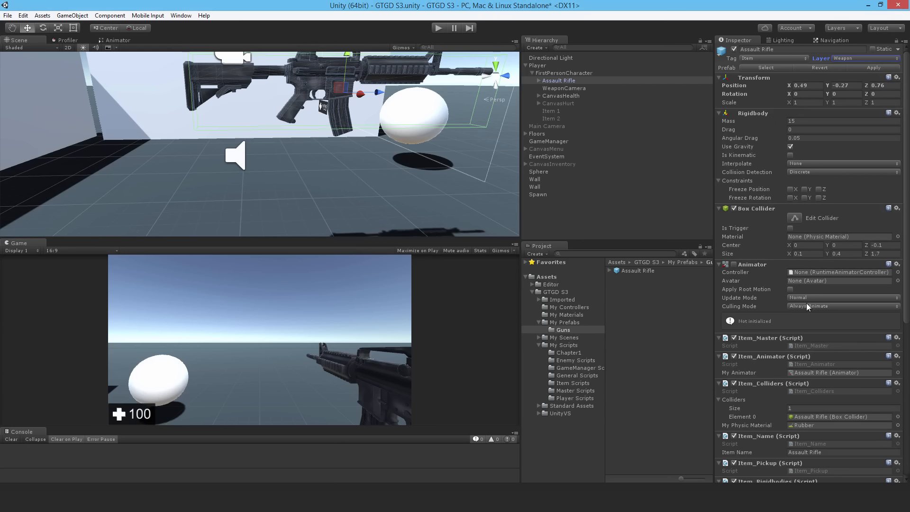
mouse_move(783, 335)
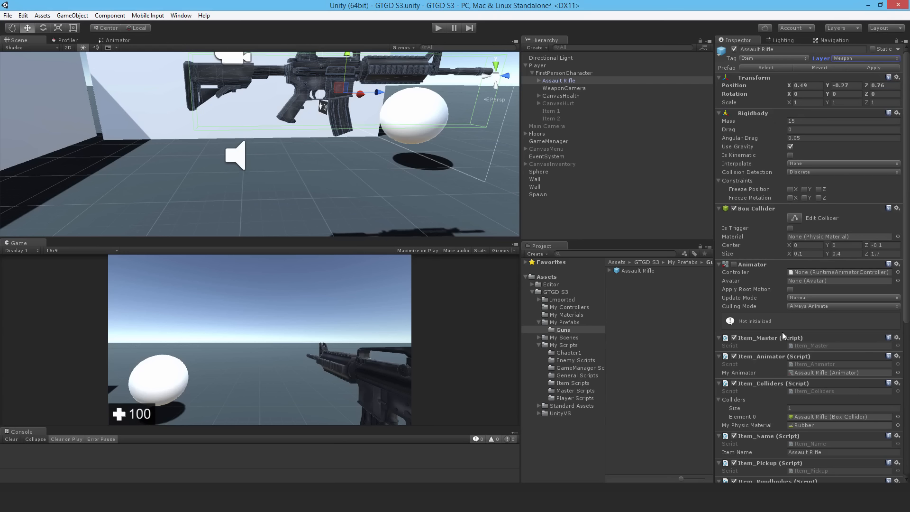
mouse_move(760, 274)
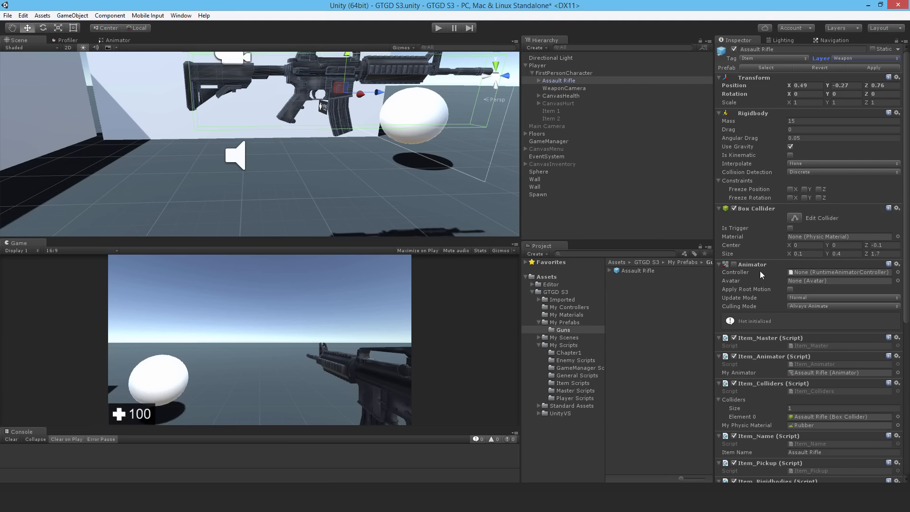
mouse_move(809, 275)
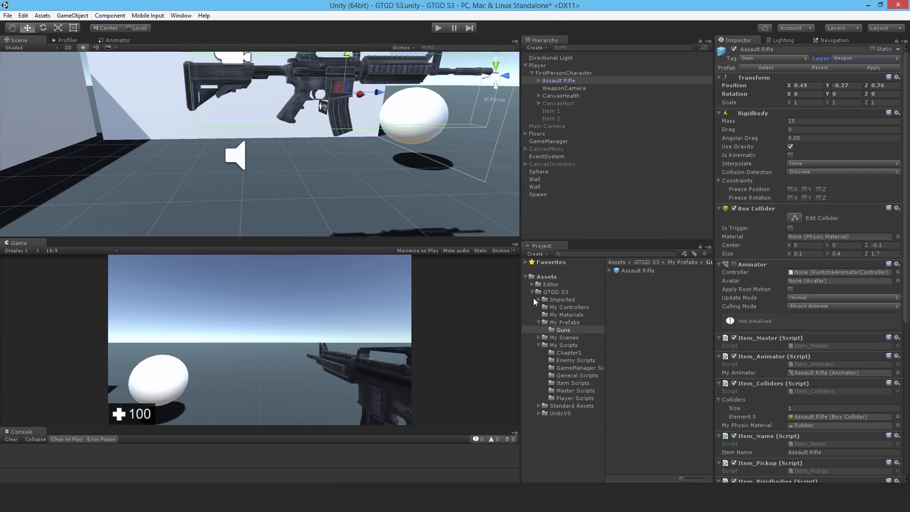
Step: Inside My Controllers, create a folder named Gun
click(570, 306)
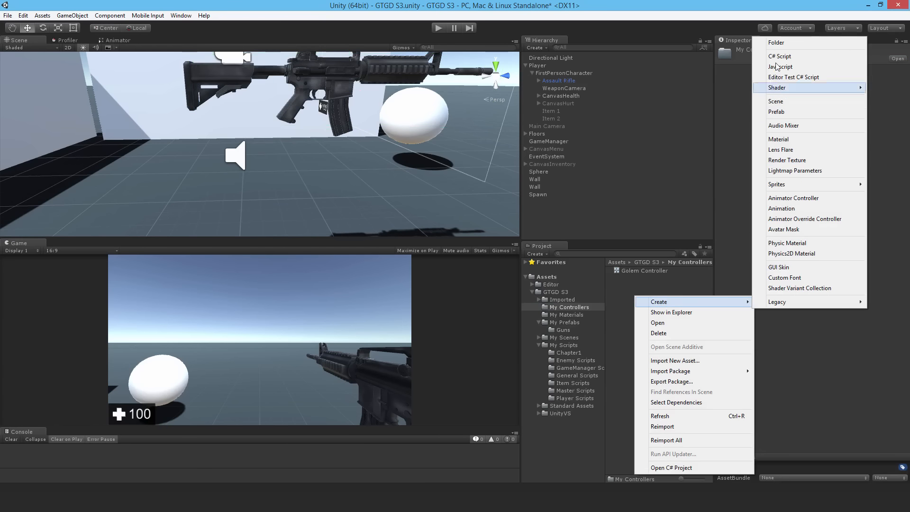
click(776, 42)
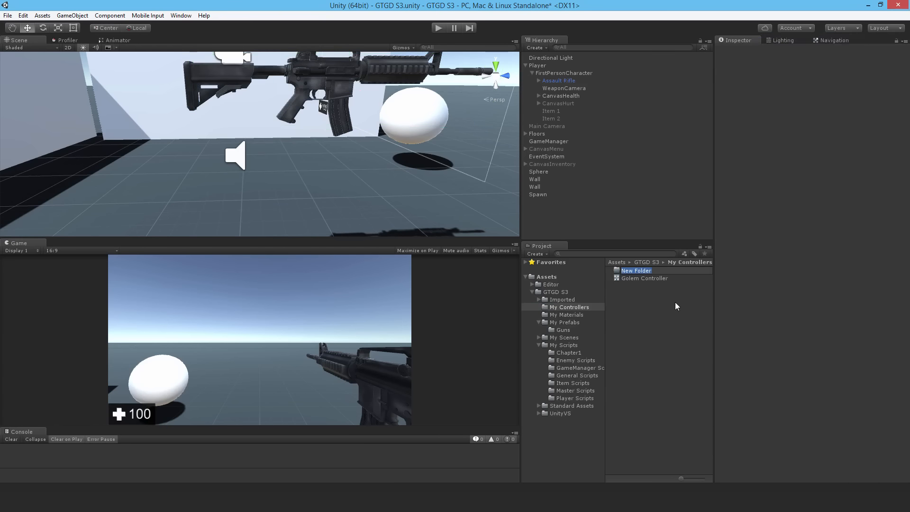
text(Gun)
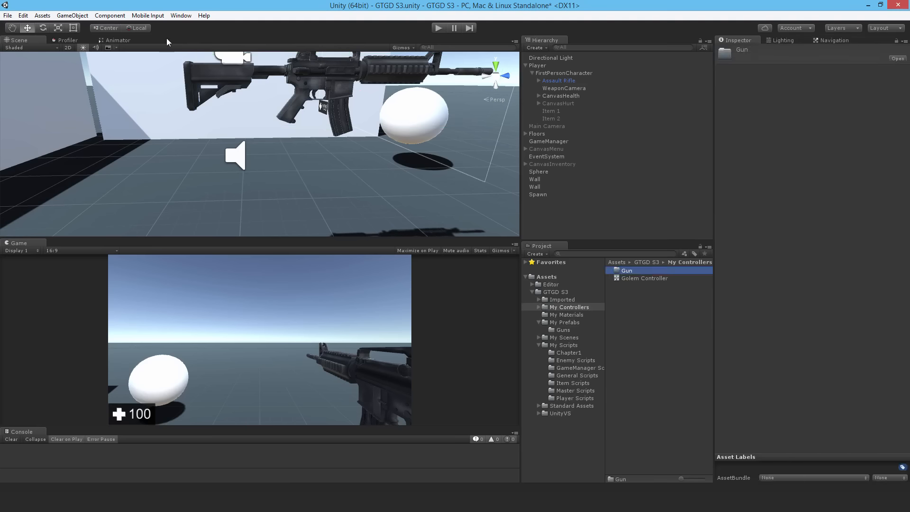
Step: Open the Animation window from the Window menu and select Assault Rifle
click(180, 15)
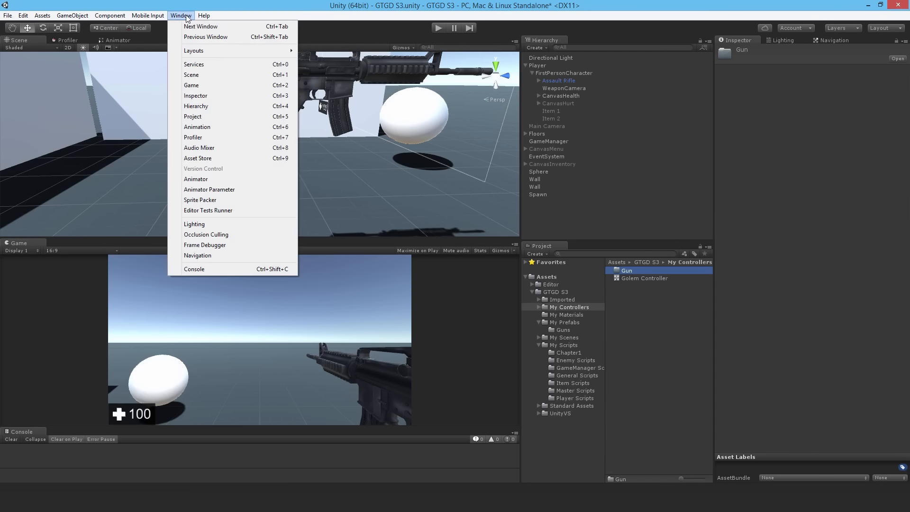
mouse_move(197, 126)
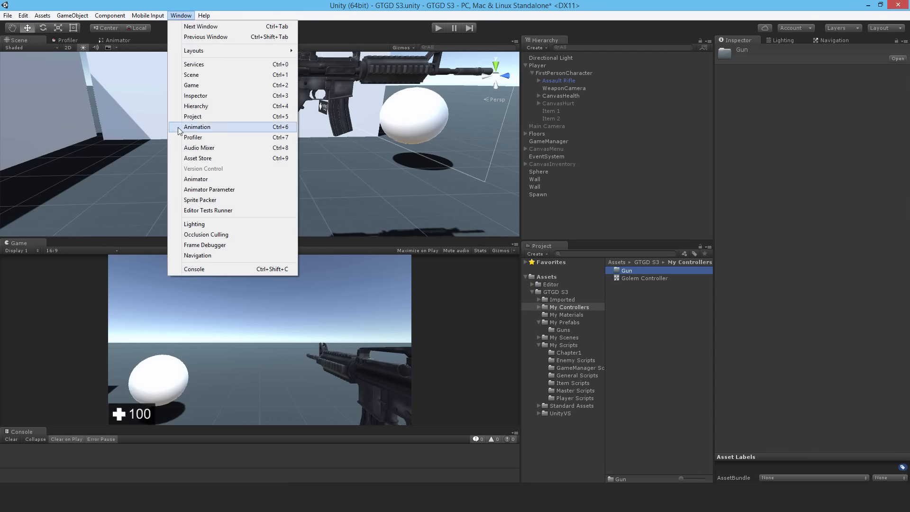
click(197, 126)
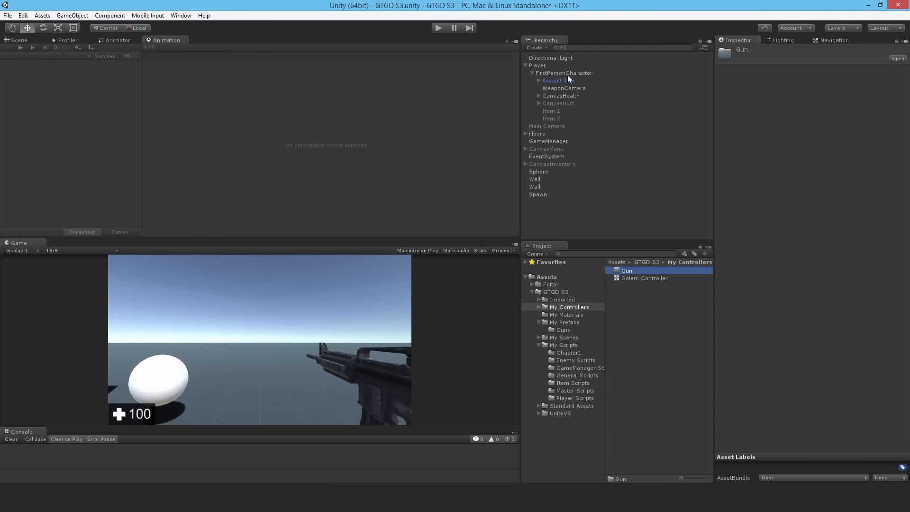
click(558, 80)
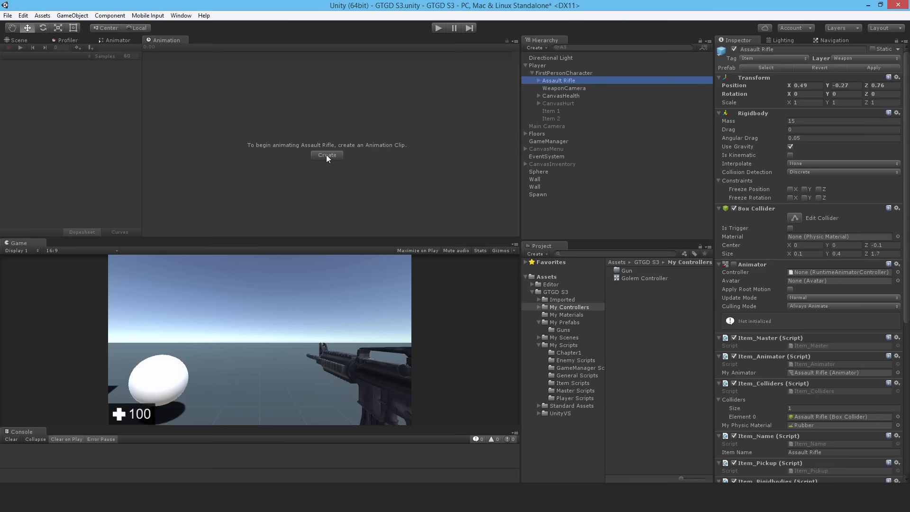
mouse_move(326, 158)
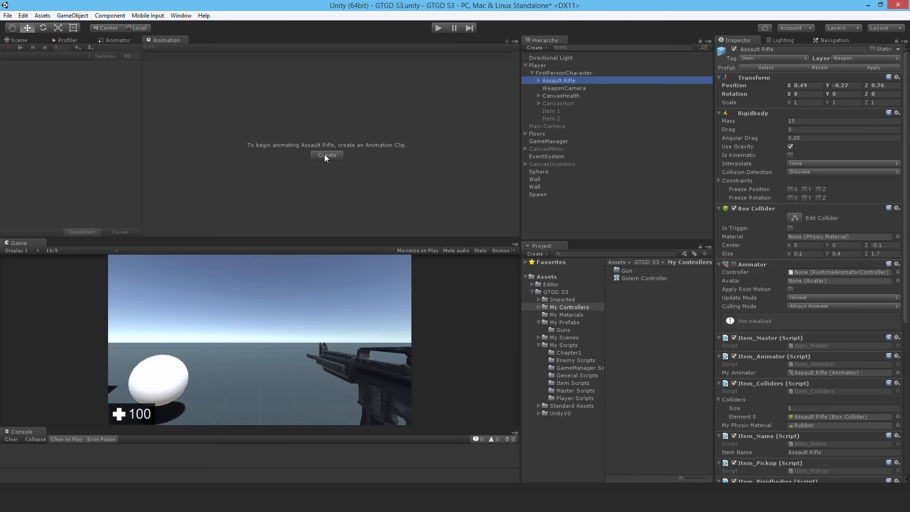
Step: Save a new Gun Idle clip in My Controllers/Gun and test an X-position keyframe
click(326, 155)
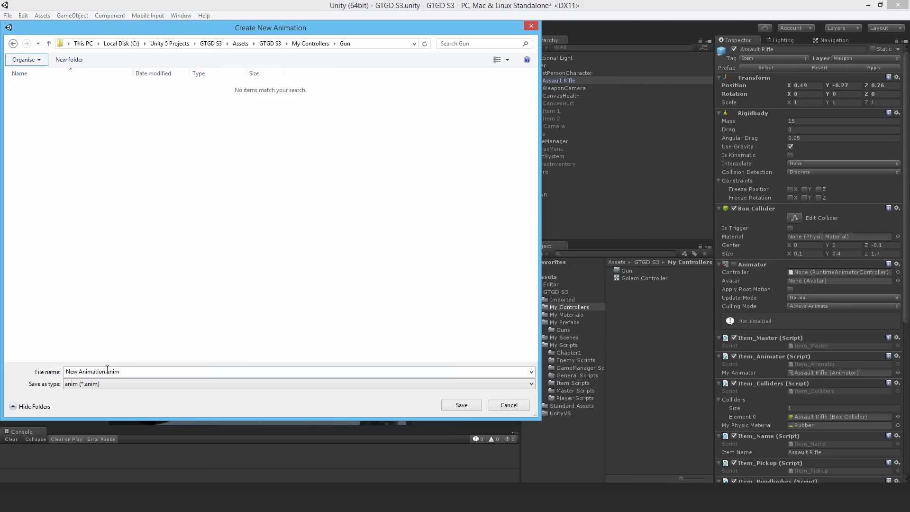
double_click(87, 372)
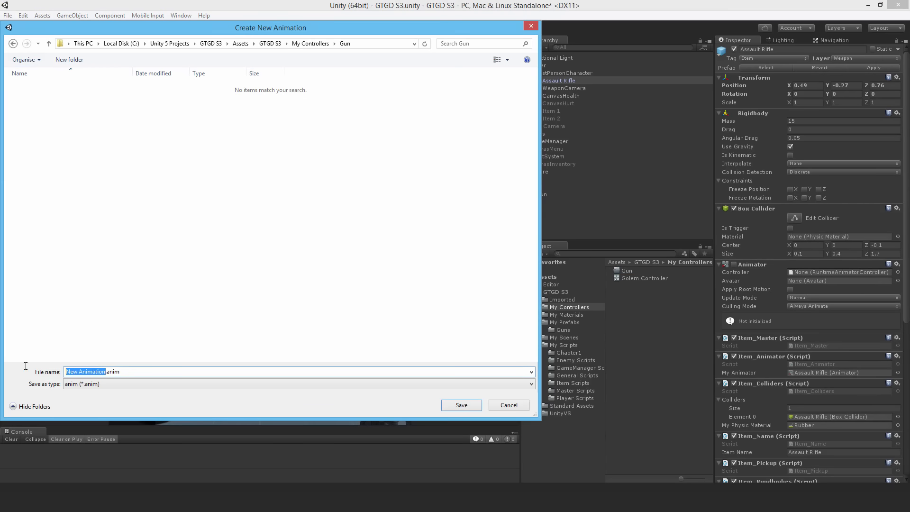
text(Gun Idle.anim)
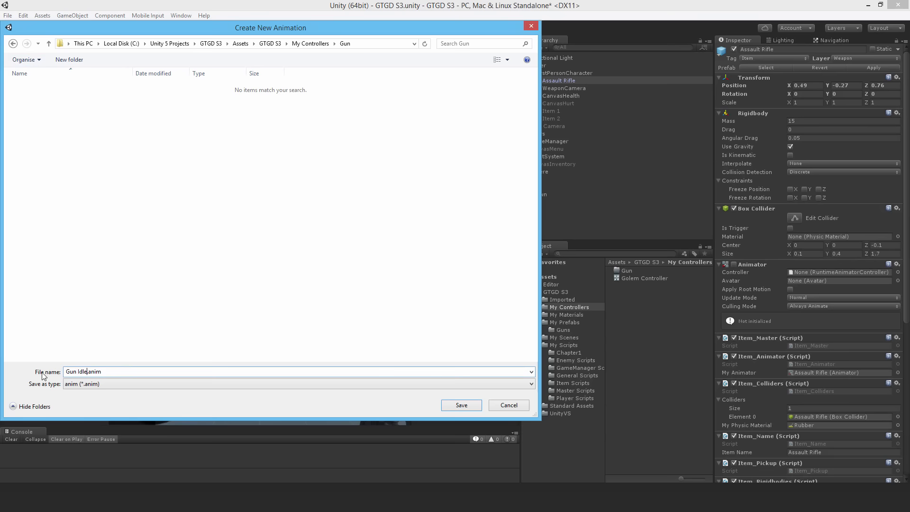
click(461, 404)
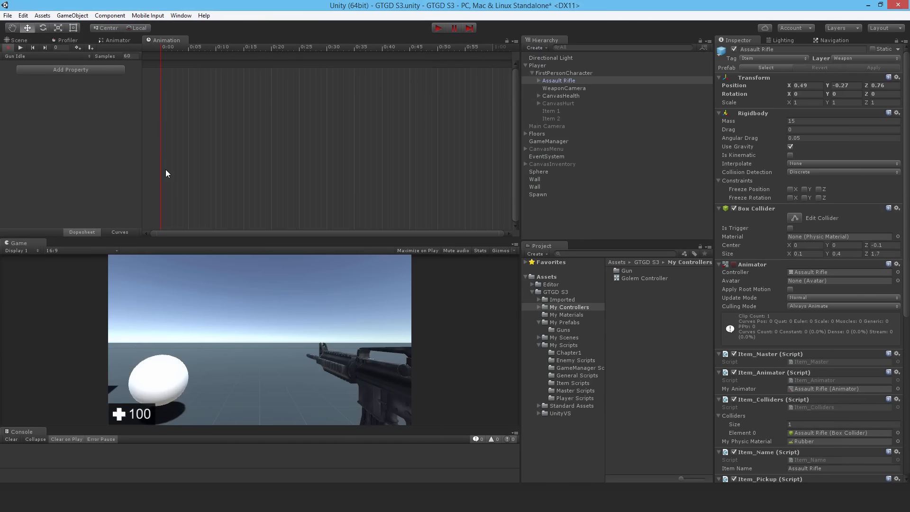
mouse_move(174, 111)
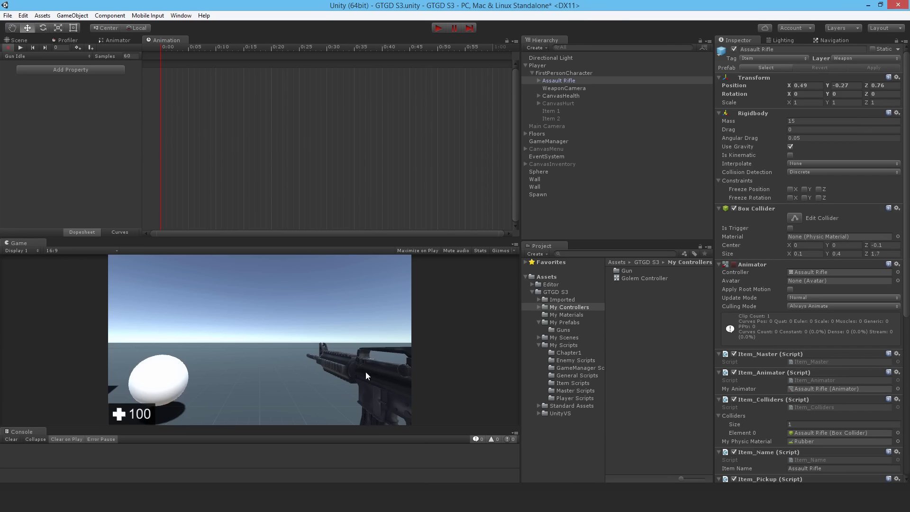
mouse_move(134, 77)
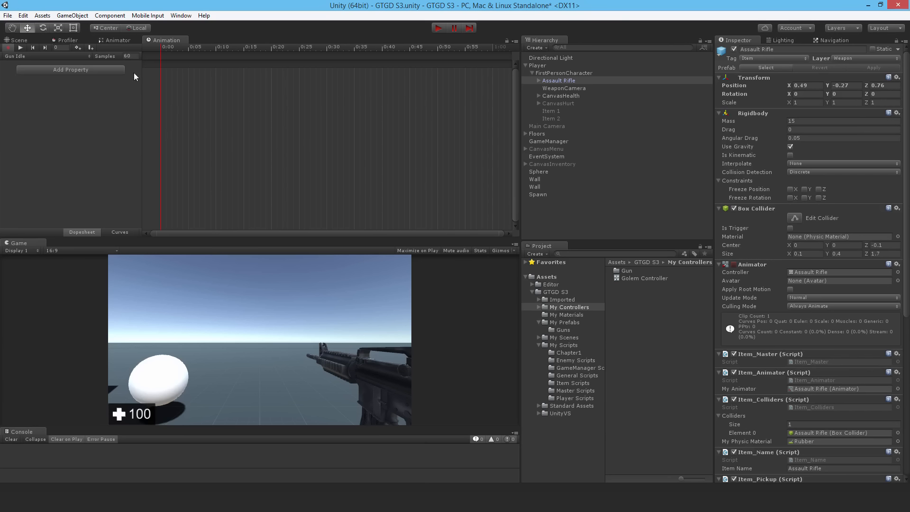
click(188, 47)
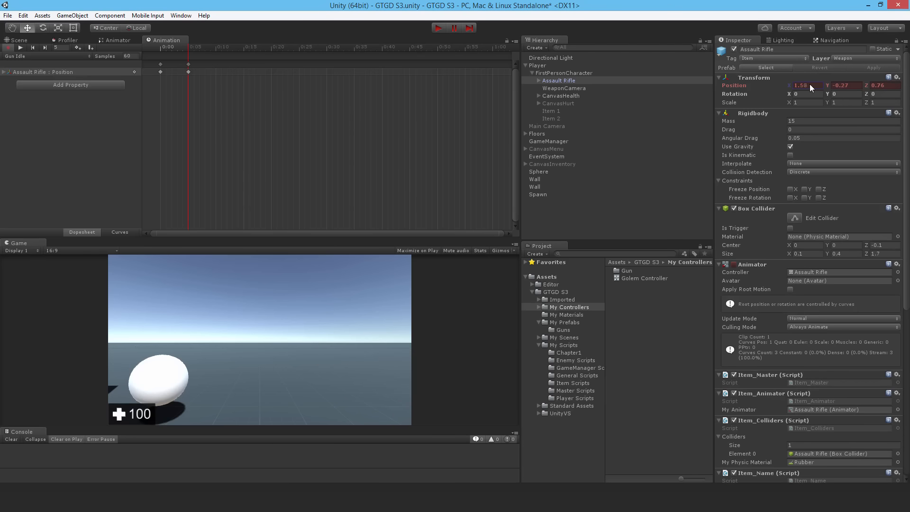
drag(812, 85, 785, 86)
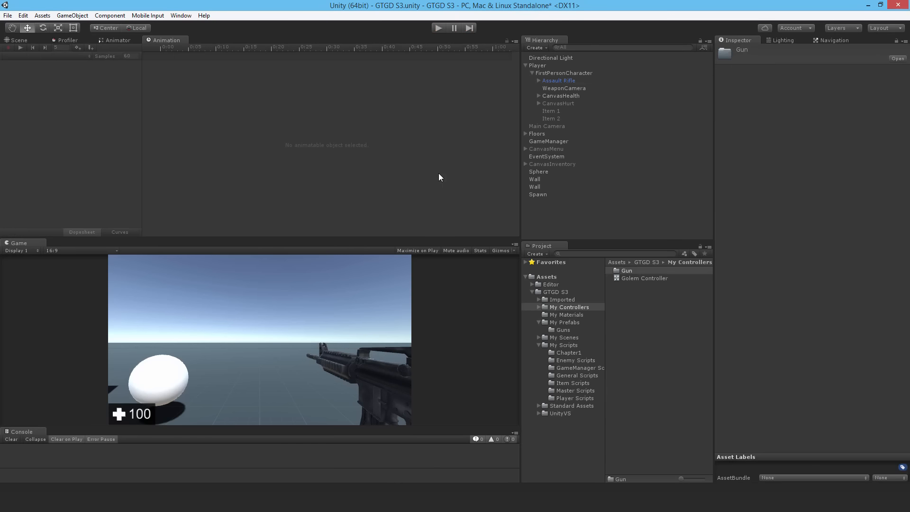
Step: Recreate Gun Idle.anim for the Assault Rifle, confirming replacement of the old file
click(558, 80)
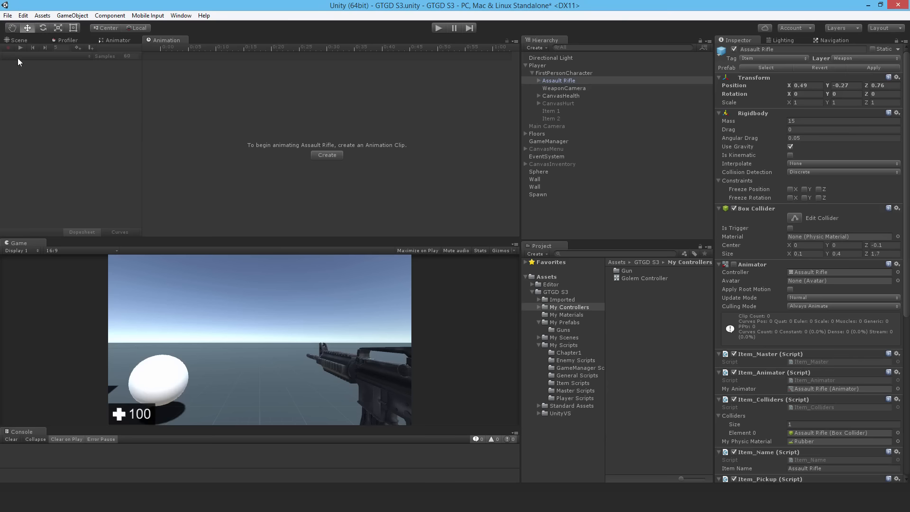
click(326, 154)
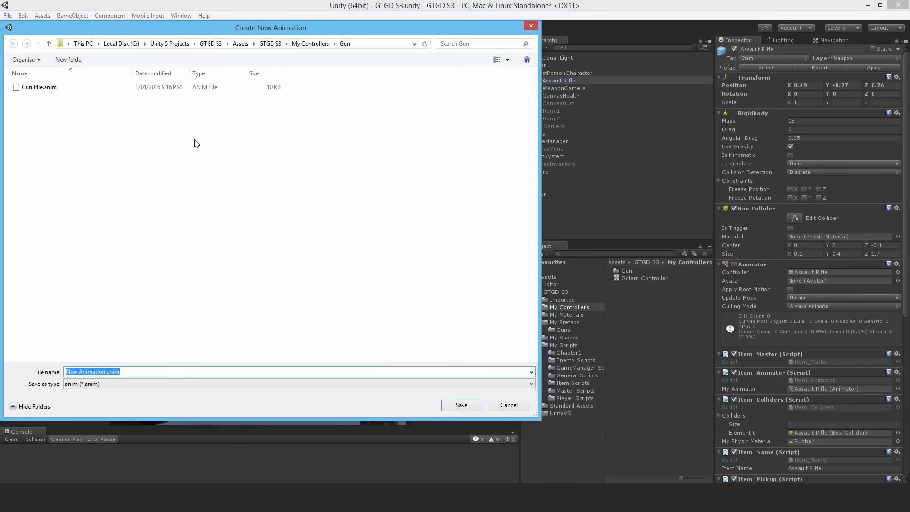
click(461, 404)
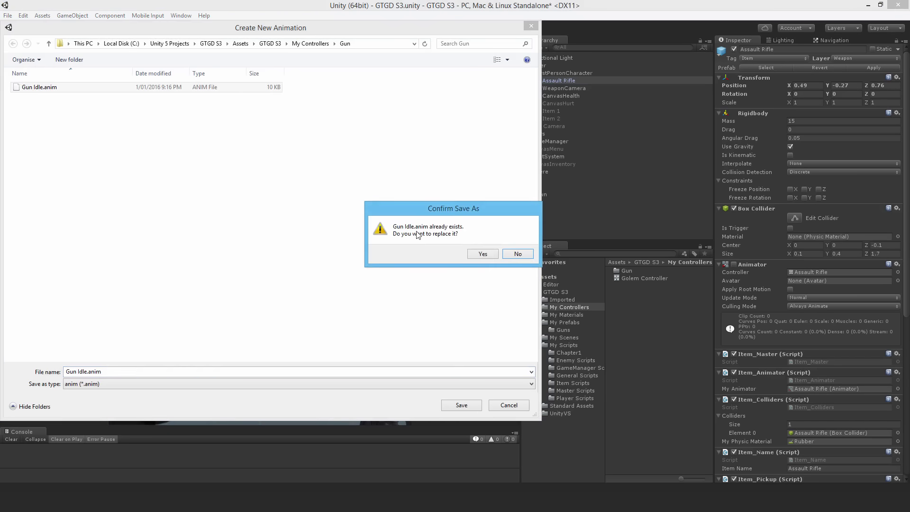
click(482, 253)
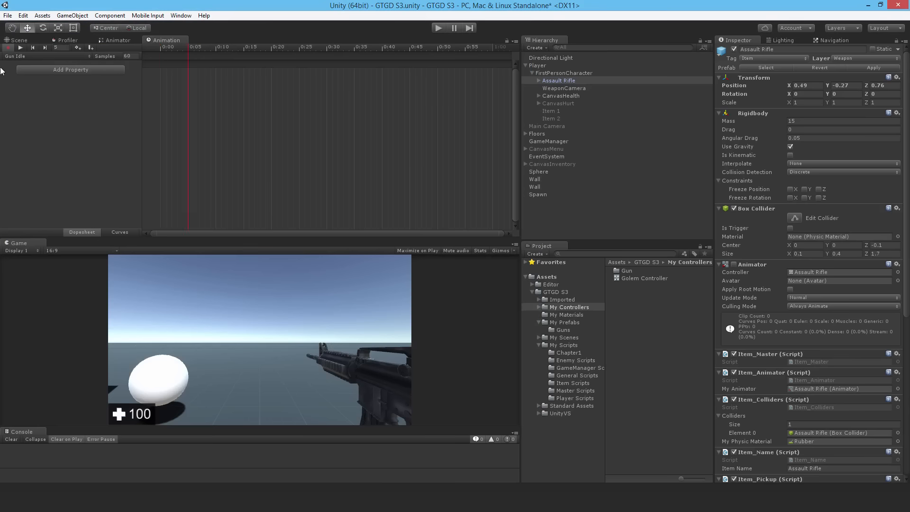
Step: Add a Rotation property to Gun Idle, expand its x, y, z curves, and select the final keyframes
click(71, 69)
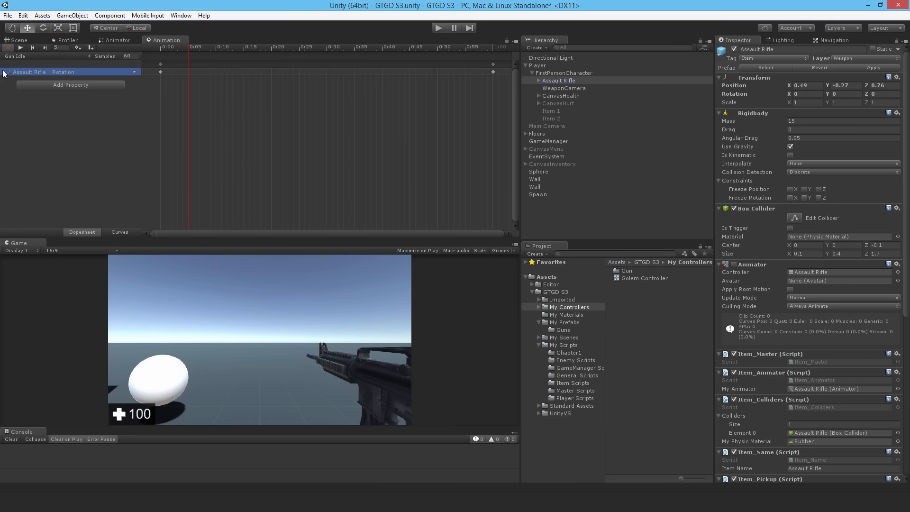
click(5, 72)
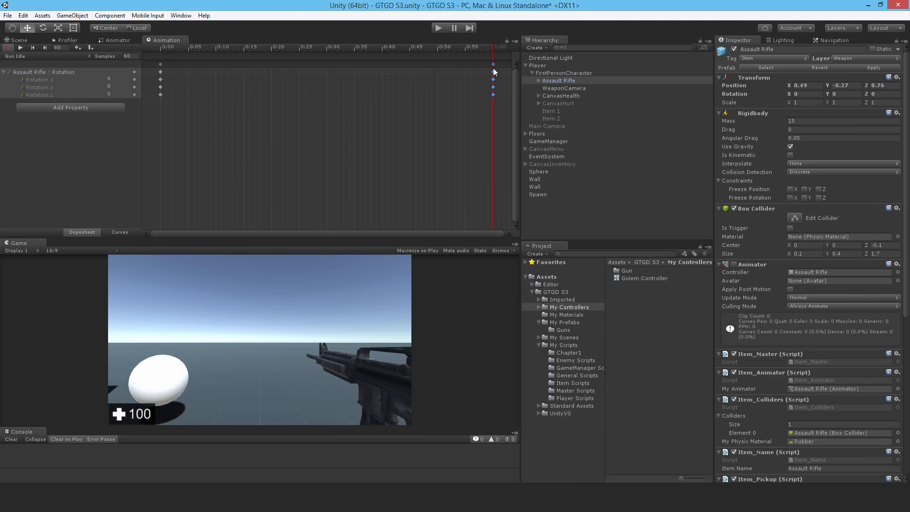
mouse_move(488, 77)
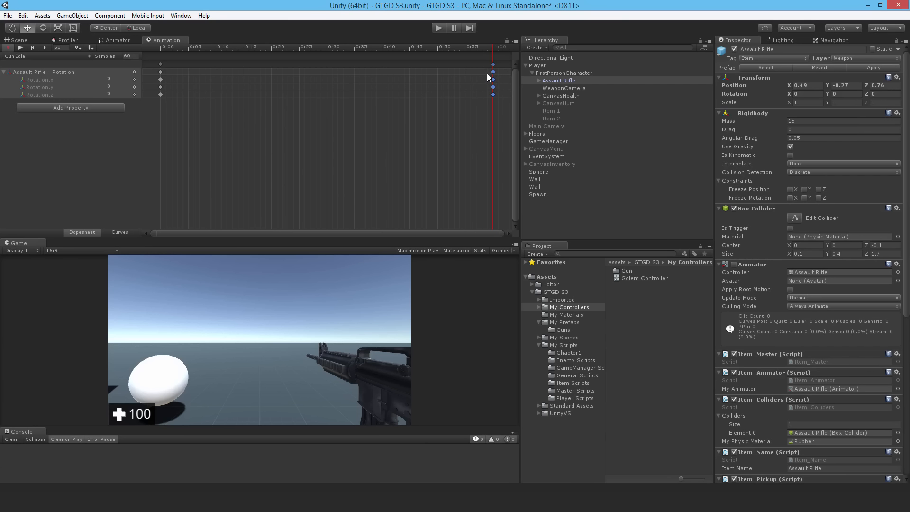
click(439, 28)
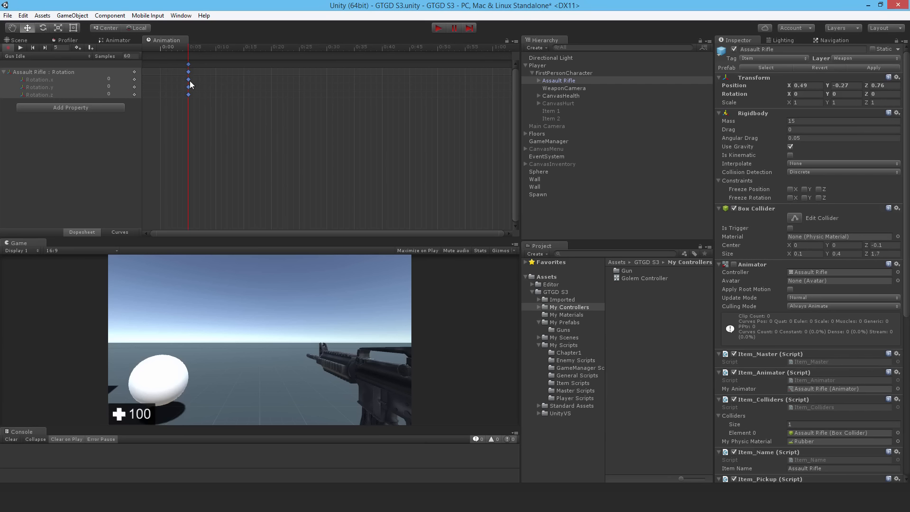
mouse_move(196, 67)
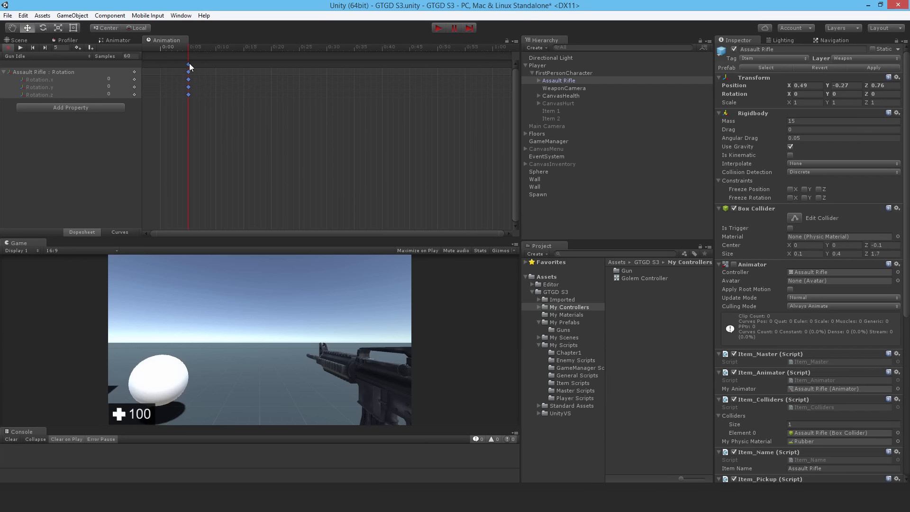
mouse_move(193, 56)
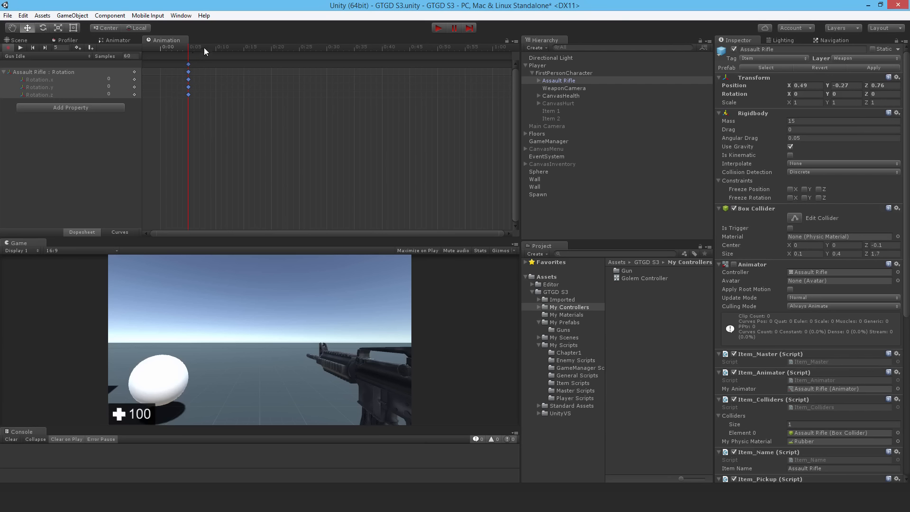
mouse_move(217, 57)
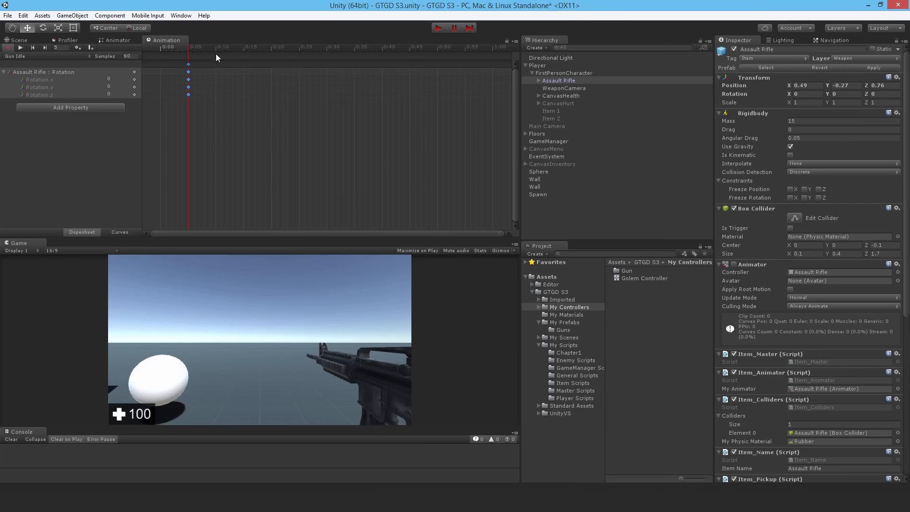
mouse_move(196, 65)
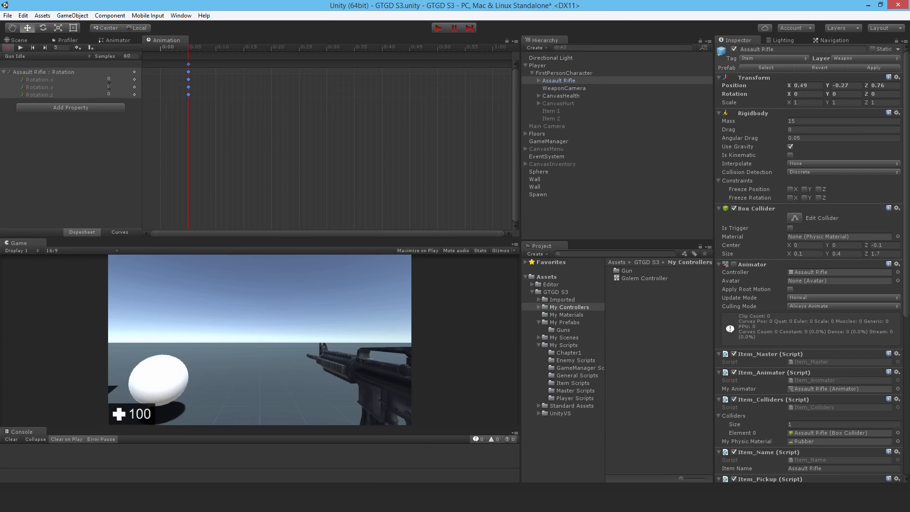
mouse_move(217, 74)
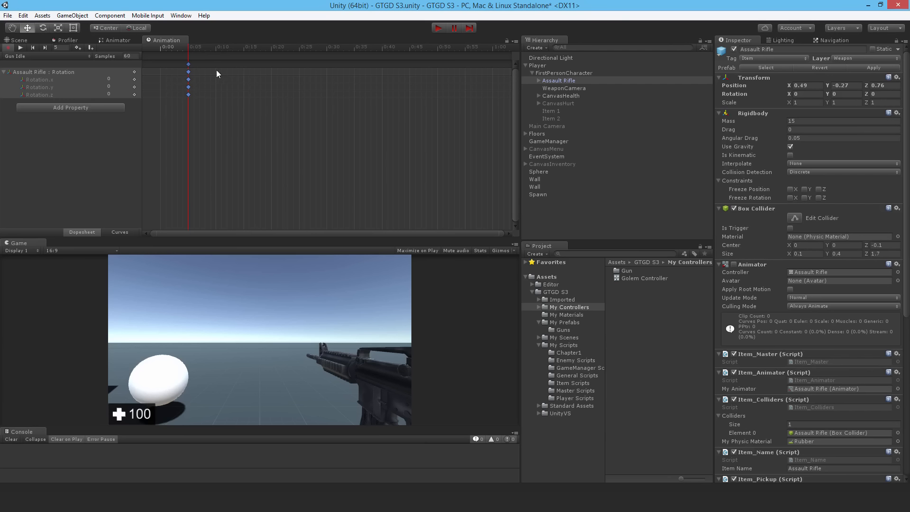
mouse_move(216, 75)
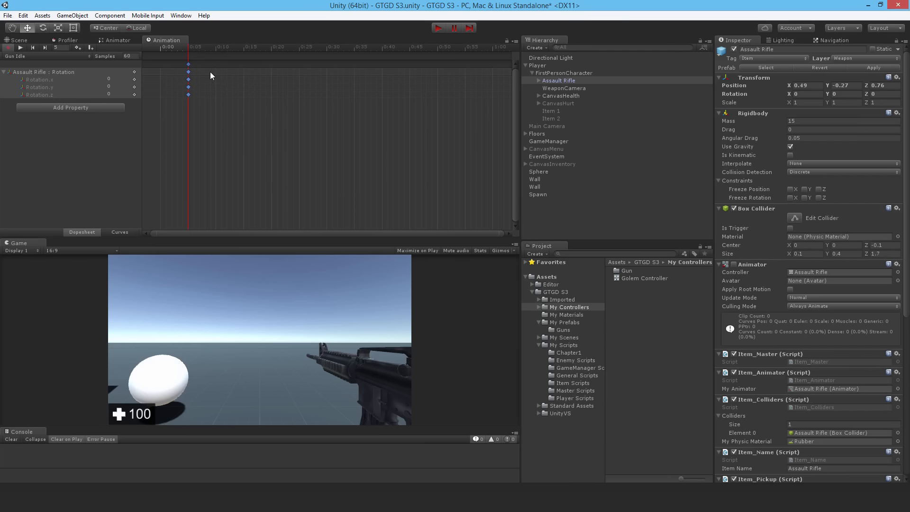
mouse_move(268, 347)
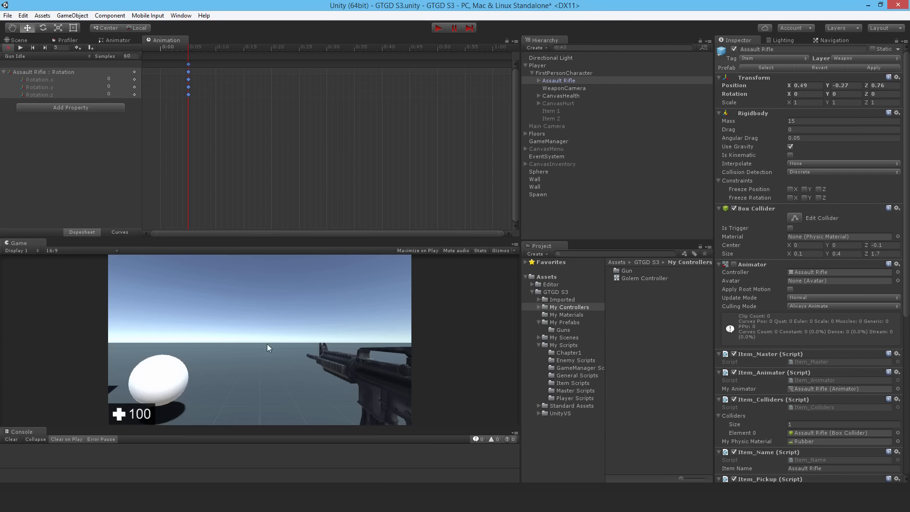
mouse_move(285, 347)
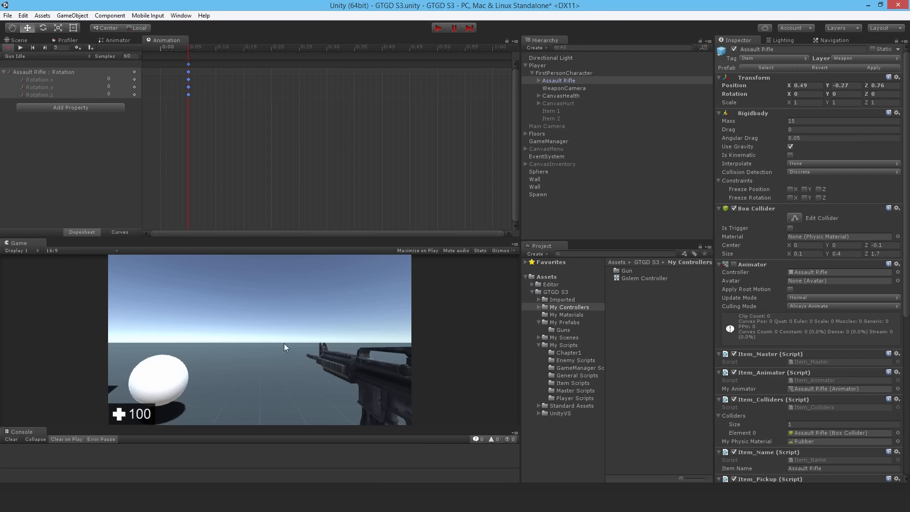
mouse_move(241, 343)
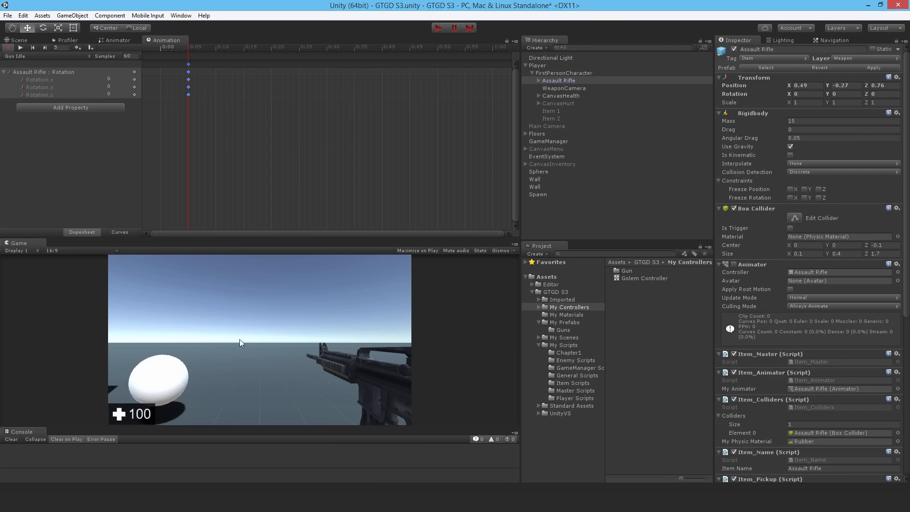
mouse_move(267, 349)
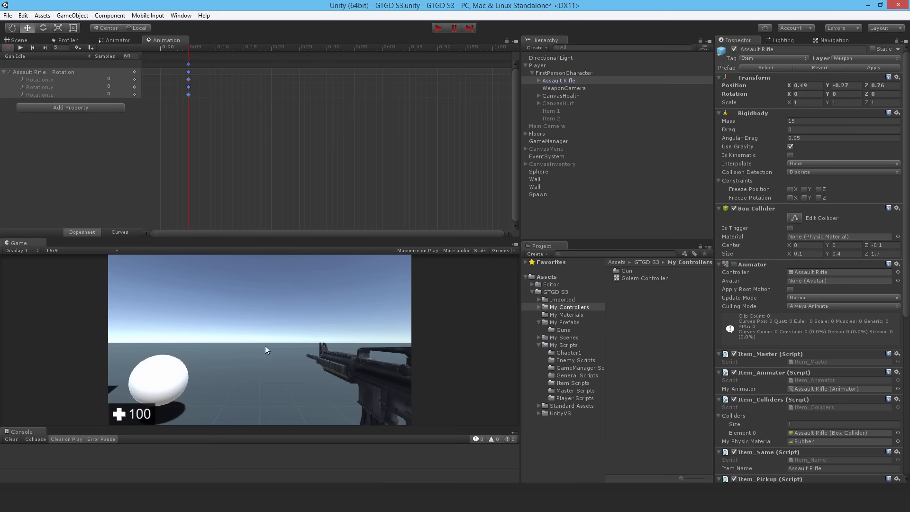
mouse_move(234, 314)
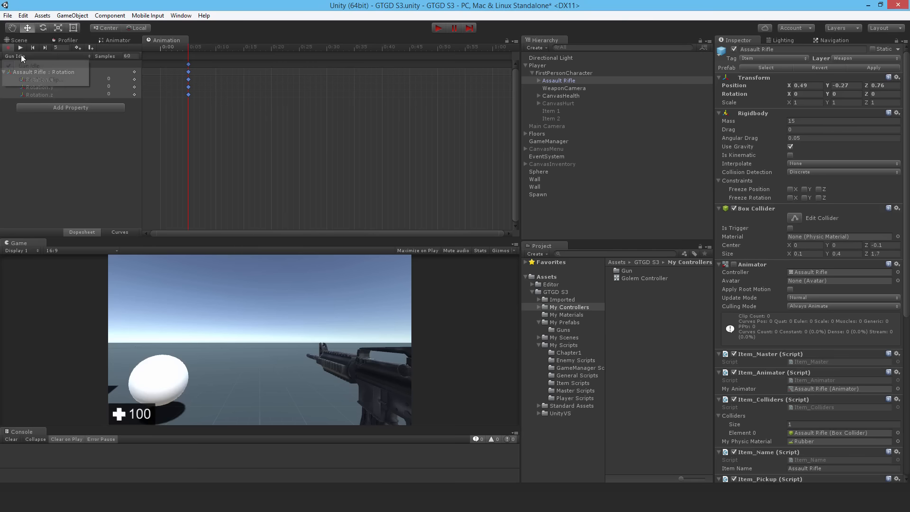
Step: From the clip dropdown, create and save a new empty clip named Gun Draw
click(42, 80)
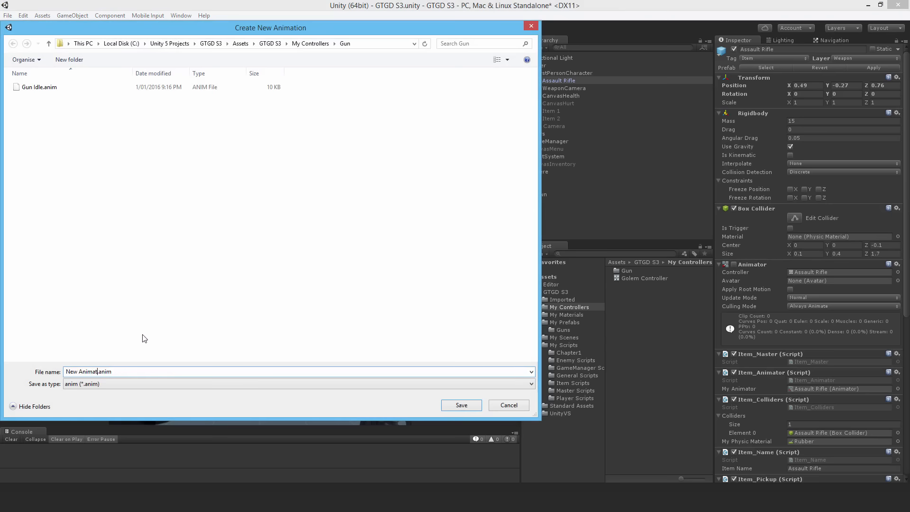
text(Gun Draw.anim)
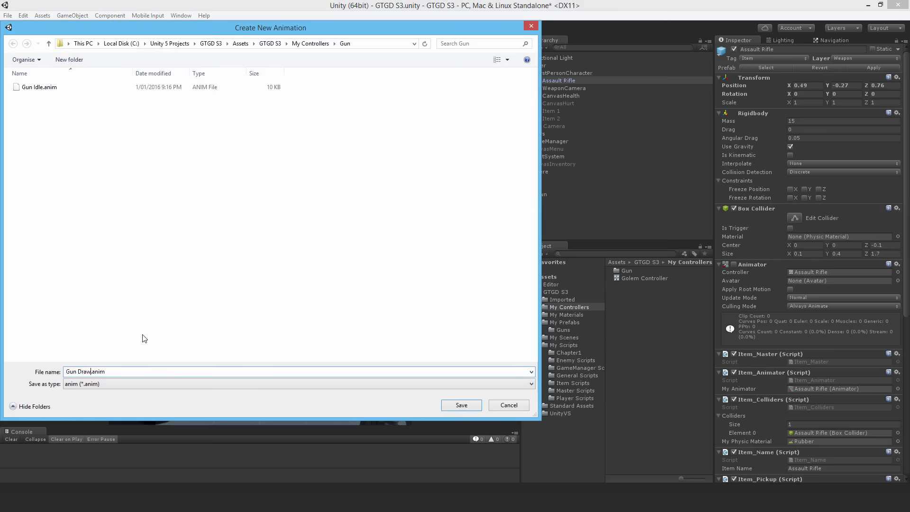
click(461, 404)
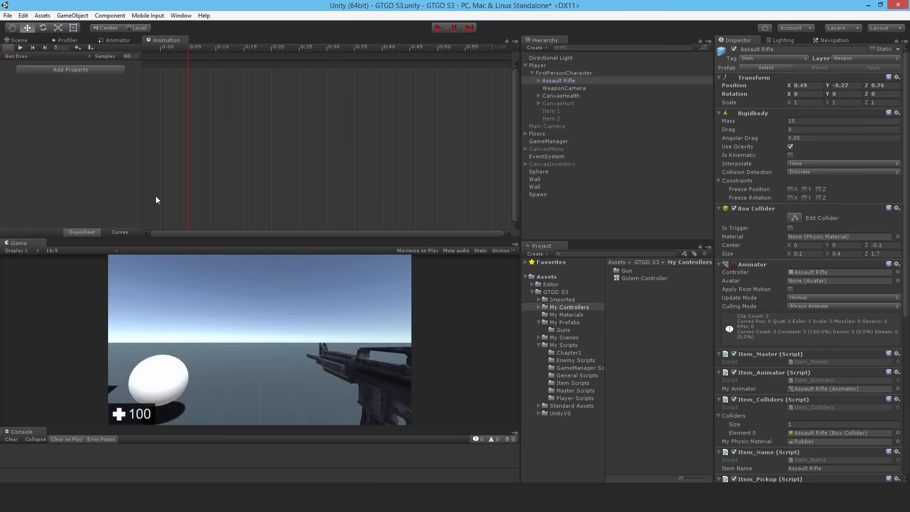
Step: Add rotation to the Gun Draw clip, set X to -8, and key the start and frame 10
click(71, 69)
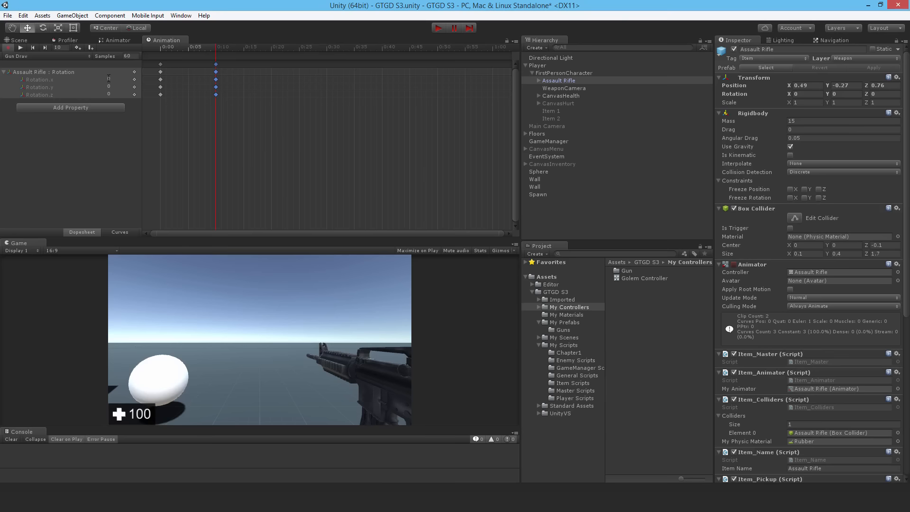
click(116, 80)
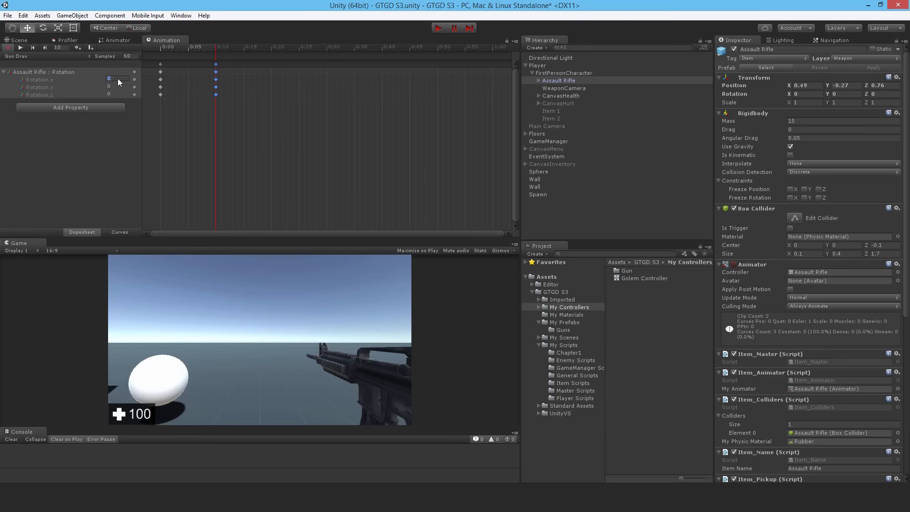
text(-8)
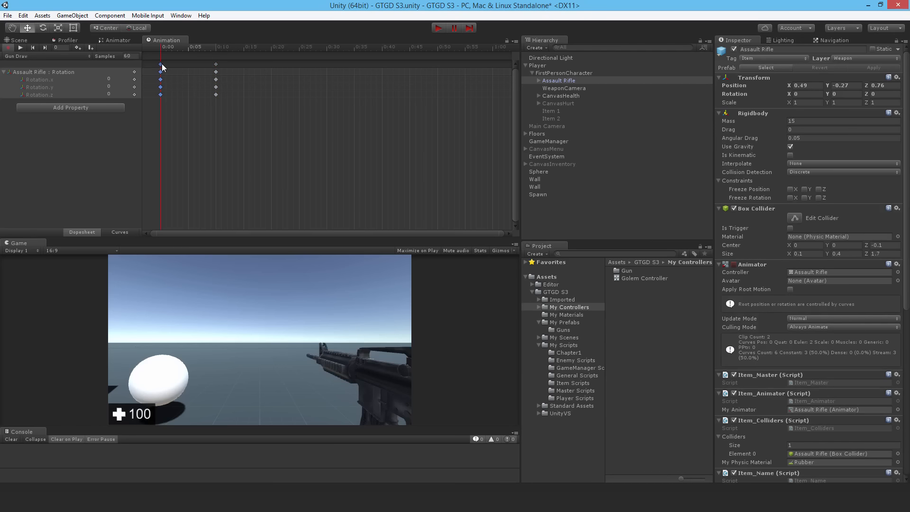
click(111, 80)
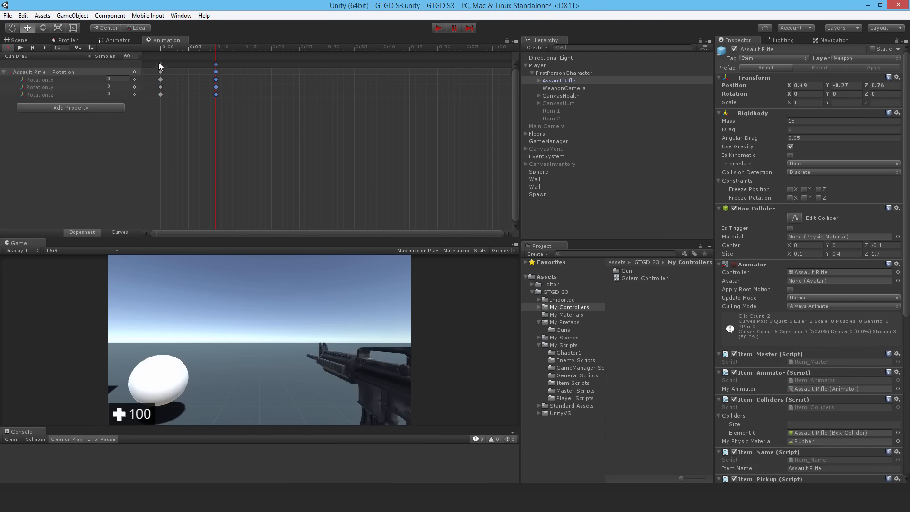
click(173, 47)
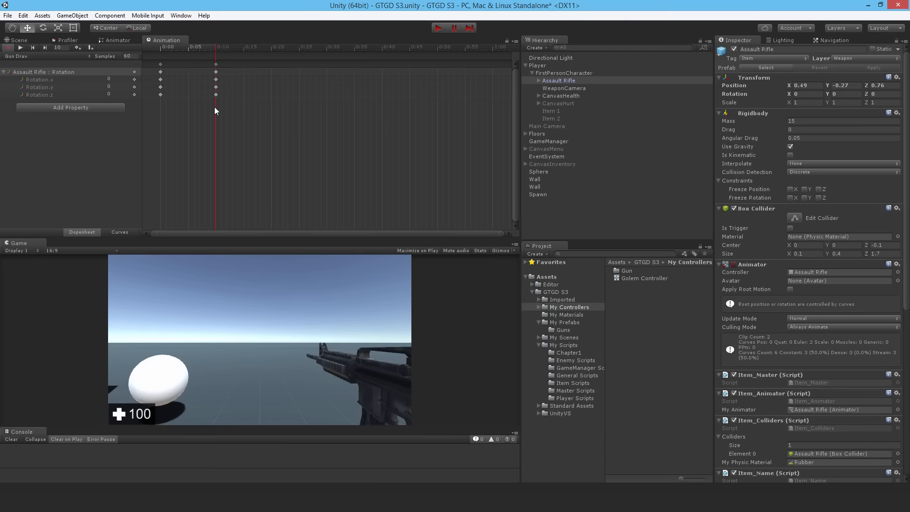
mouse_move(326, 4)
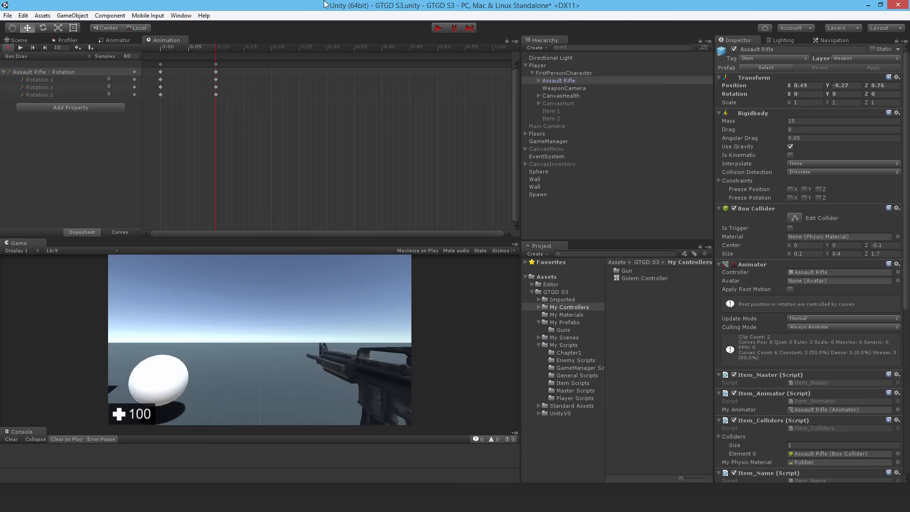
Step: Create and save a new empty animation clip named Gun Shoot for the rifle
click(16, 56)
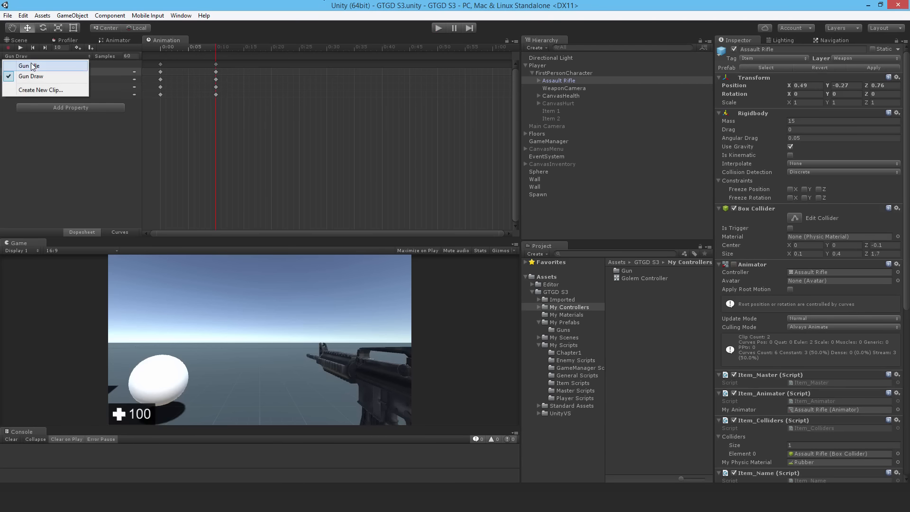
click(27, 65)
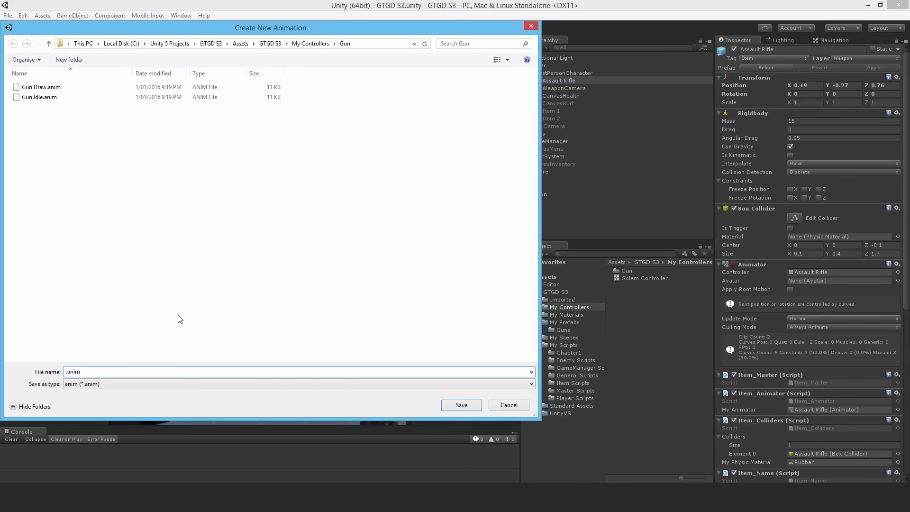
click(461, 404)
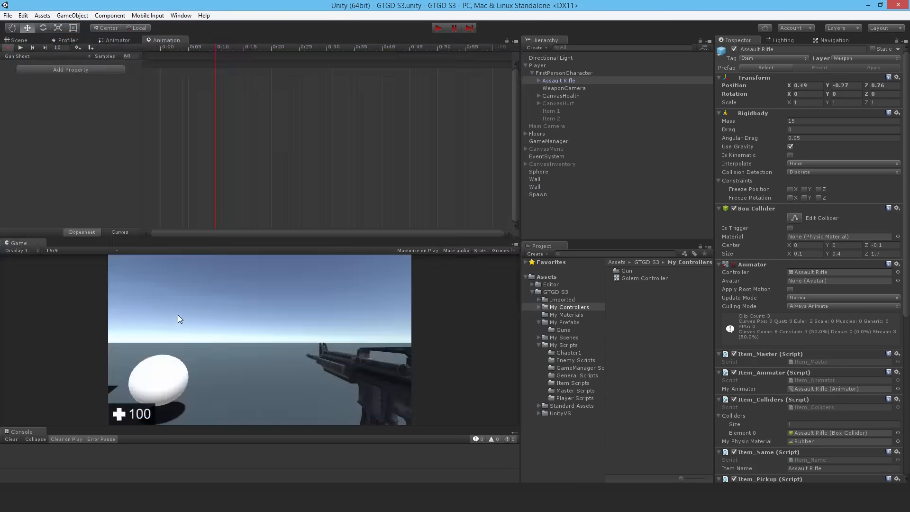
Step: Add Transform Rotation keys (-4, 1, 0) to Gun Shoot, then save a new Gun Reload clip
click(70, 69)
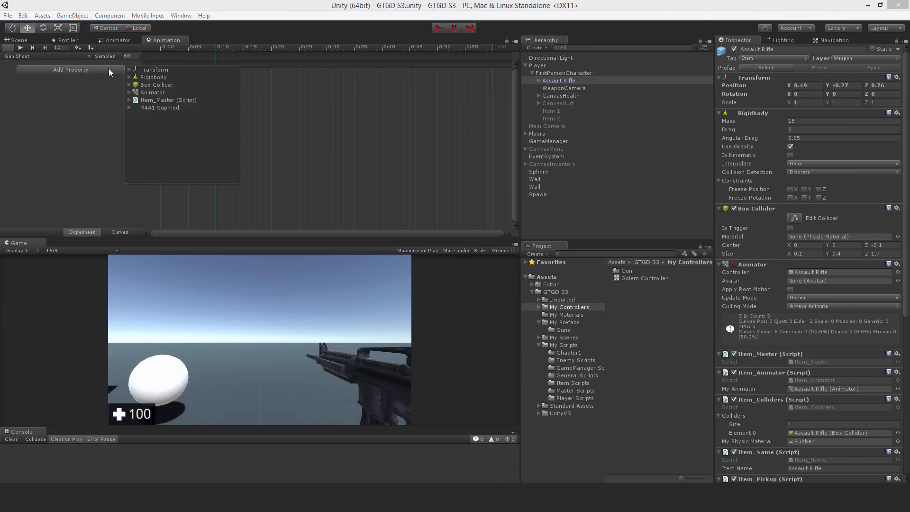
mouse_move(129, 75)
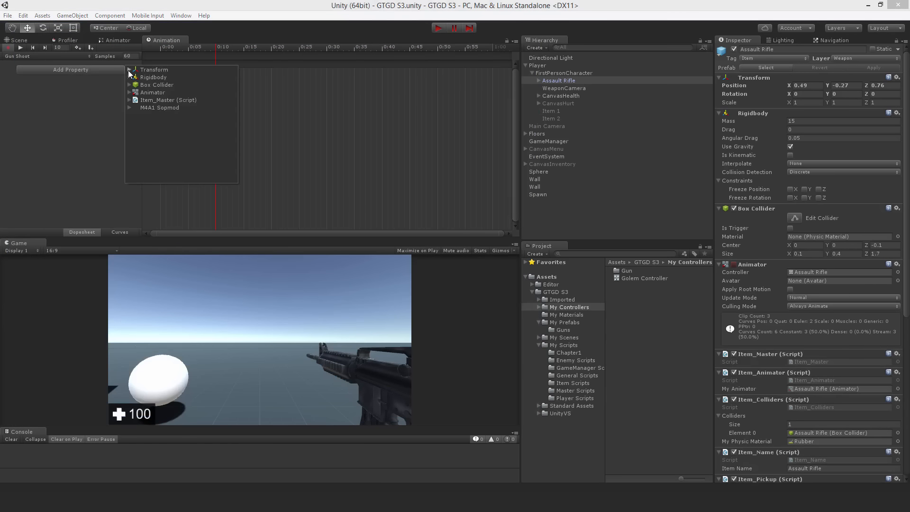
click(132, 77)
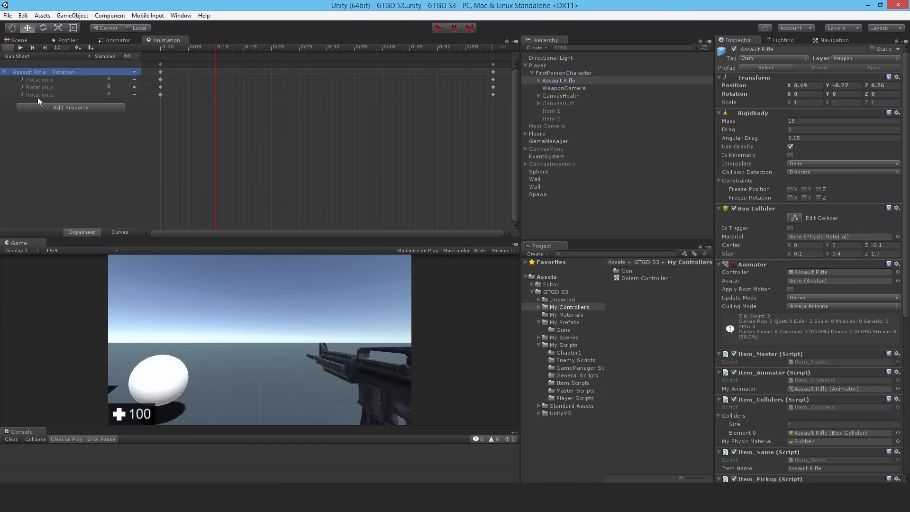
mouse_move(308, 95)
text(-4)
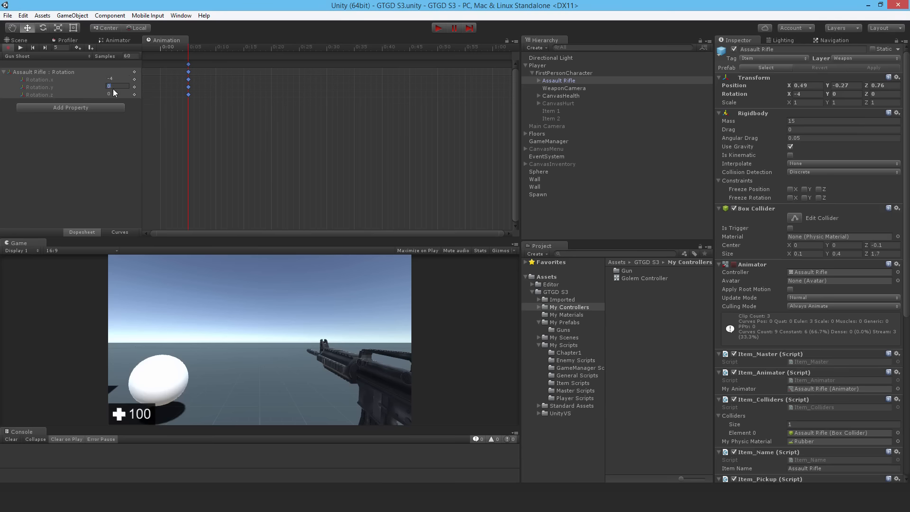
text(1)
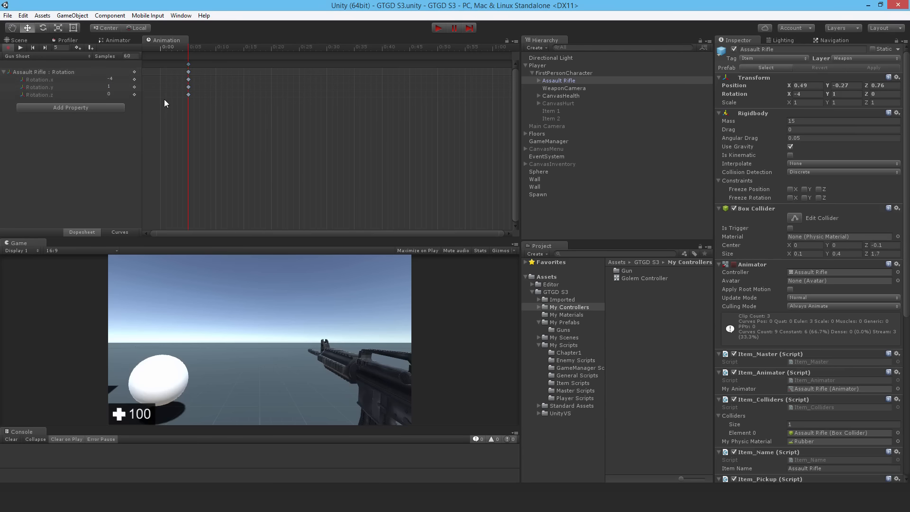
mouse_move(247, 157)
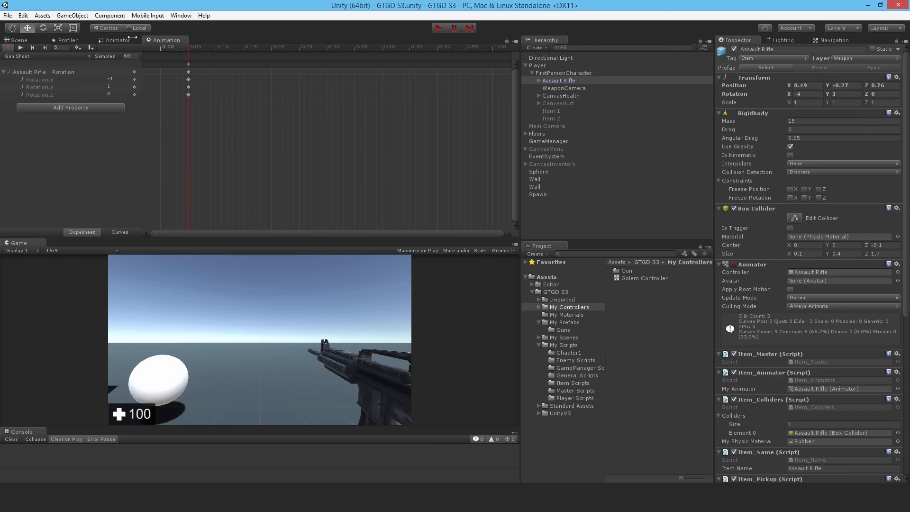
mouse_move(39, 56)
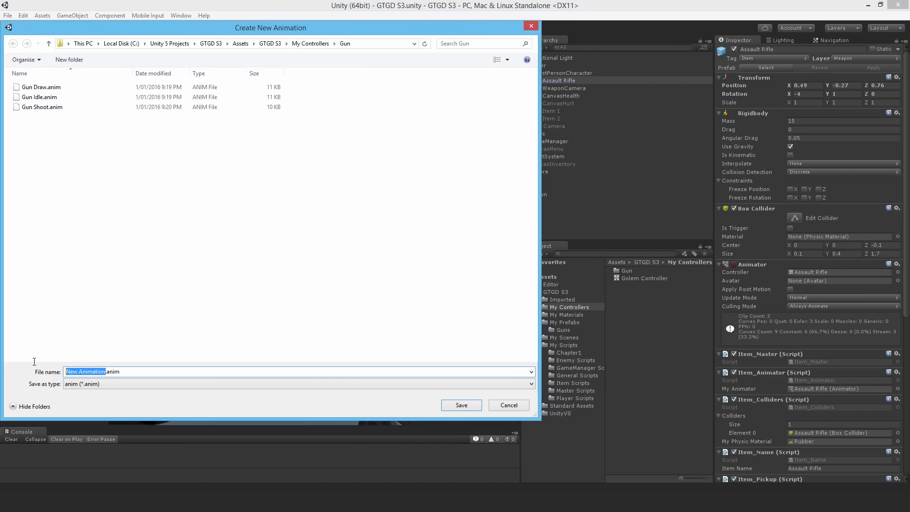
text(Gun Re.anim)
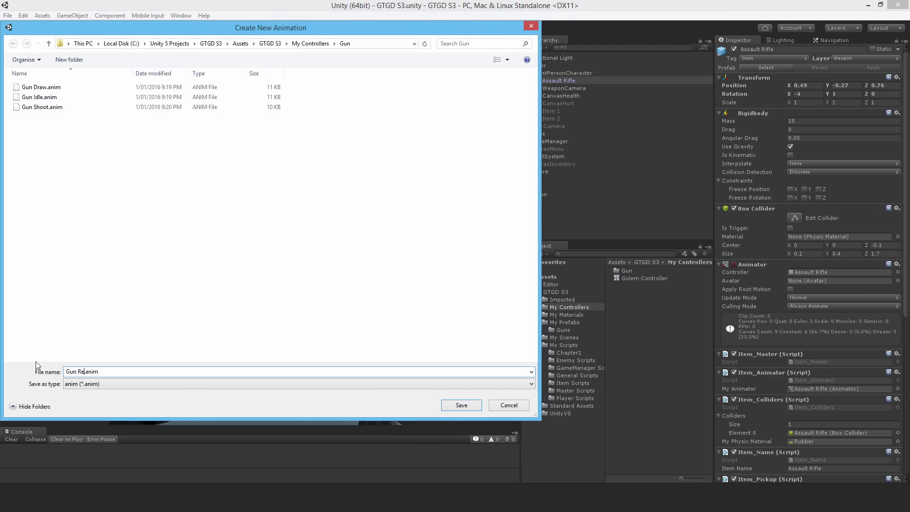
click(460, 405)
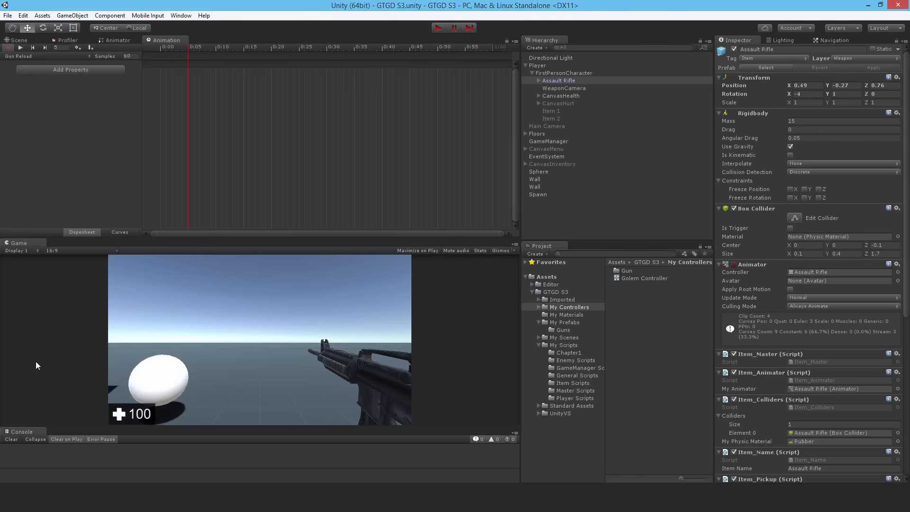
mouse_move(206, 121)
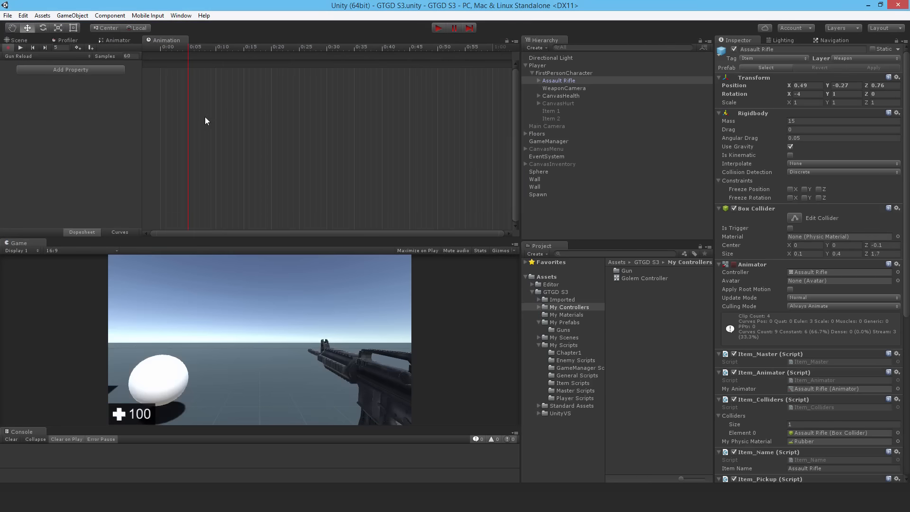
mouse_move(153, 150)
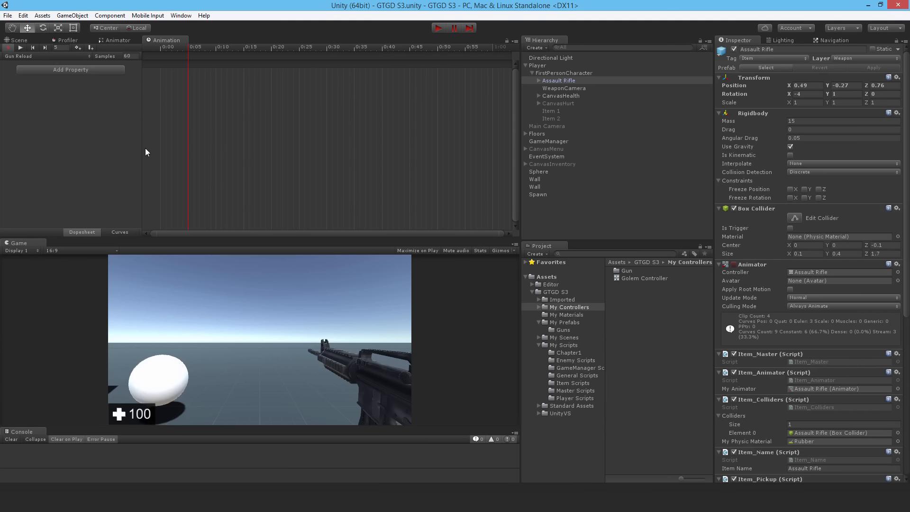
click(70, 69)
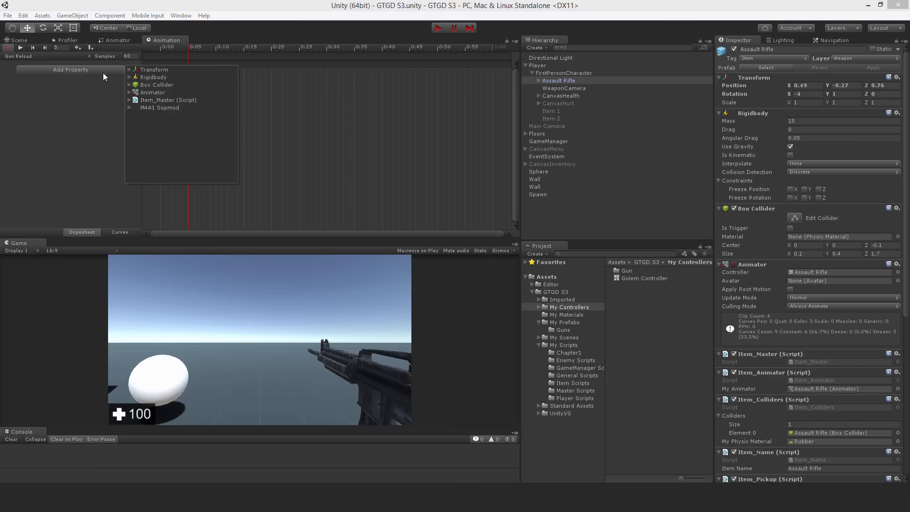
Step: Key Gun Reload's rifle rotation to -80, 30, 0 at frame 15, plus a later keyframe near 2:00
click(129, 69)
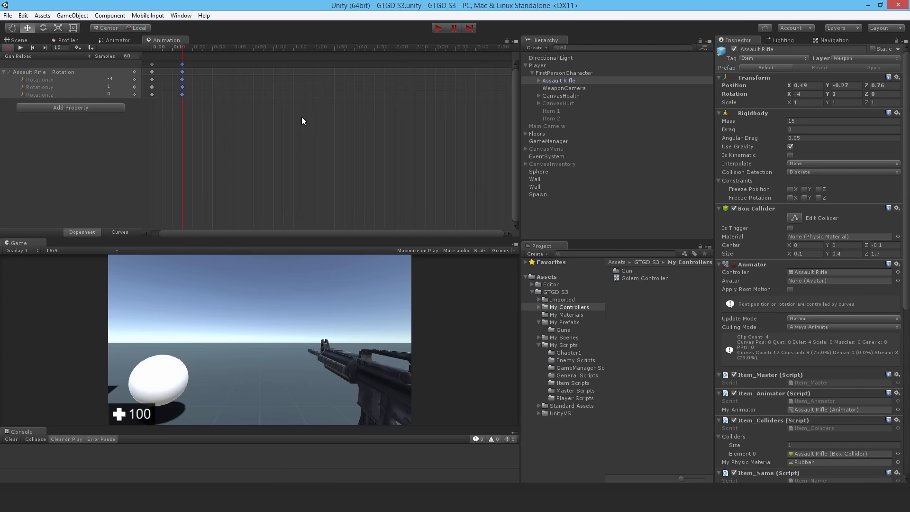
mouse_move(275, 236)
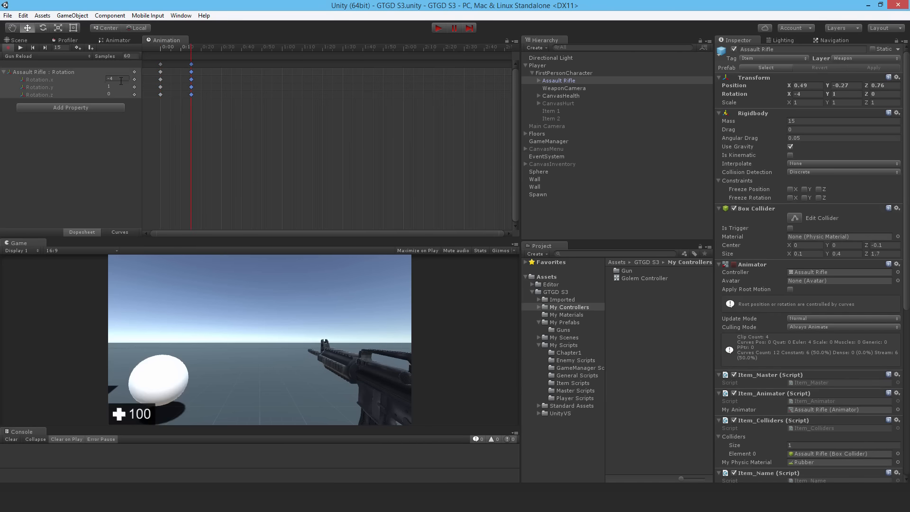
text(0)
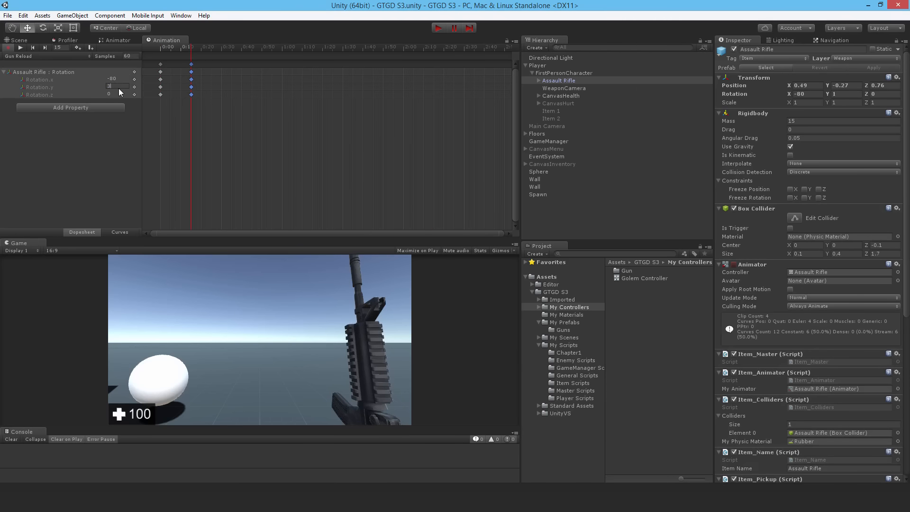
text(30)
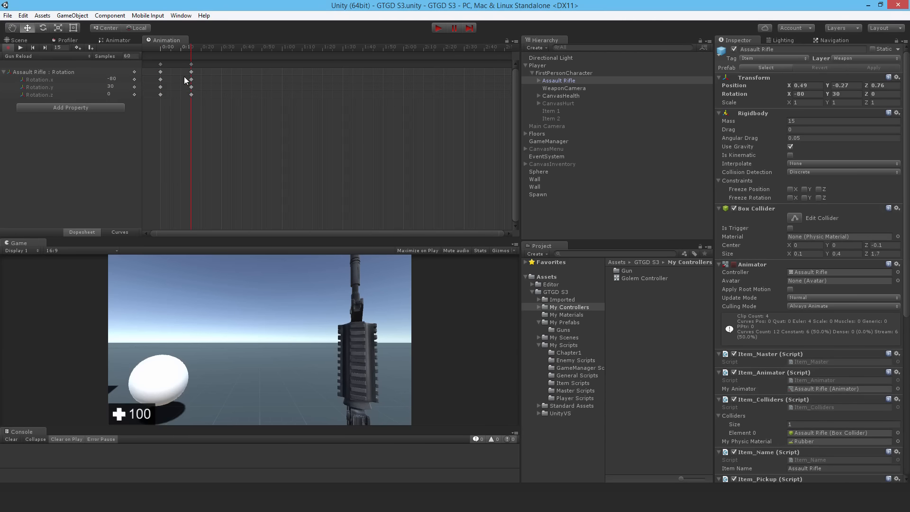
click(417, 52)
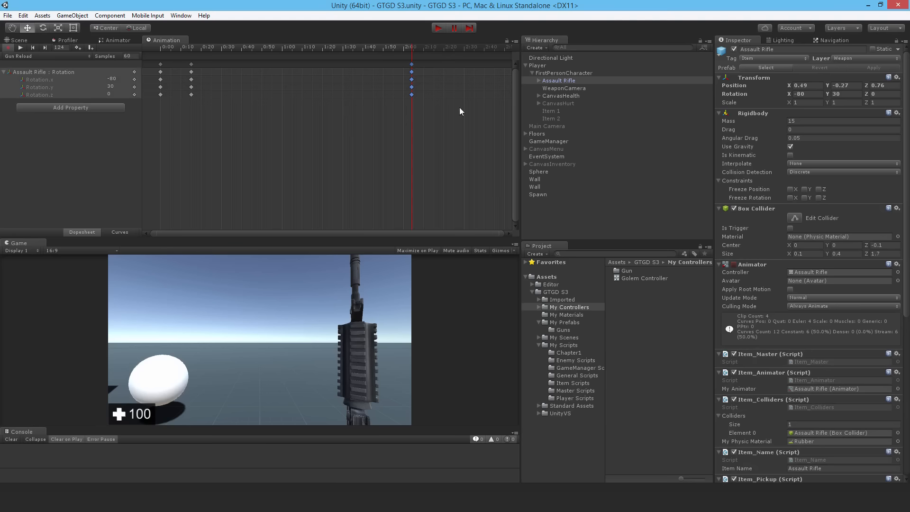
mouse_move(468, 56)
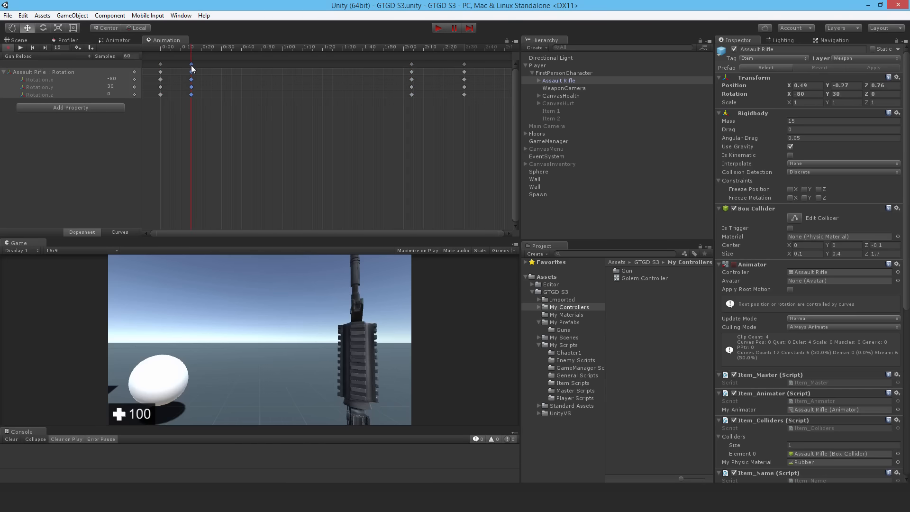
Step: Set the right tangents of the Gun Reload keys near 0:10 to Constant
right_click(191, 68)
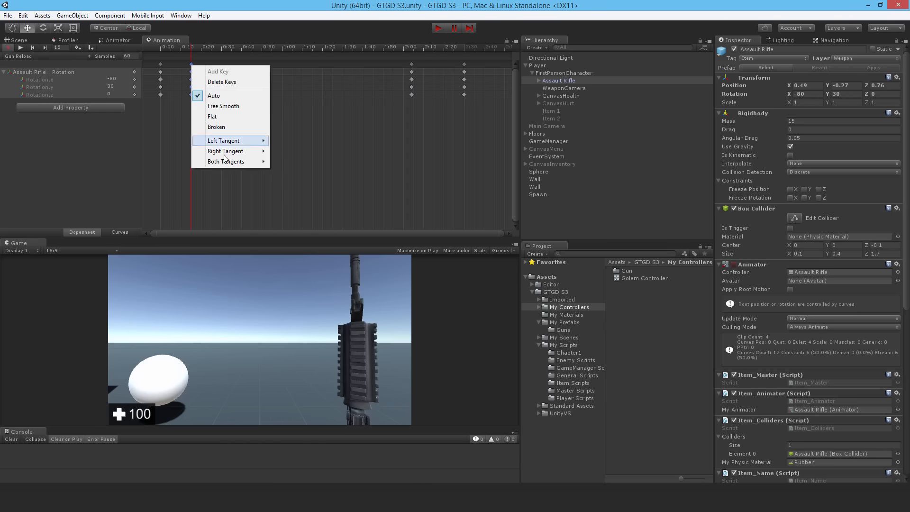
mouse_move(225, 150)
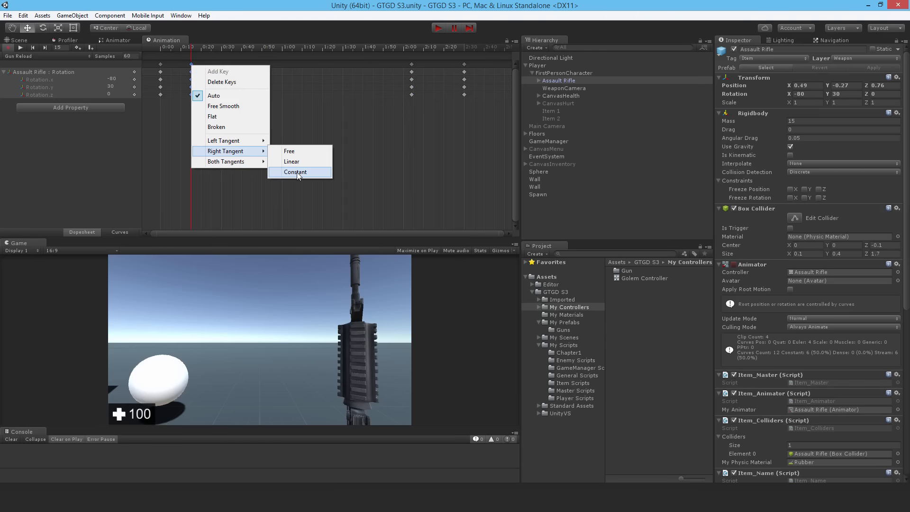
click(295, 172)
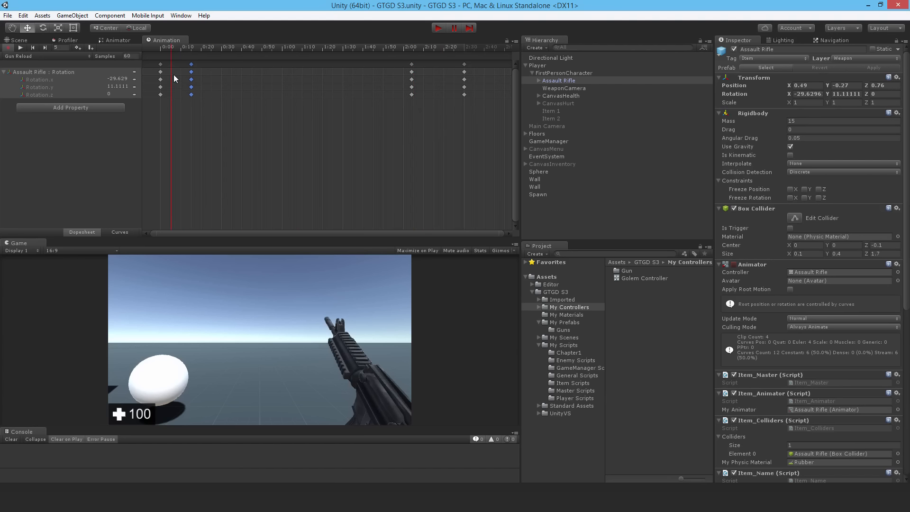
mouse_move(175, 60)
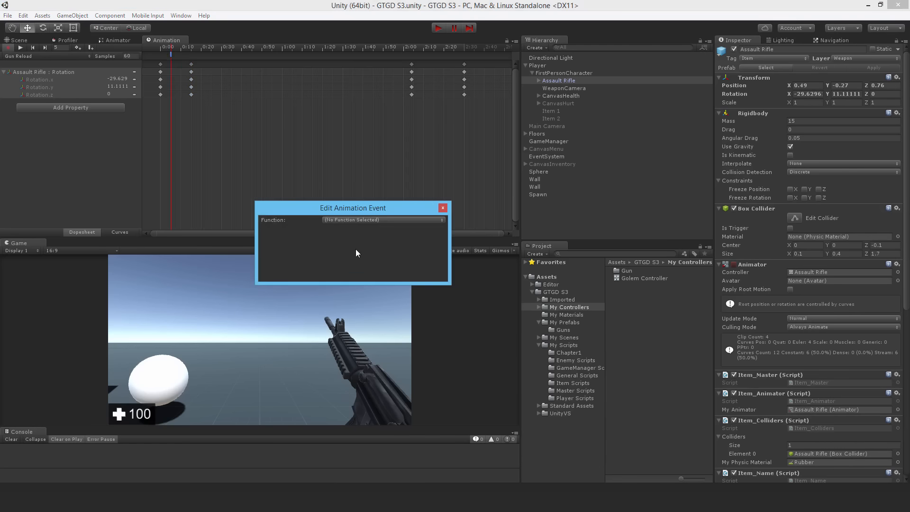
mouse_move(569, 85)
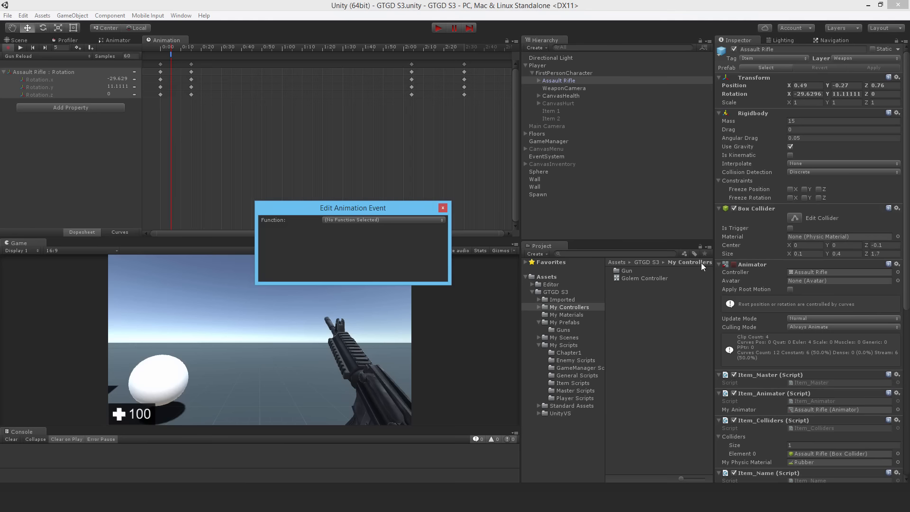
click(383, 219)
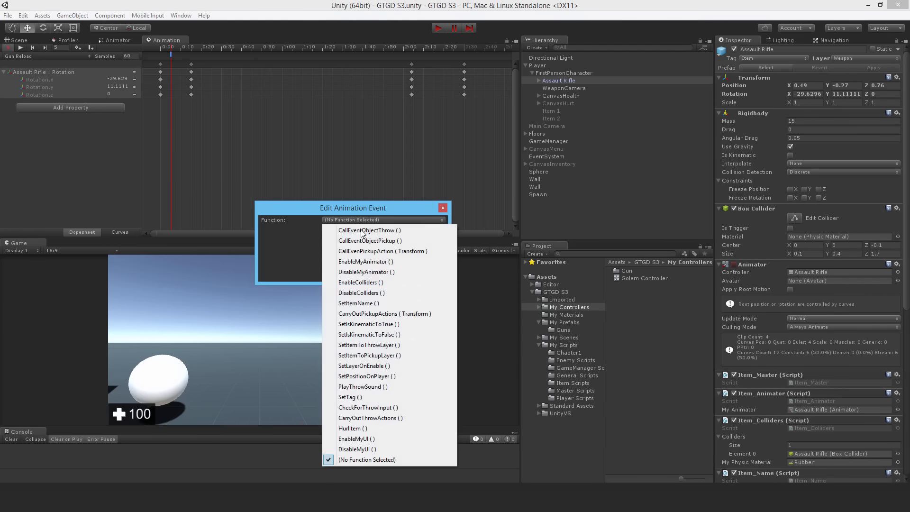
mouse_move(369, 418)
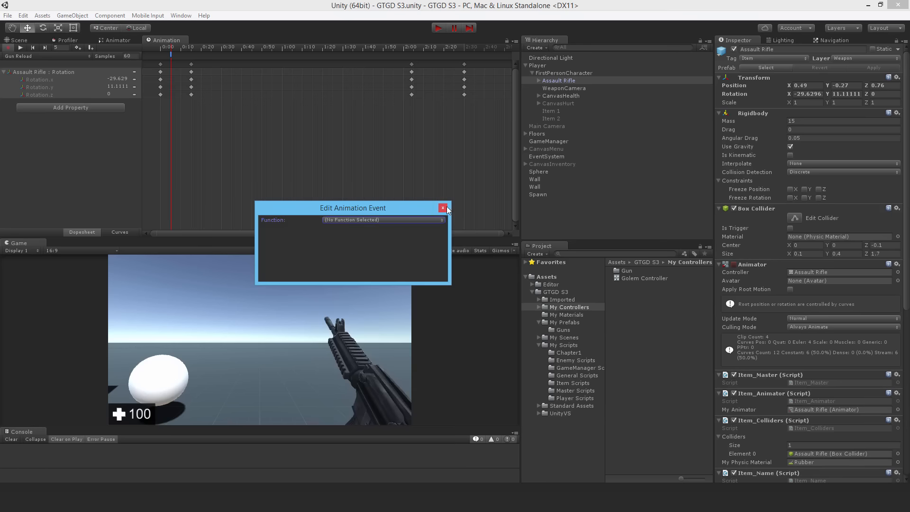
mouse_move(444, 208)
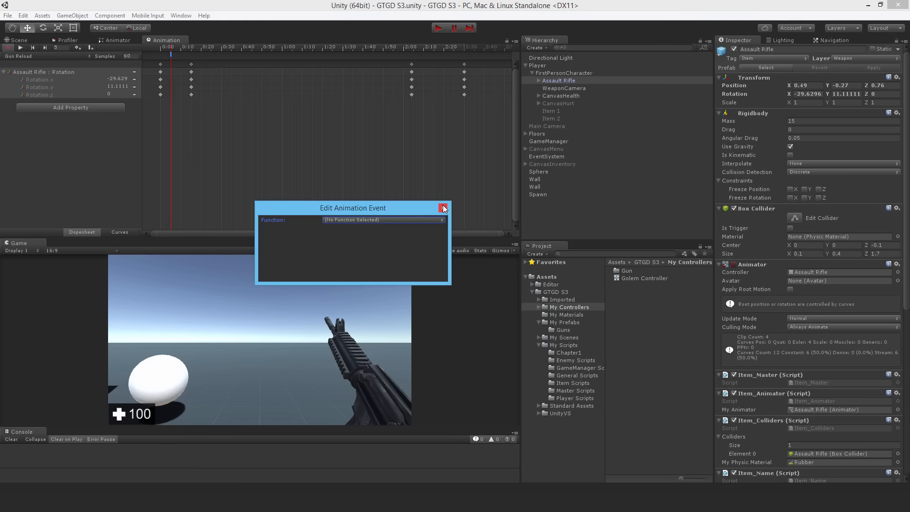
click(442, 208)
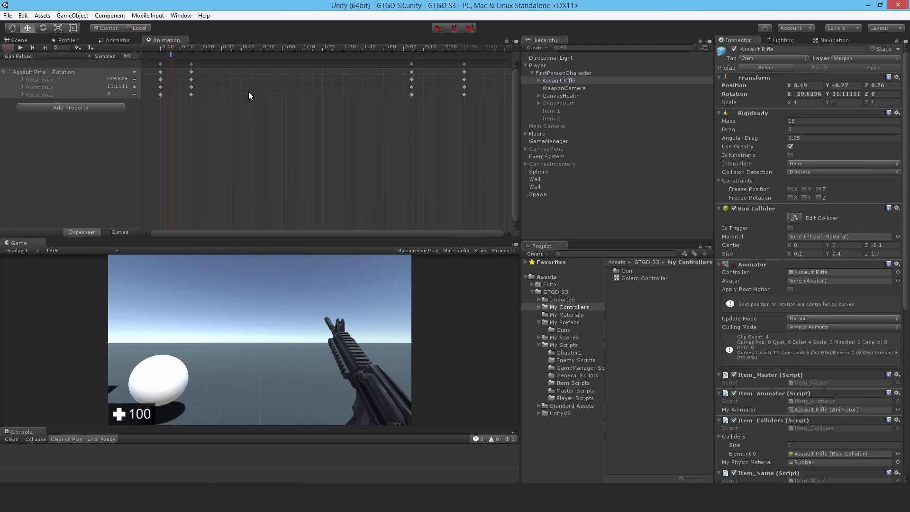
mouse_move(386, 69)
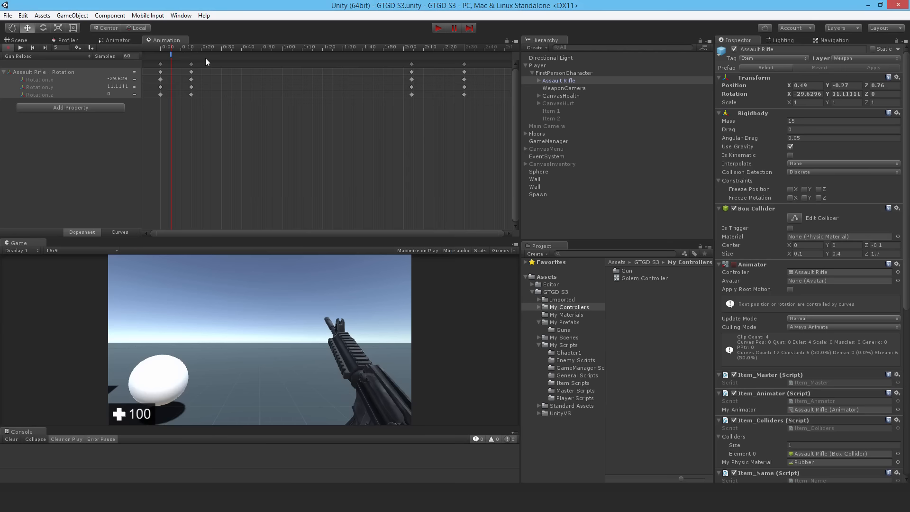
Step: Scrub the Gun Reload timeline around 2:10 and slightly later to preview the rifle's pose
click(425, 47)
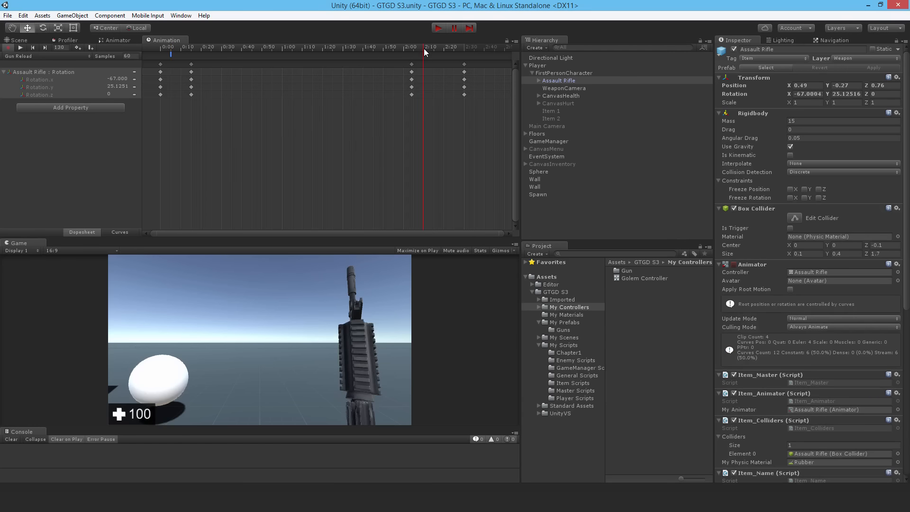
mouse_move(463, 65)
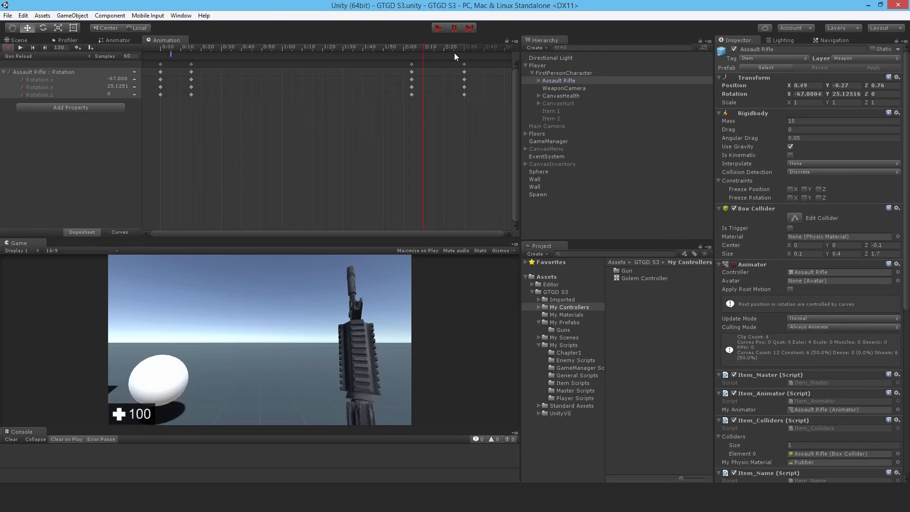
mouse_move(465, 89)
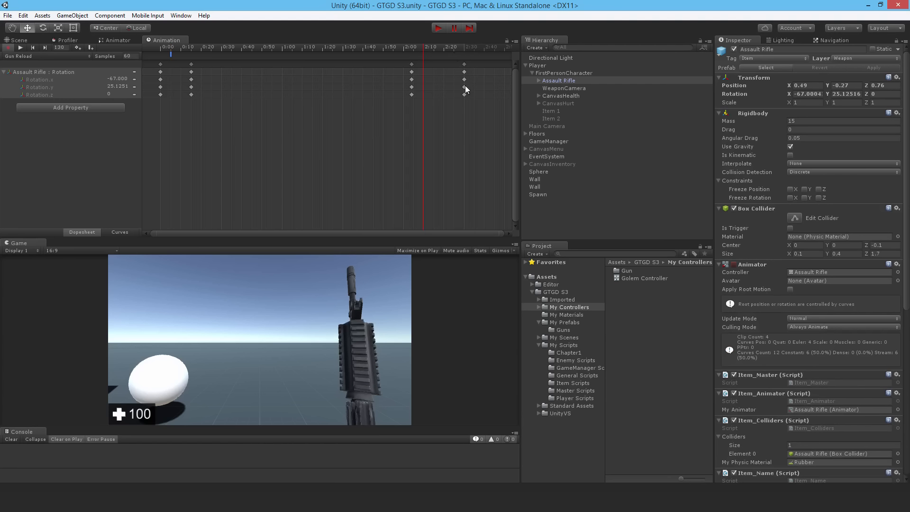
mouse_move(455, 48)
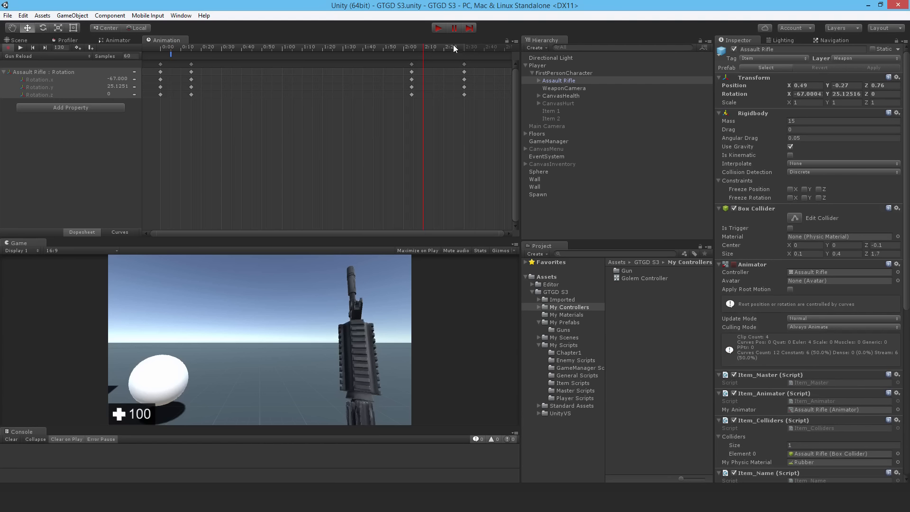
mouse_move(447, 54)
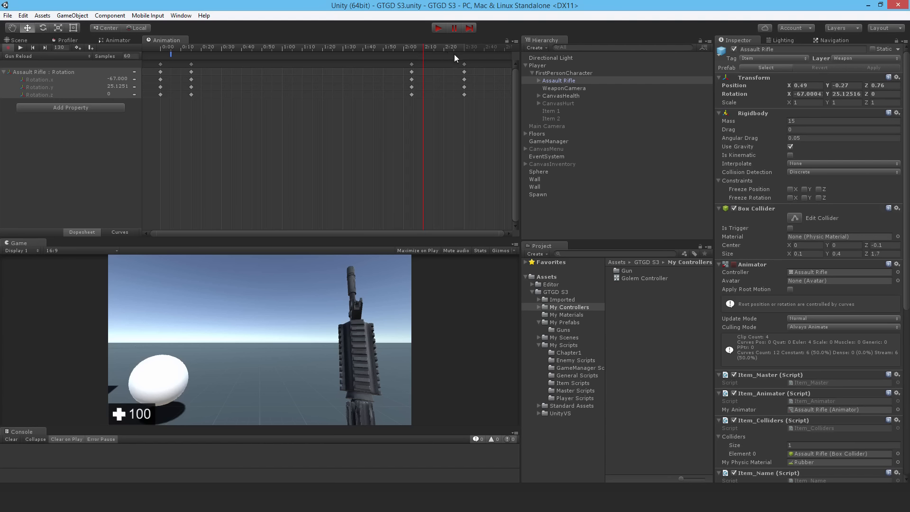
mouse_move(463, 64)
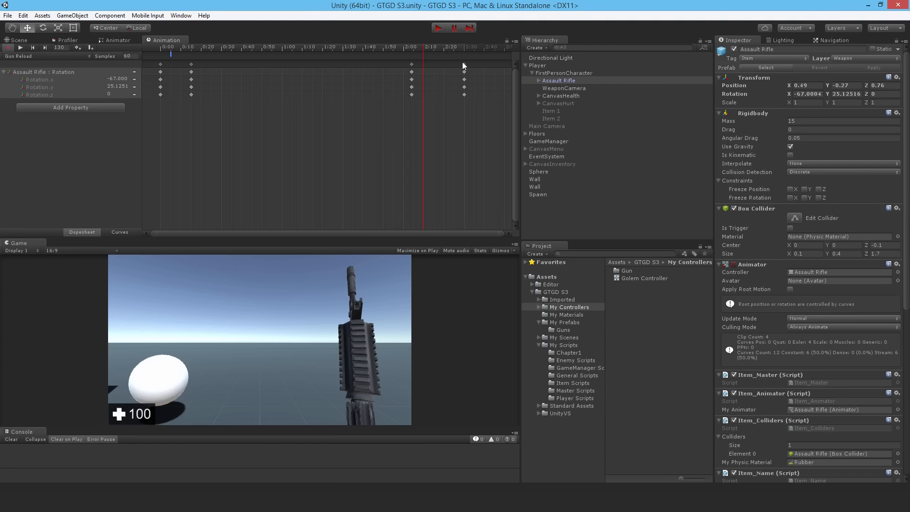
mouse_move(459, 60)
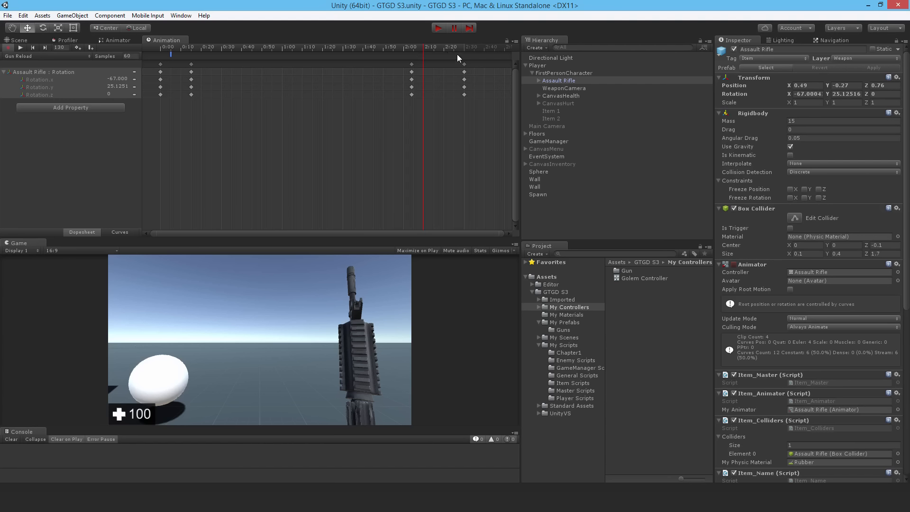
mouse_move(300, 52)
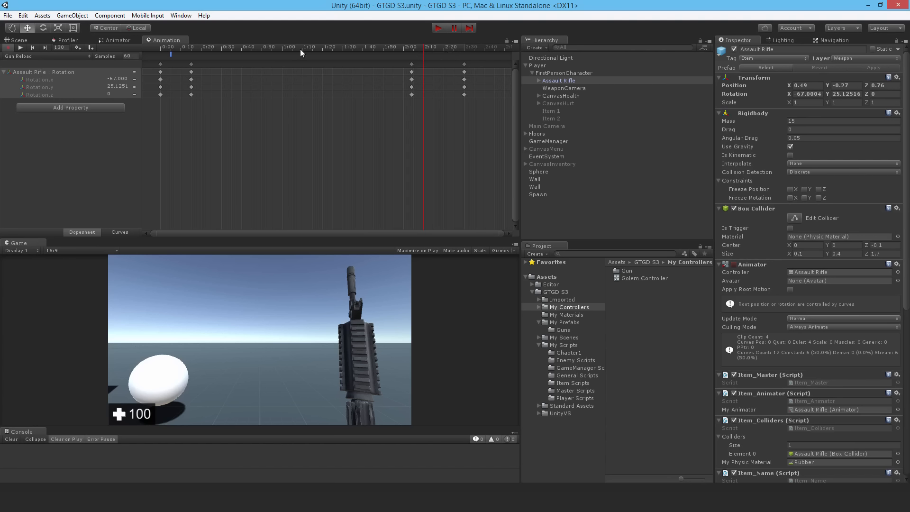
mouse_move(455, 65)
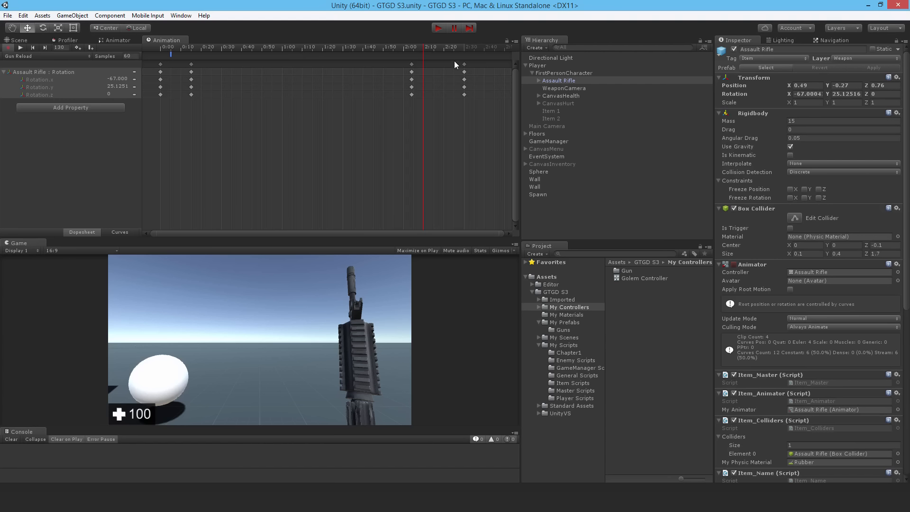
mouse_move(464, 61)
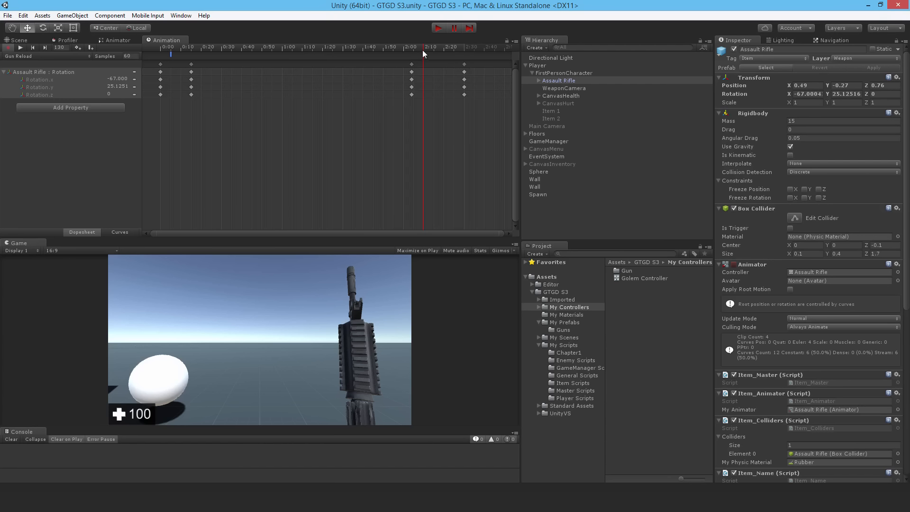
mouse_move(432, 82)
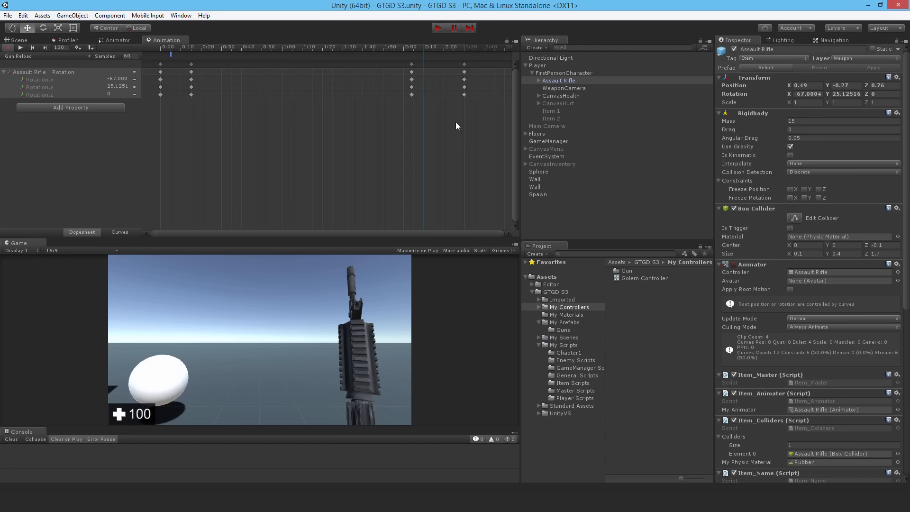
mouse_move(452, 64)
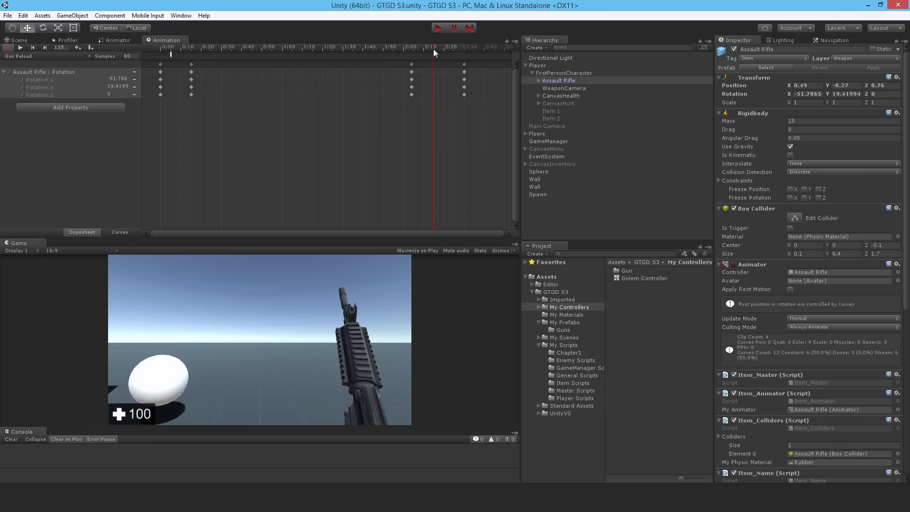
click(429, 62)
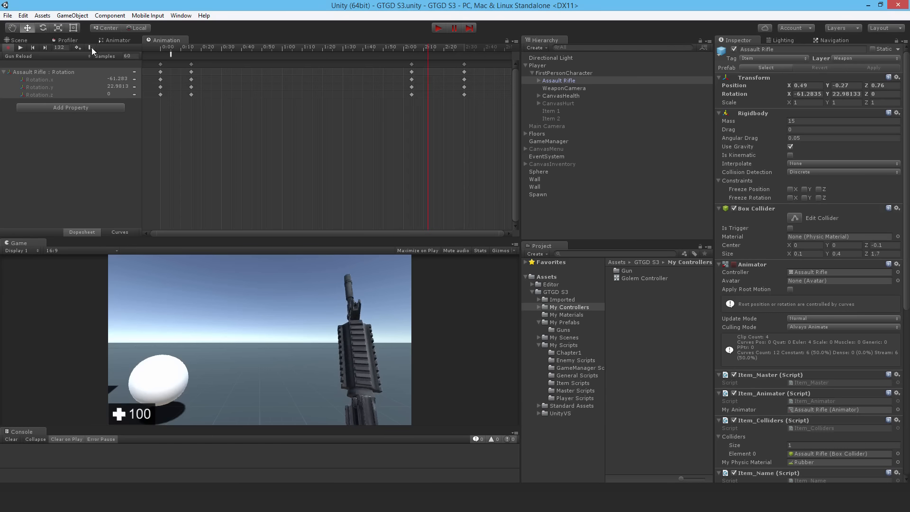
click(430, 58)
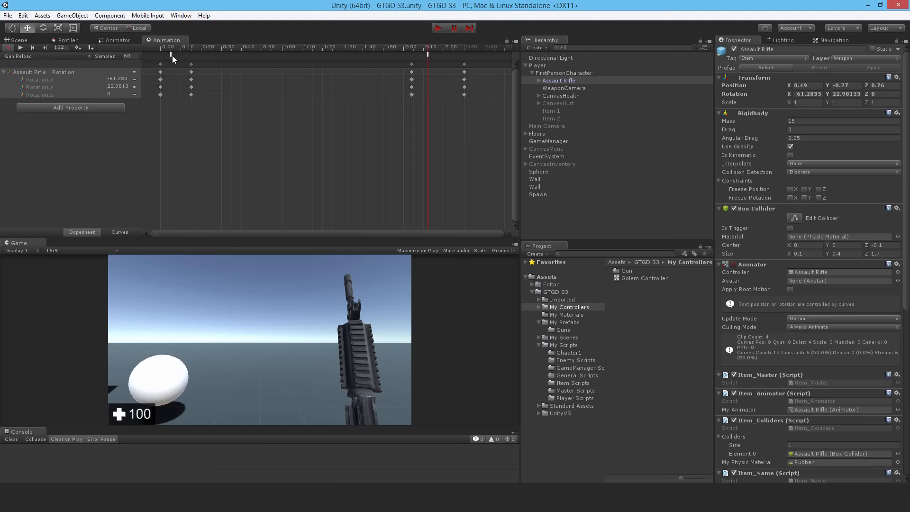
Step: Switch the Animation window through the Gun Idle and Gun Shoot clips, then reopen the clip list
click(21, 56)
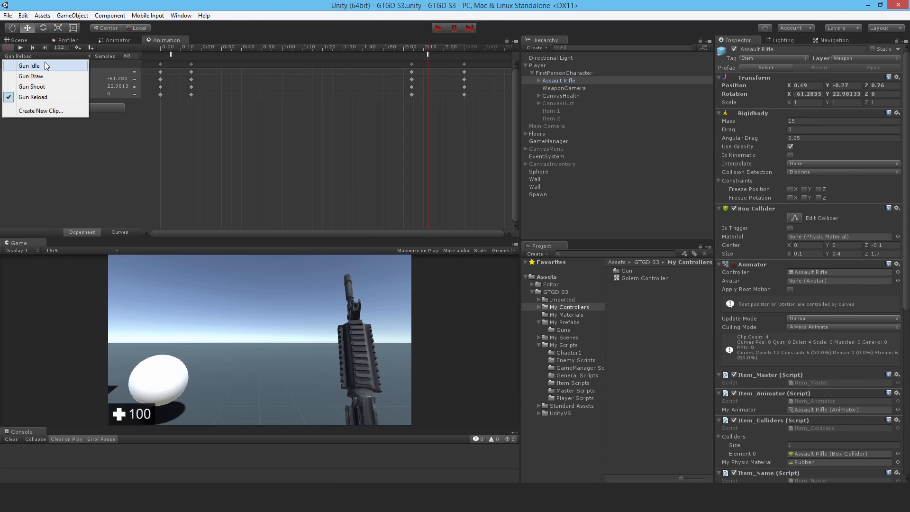
click(29, 65)
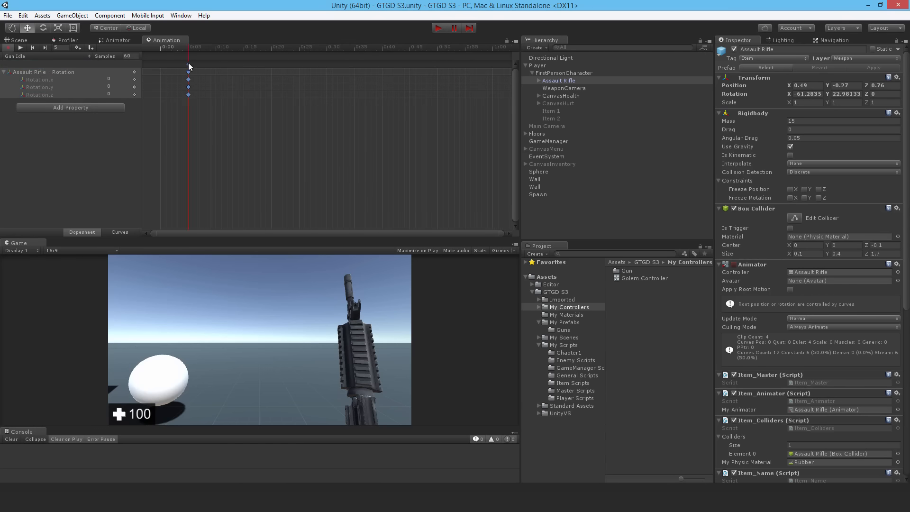
click(20, 57)
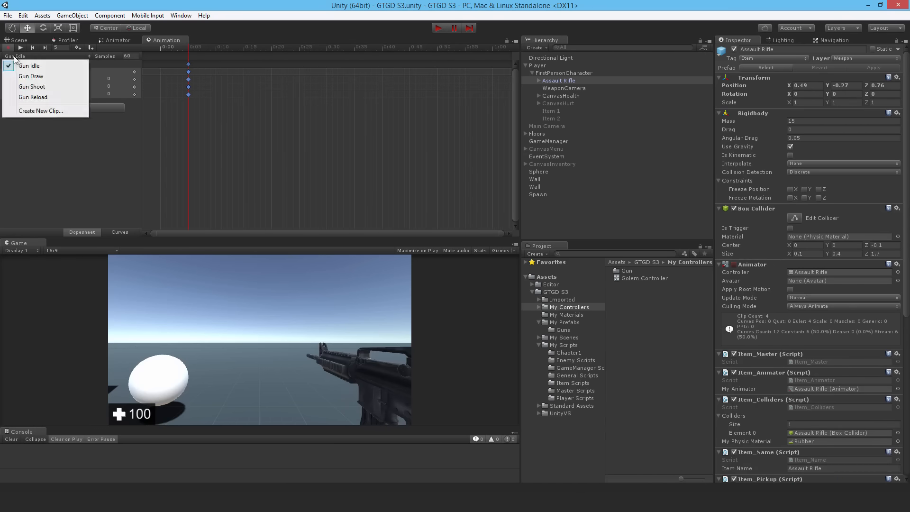
click(31, 76)
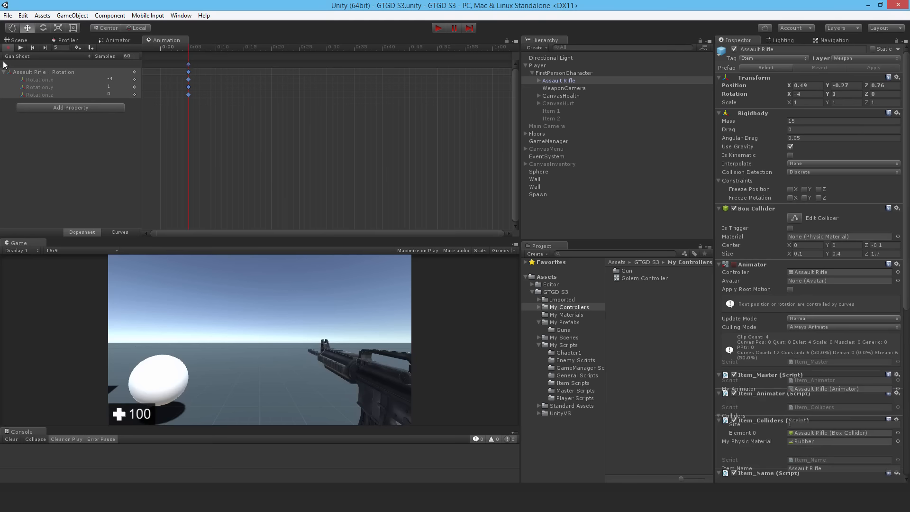
click(18, 56)
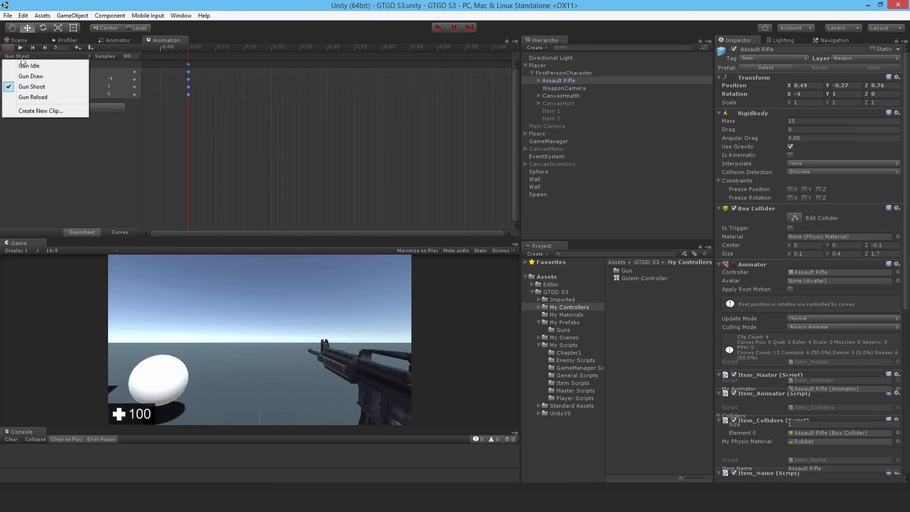
mouse_move(224, 19)
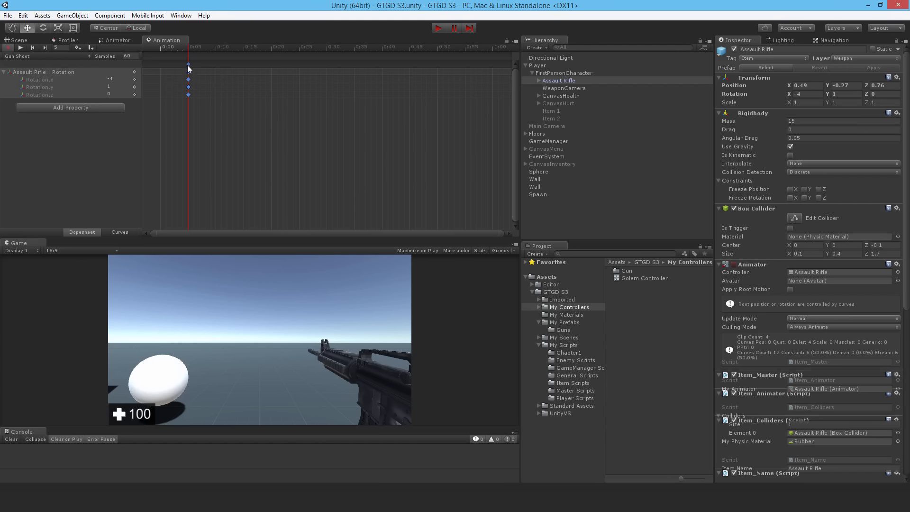
mouse_move(197, 66)
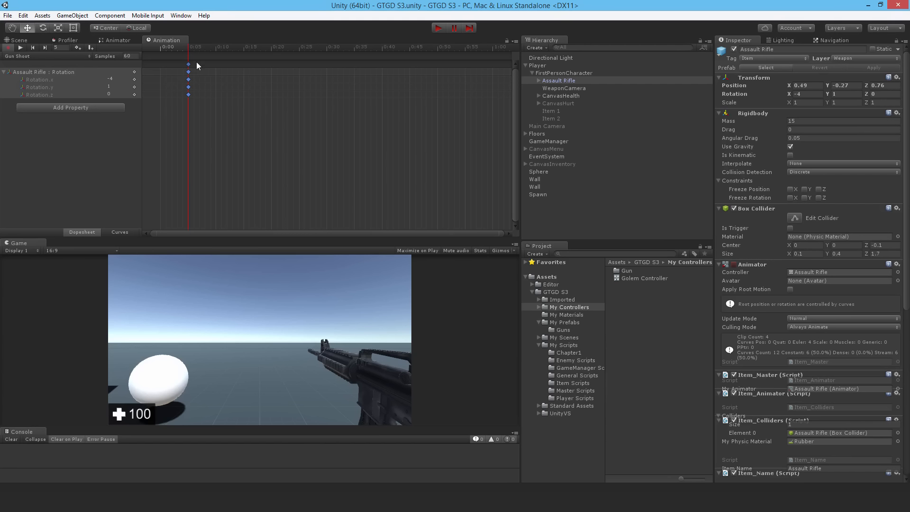
mouse_move(163, 70)
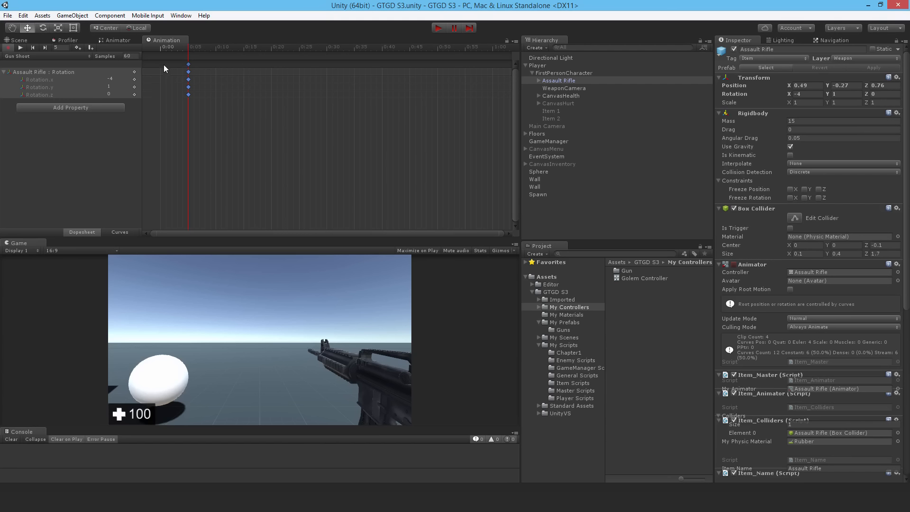
mouse_move(160, 62)
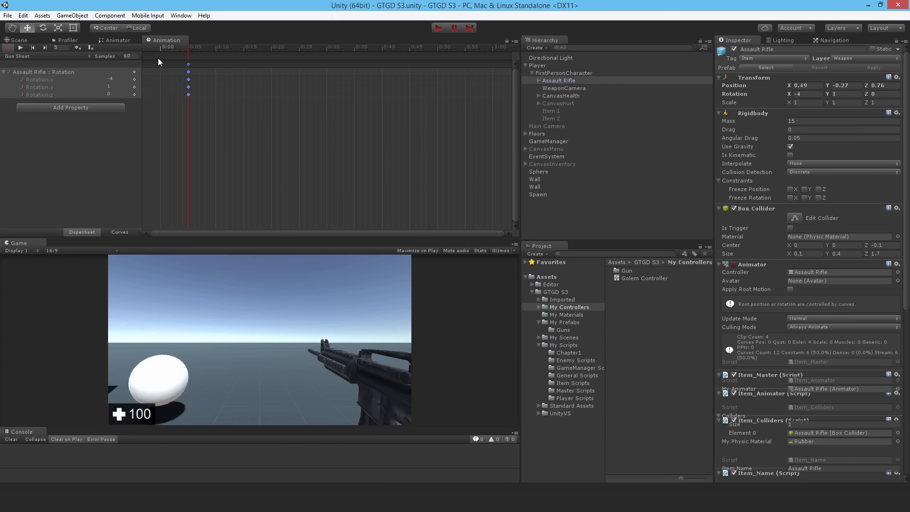
mouse_move(158, 62)
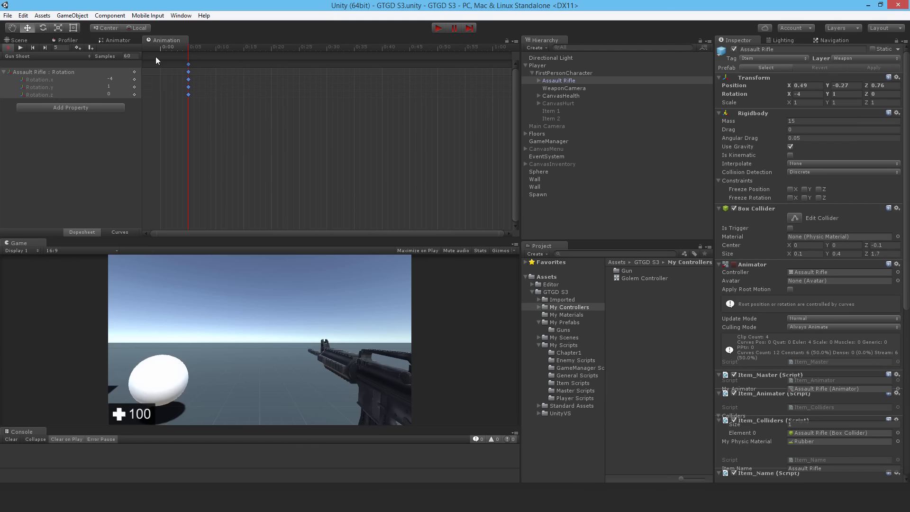
mouse_move(191, 69)
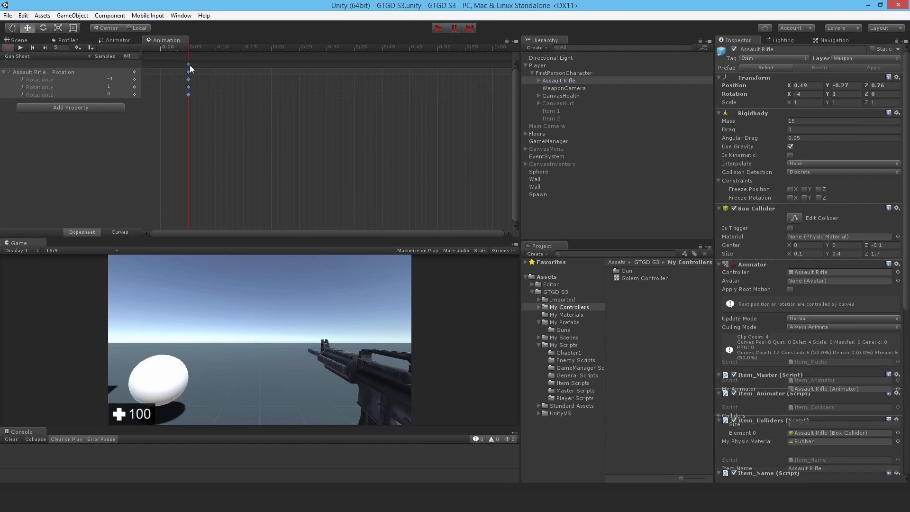
mouse_move(163, 83)
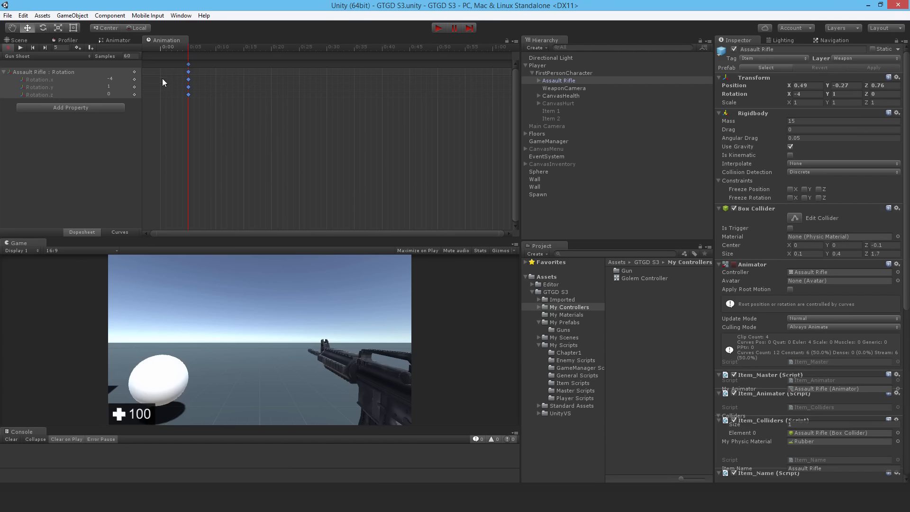
mouse_move(188, 64)
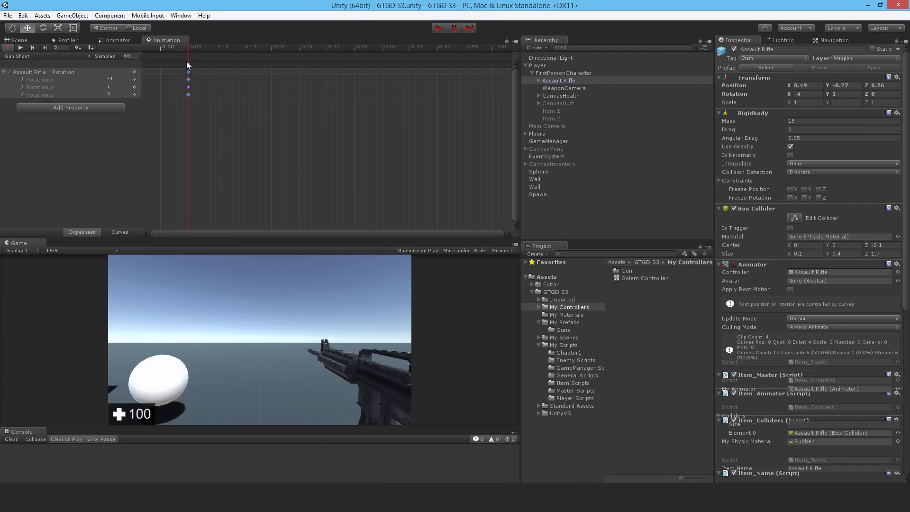
mouse_move(155, 82)
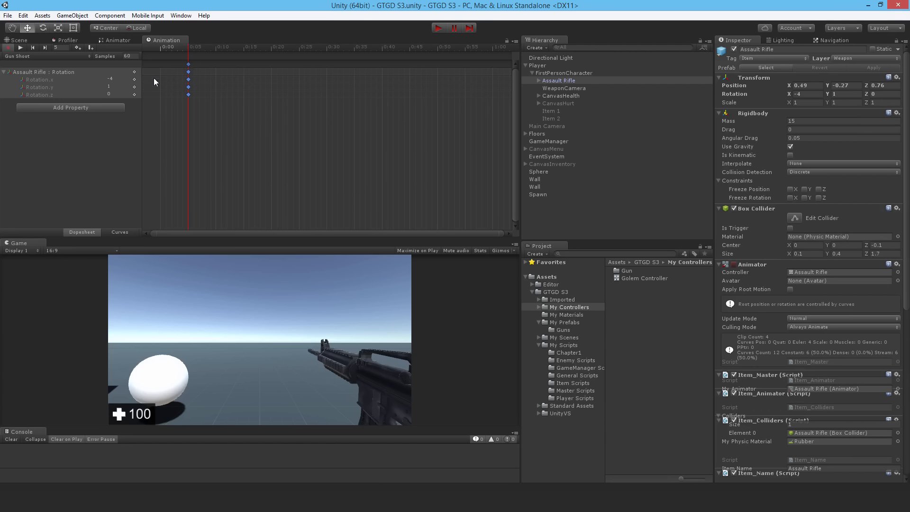
mouse_move(146, 111)
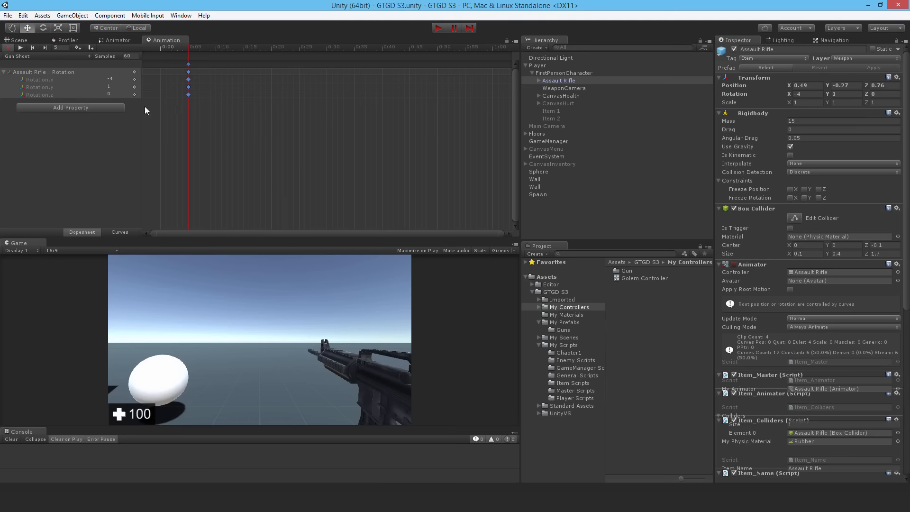
mouse_move(165, 52)
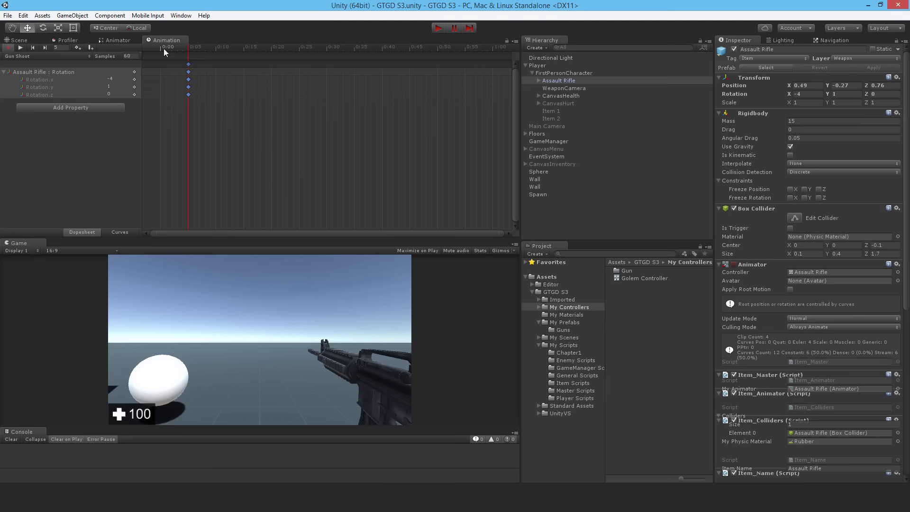
mouse_move(47, 60)
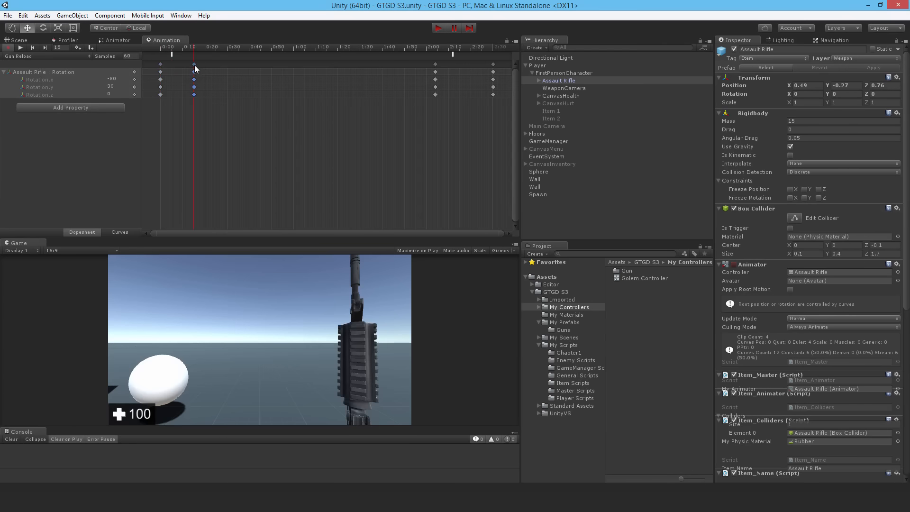
Step: Move the Gun Reload playhead to the final frame at 2:30
click(434, 55)
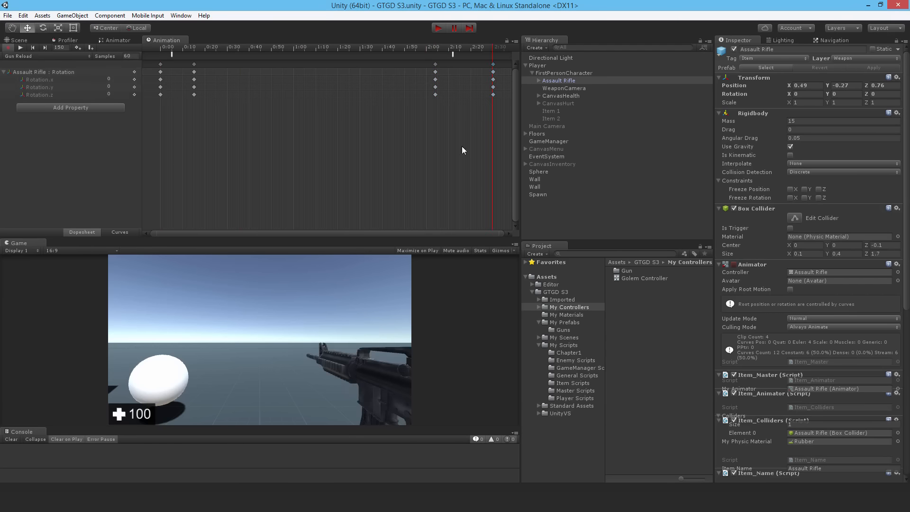
mouse_move(712, 209)
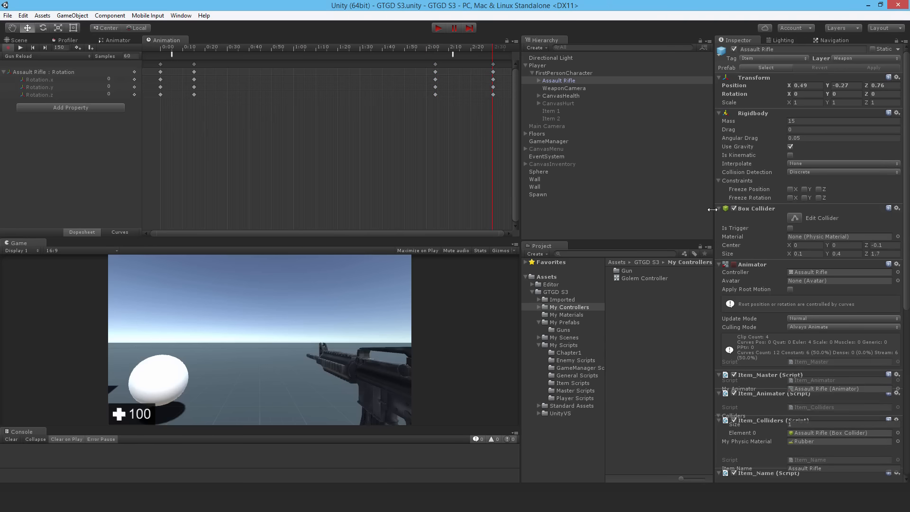
mouse_move(577, 226)
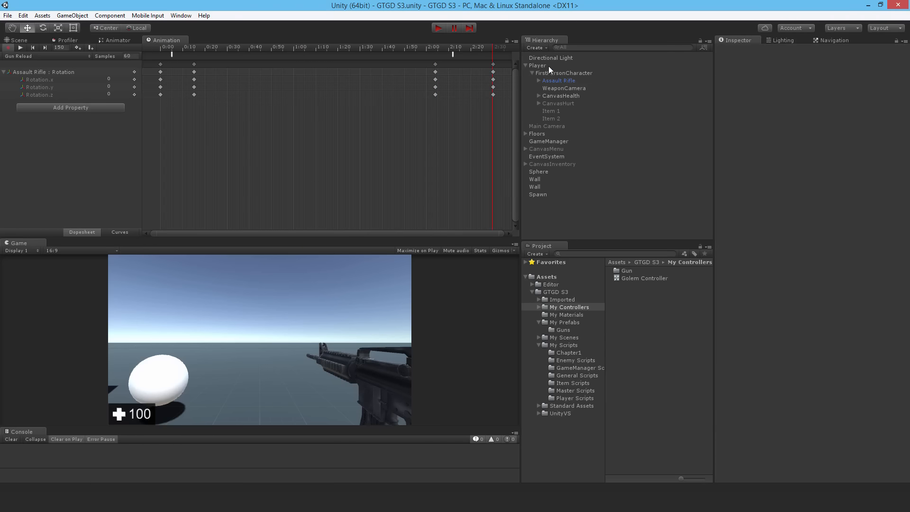
Step: Select the Assault Rifle and tick its Animator component's enable checkbox
click(559, 80)
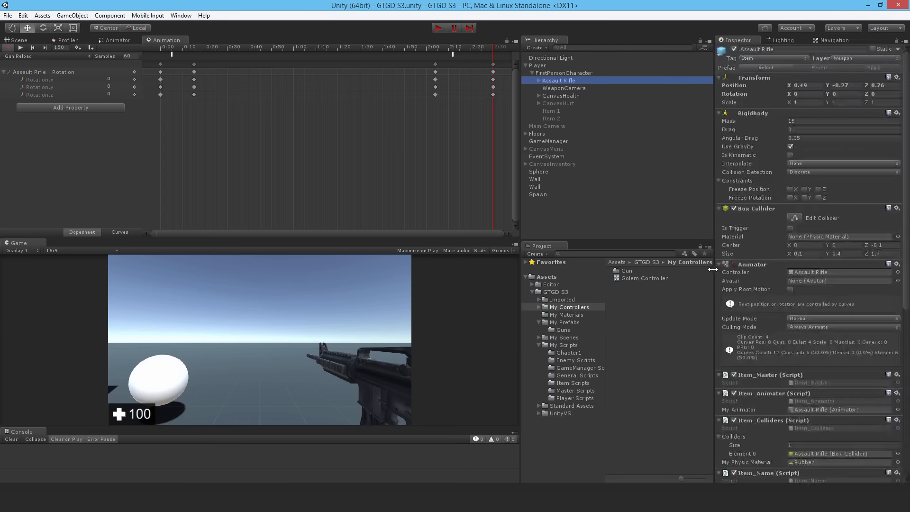
click(733, 264)
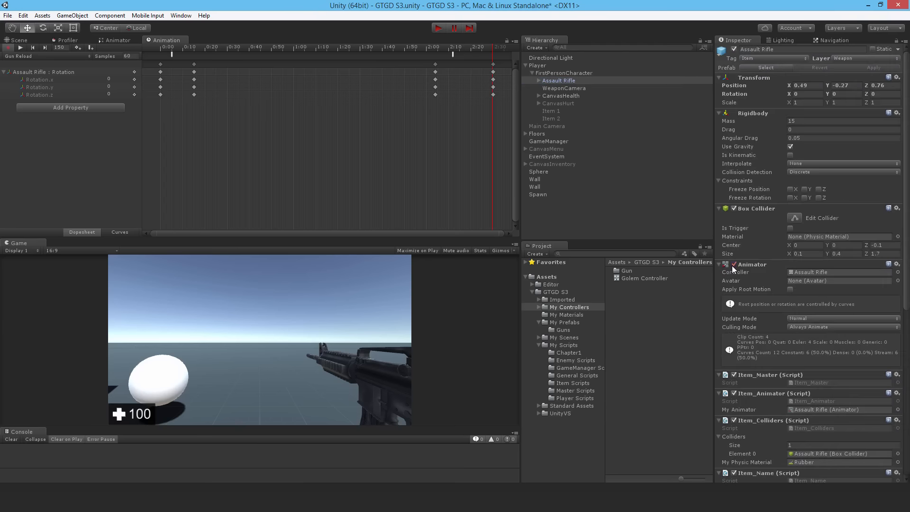
mouse_move(733, 269)
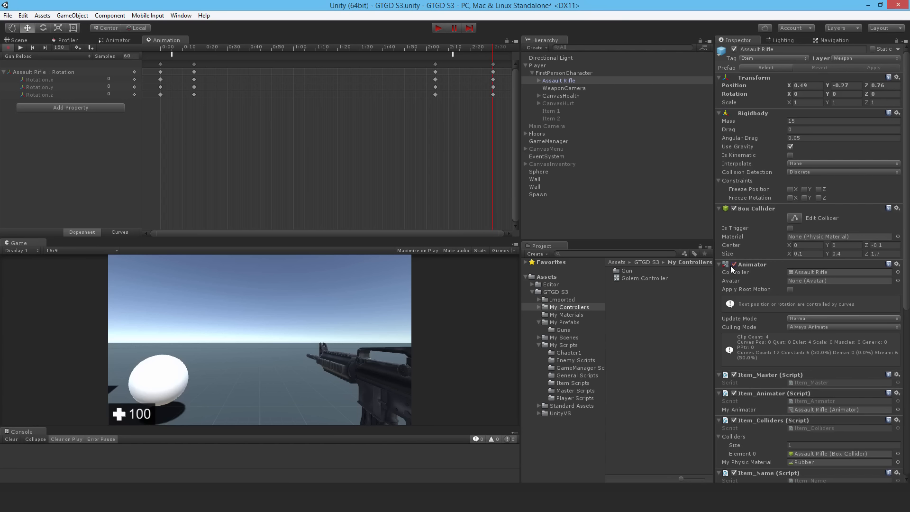
mouse_move(732, 271)
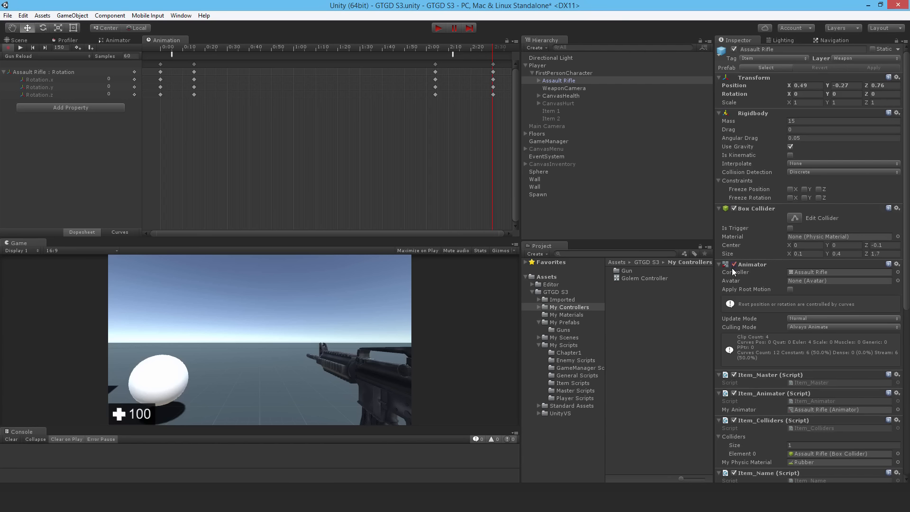
mouse_move(762, 258)
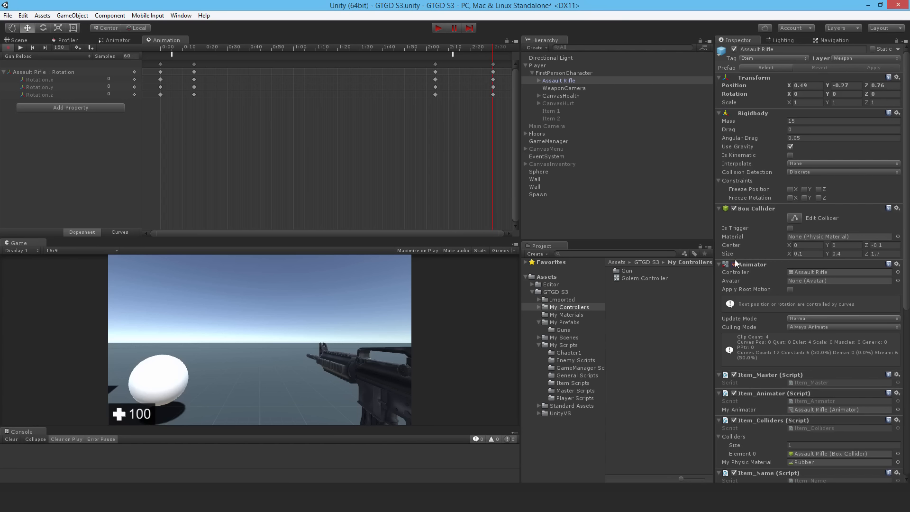
mouse_move(487, 344)
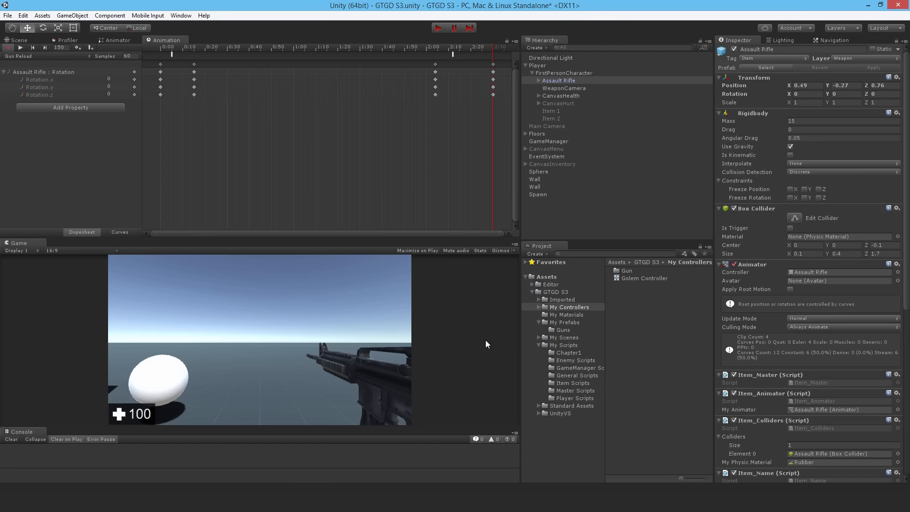
mouse_move(779, 138)
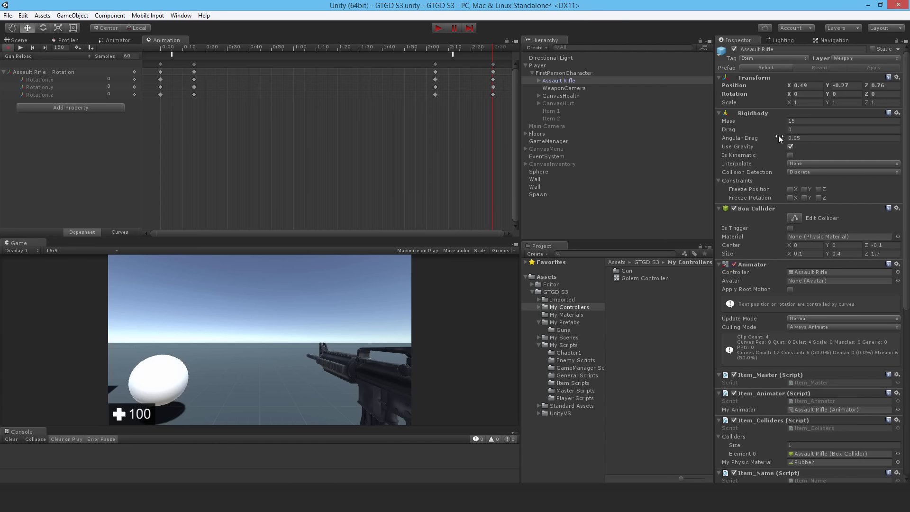
mouse_move(759, 271)
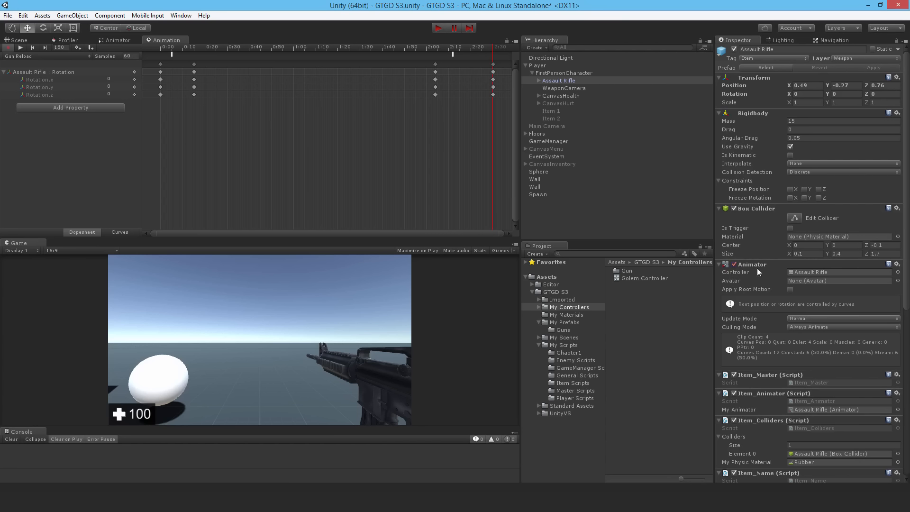
mouse_move(240, 374)
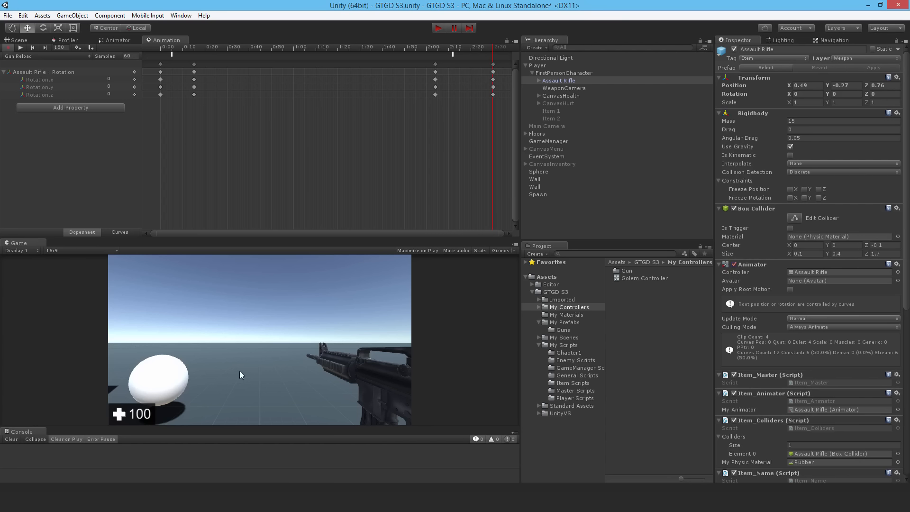
mouse_move(292, 372)
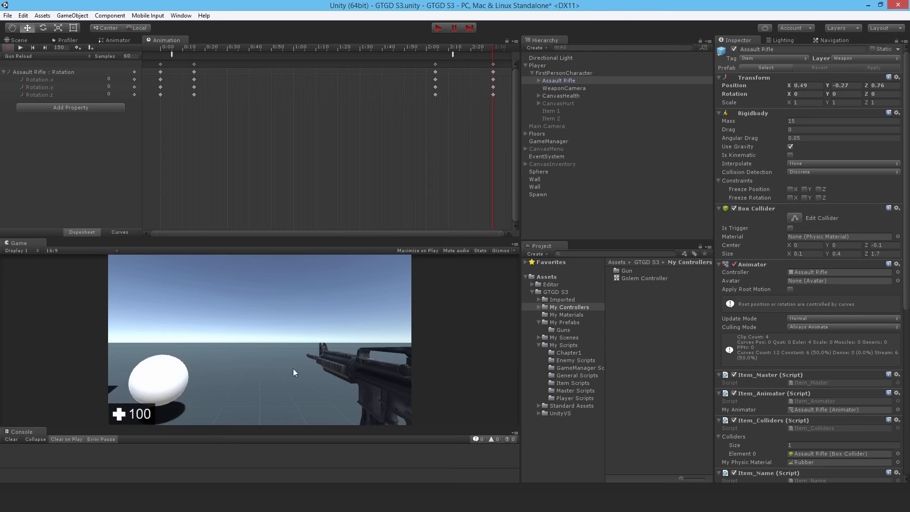
mouse_move(298, 328)
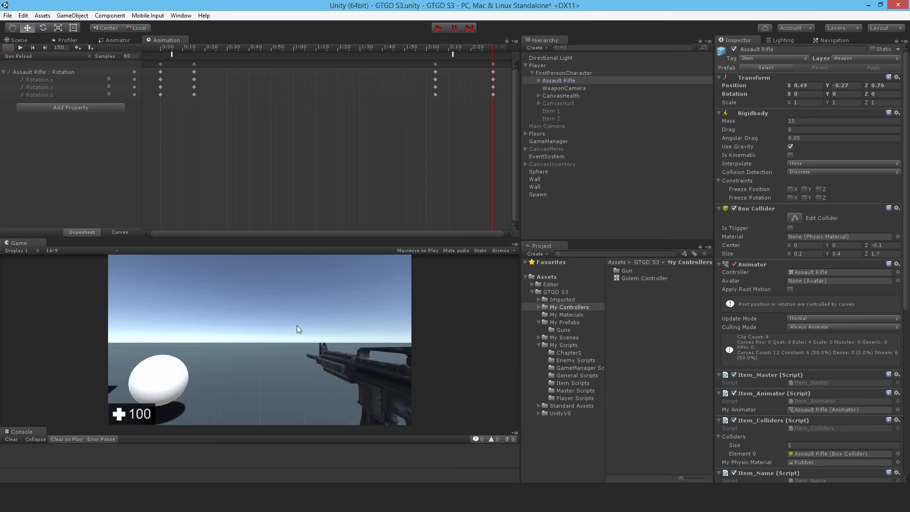
mouse_move(111, 47)
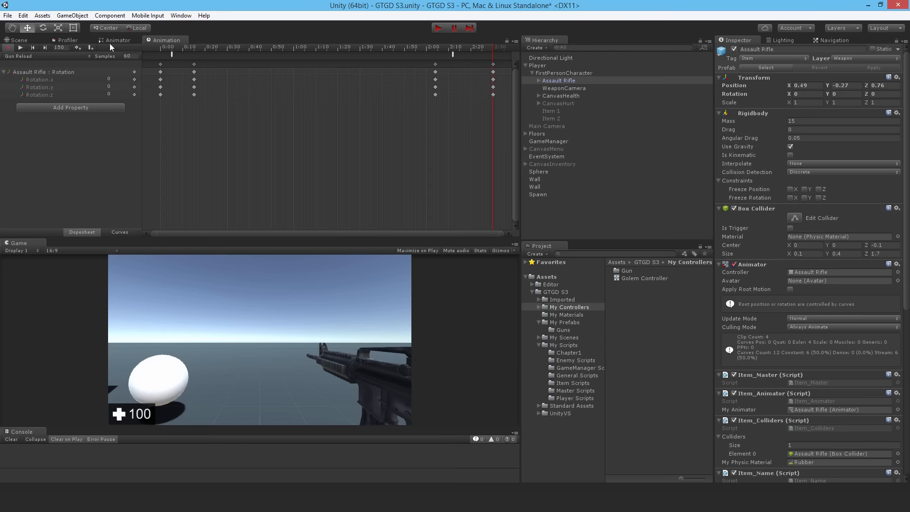
Step: Open the Animator window on the rifle controller's Base Layer graph
click(117, 40)
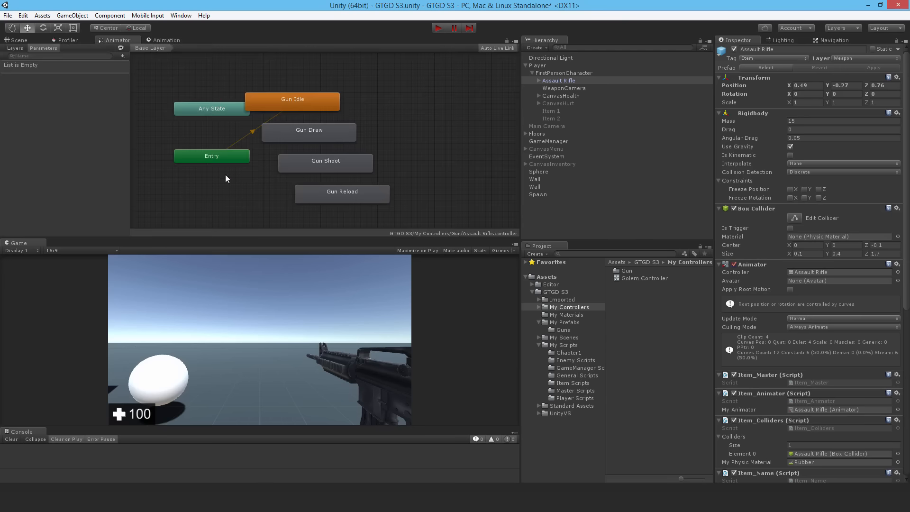
mouse_move(372, 222)
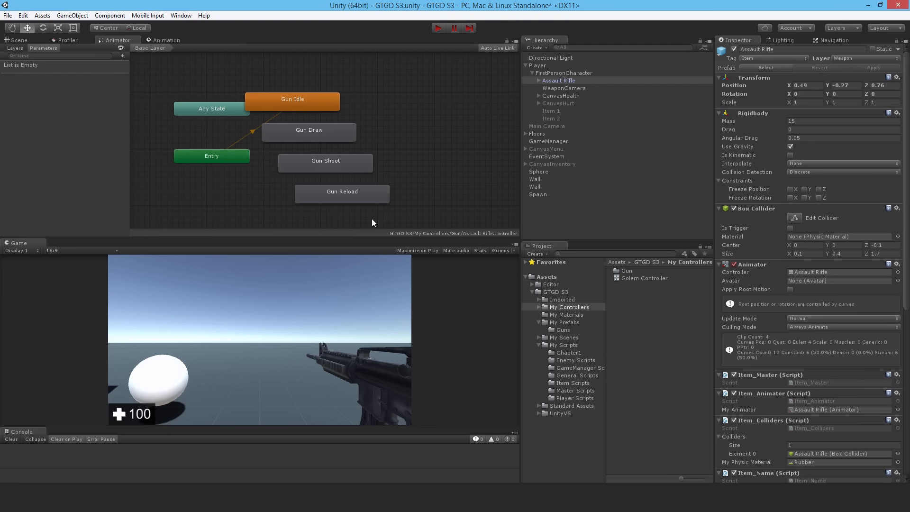
mouse_move(447, 147)
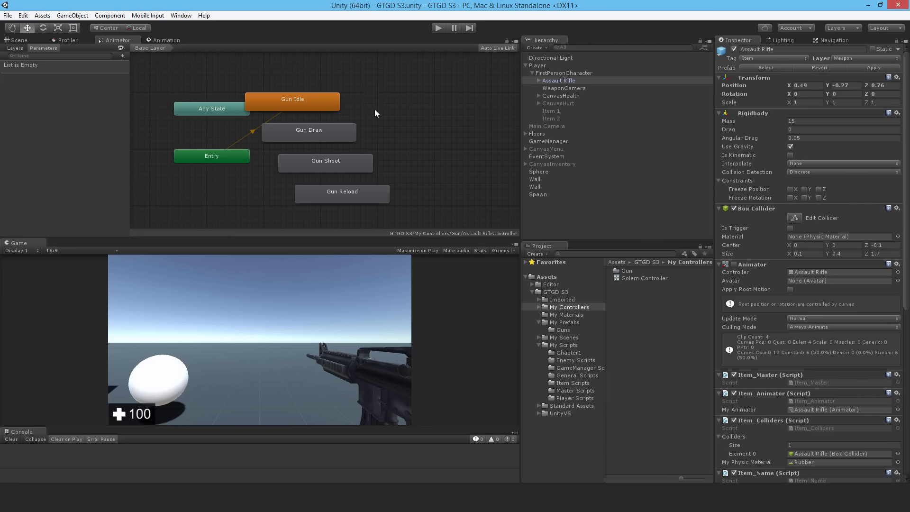
mouse_move(447, 147)
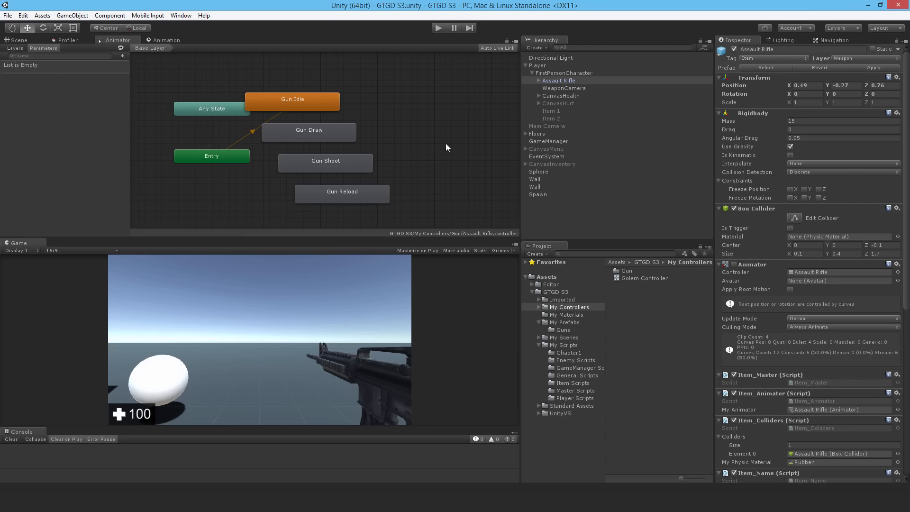